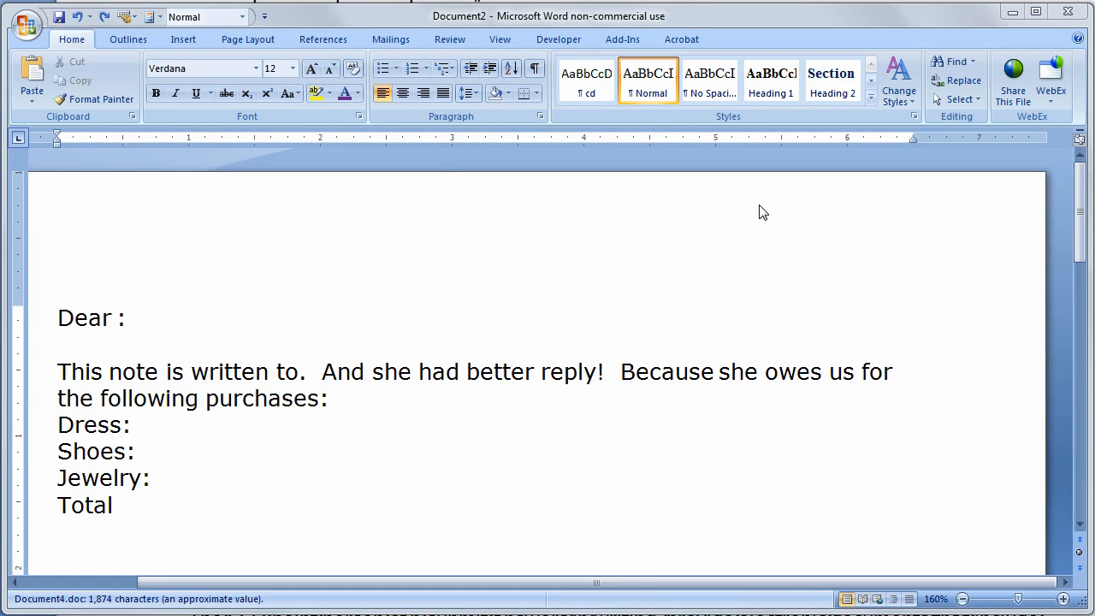
mouse_move(527, 248)
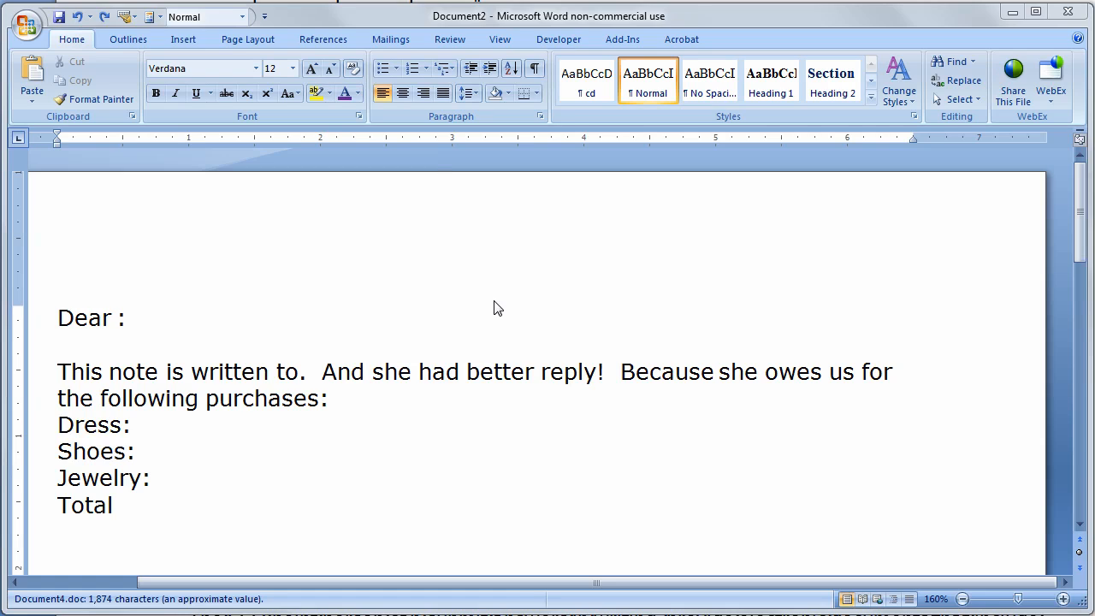
mouse_move(24, 368)
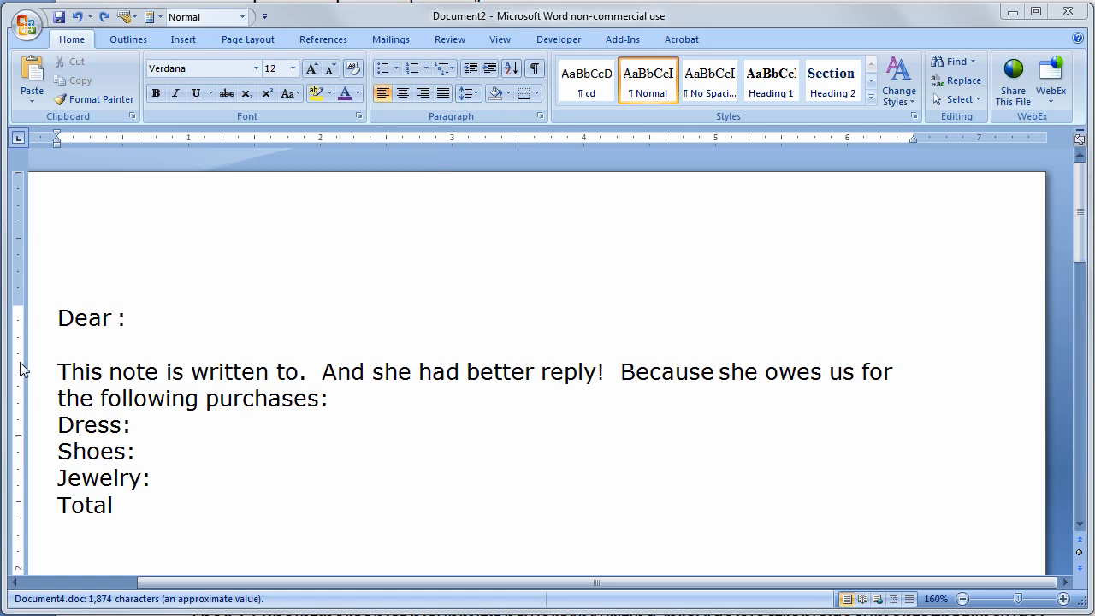
mouse_move(117, 342)
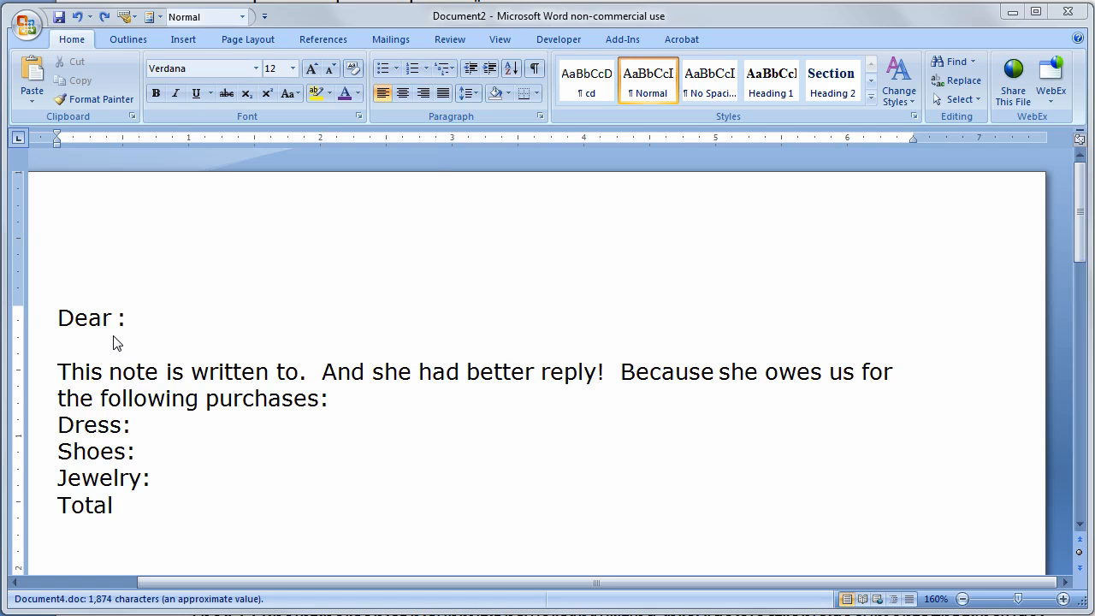
mouse_move(117, 322)
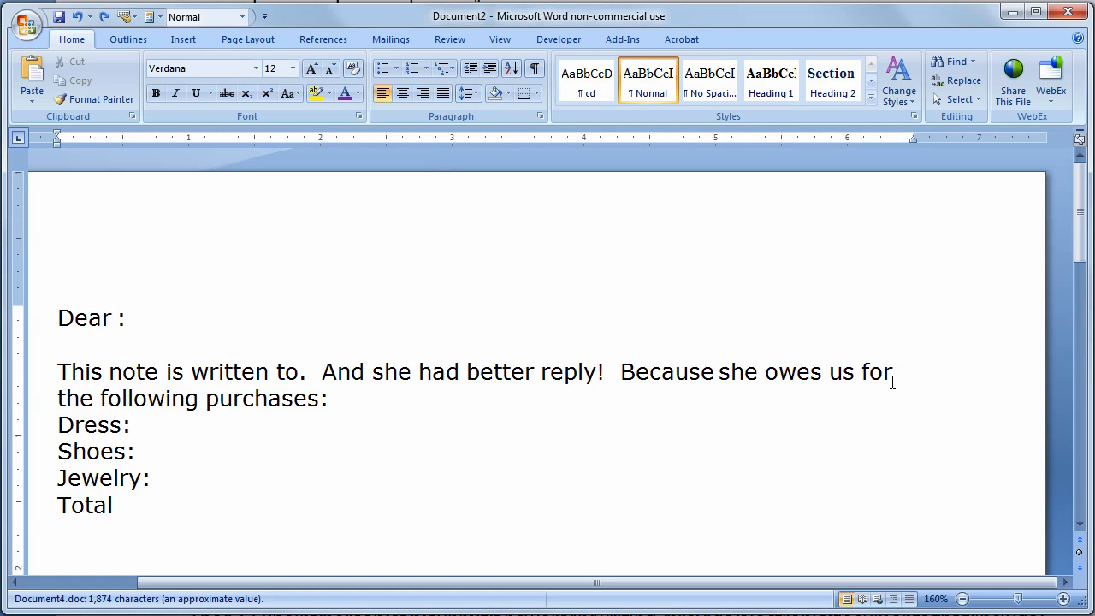
Show the Developer tab with its form-building tools.
click(116, 317)
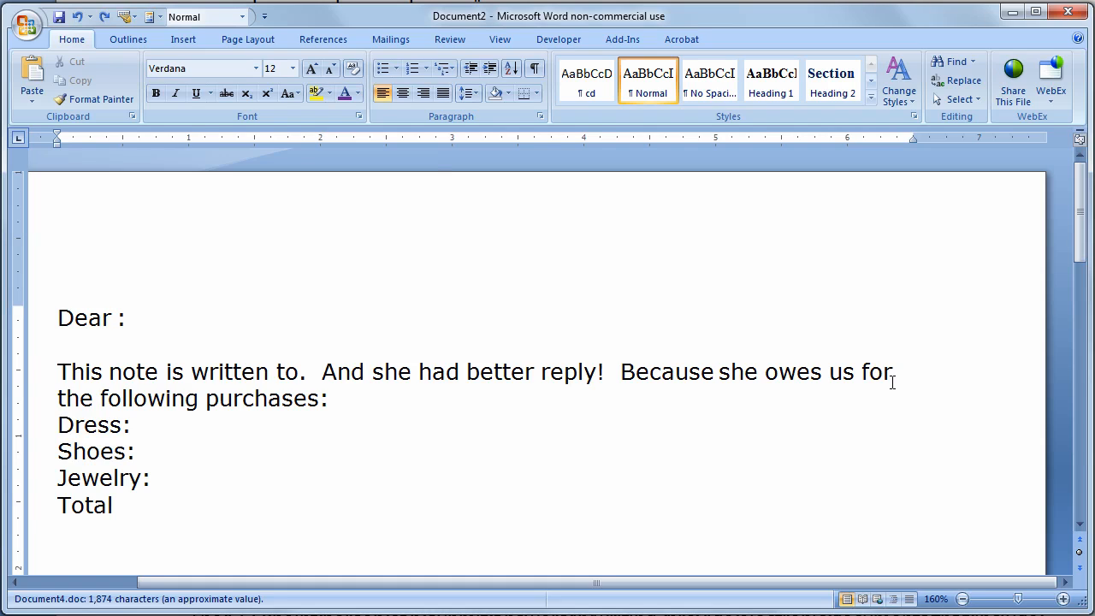
mouse_move(864, 380)
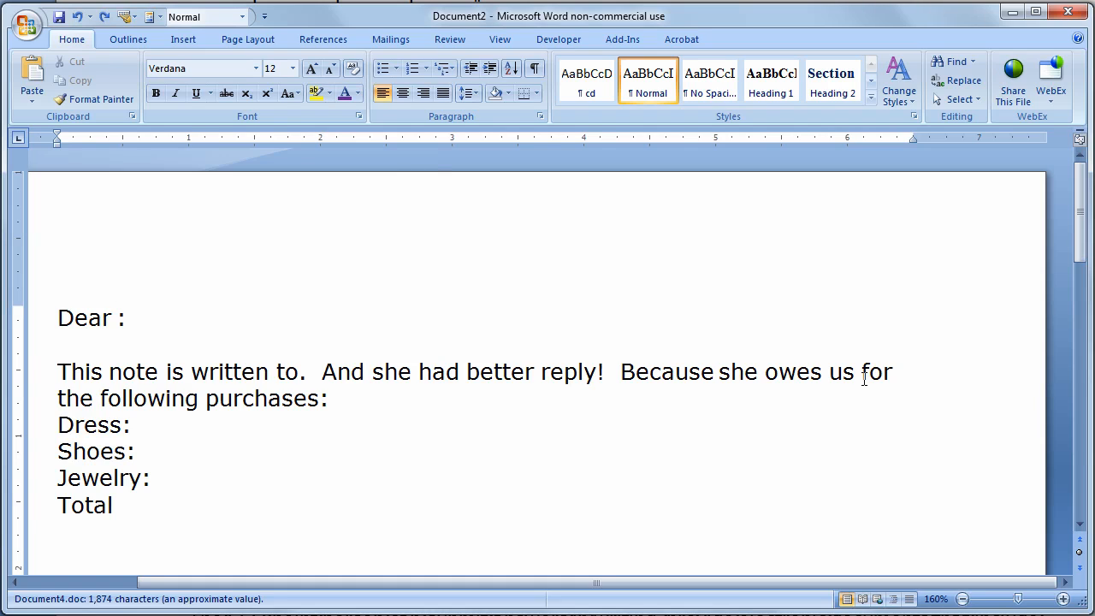
click(116, 316)
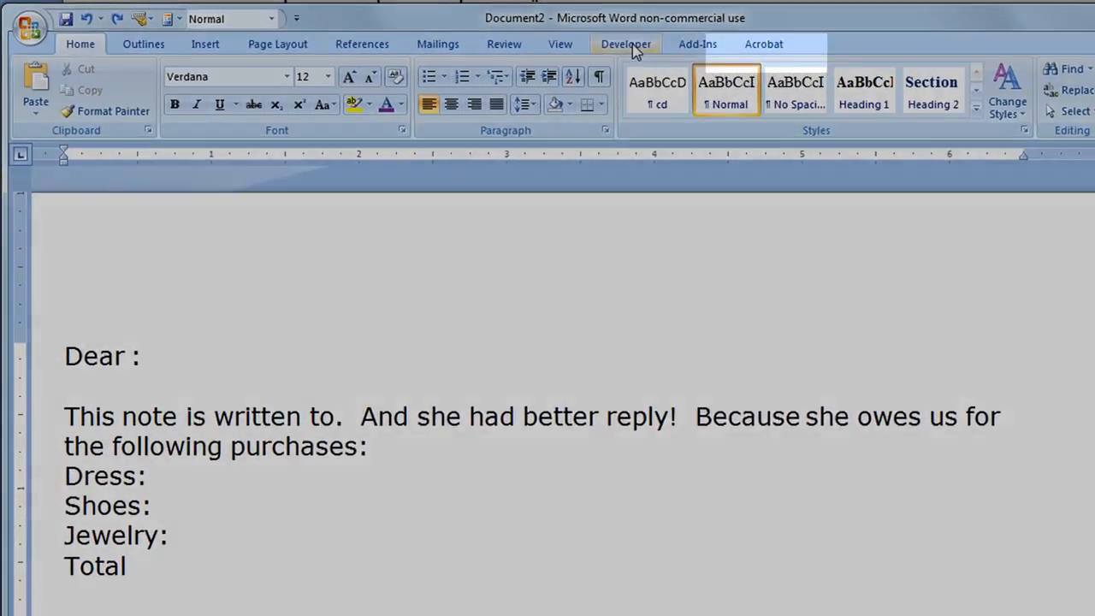
click(627, 44)
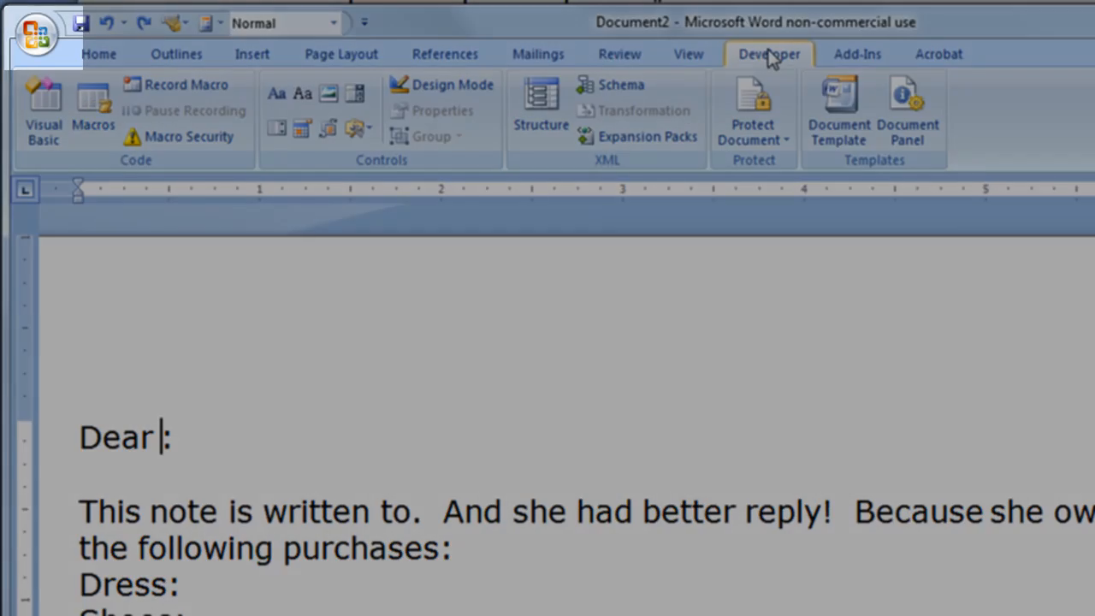
Verify 'Show Developer tab' is enabled in Word Options and close the settings.
click(35, 34)
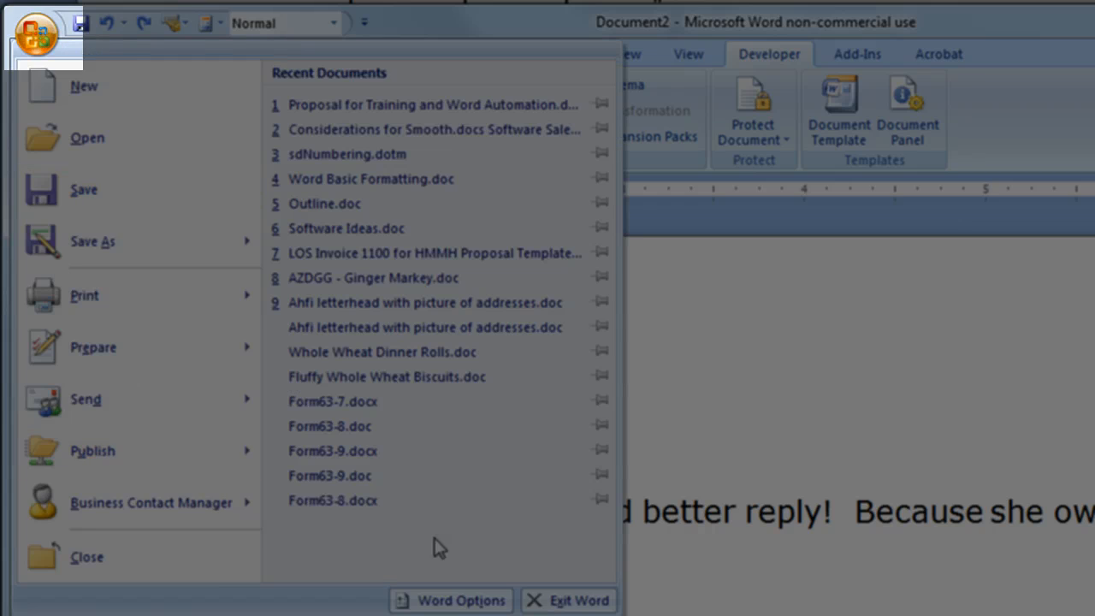
click(450, 599)
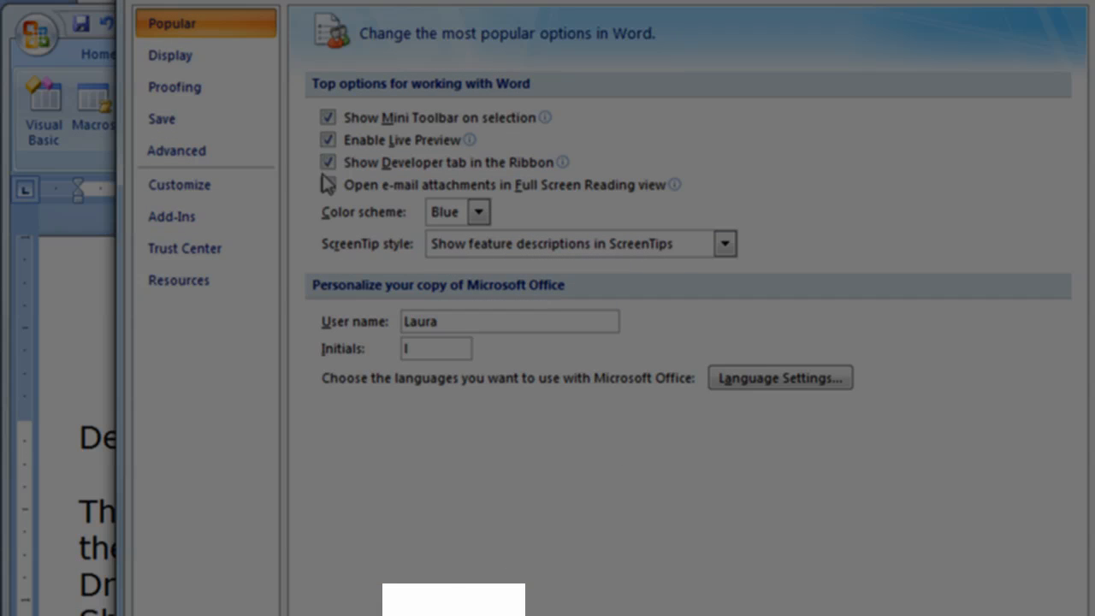
click(328, 163)
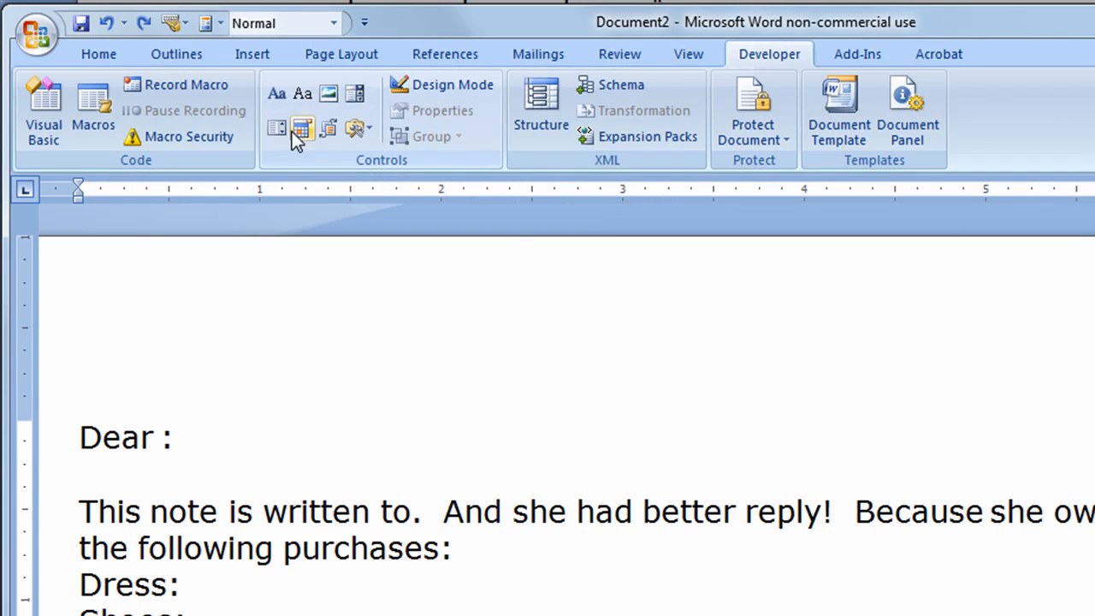
mouse_move(352, 128)
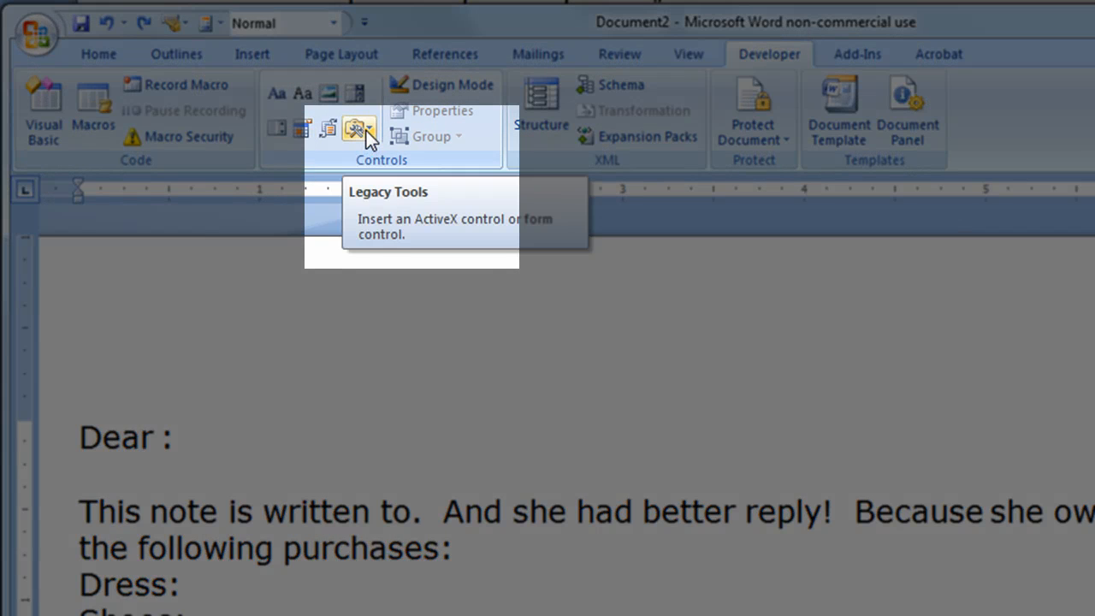
Insert a legacy text form field after 'Dear' in the greeting.
click(353, 129)
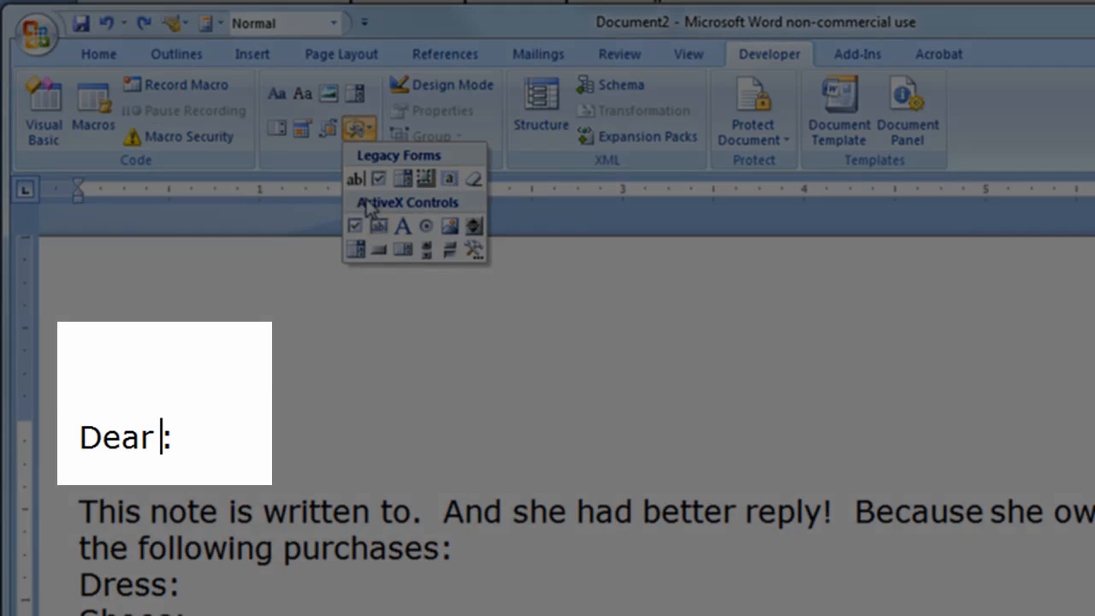
mouse_move(355, 180)
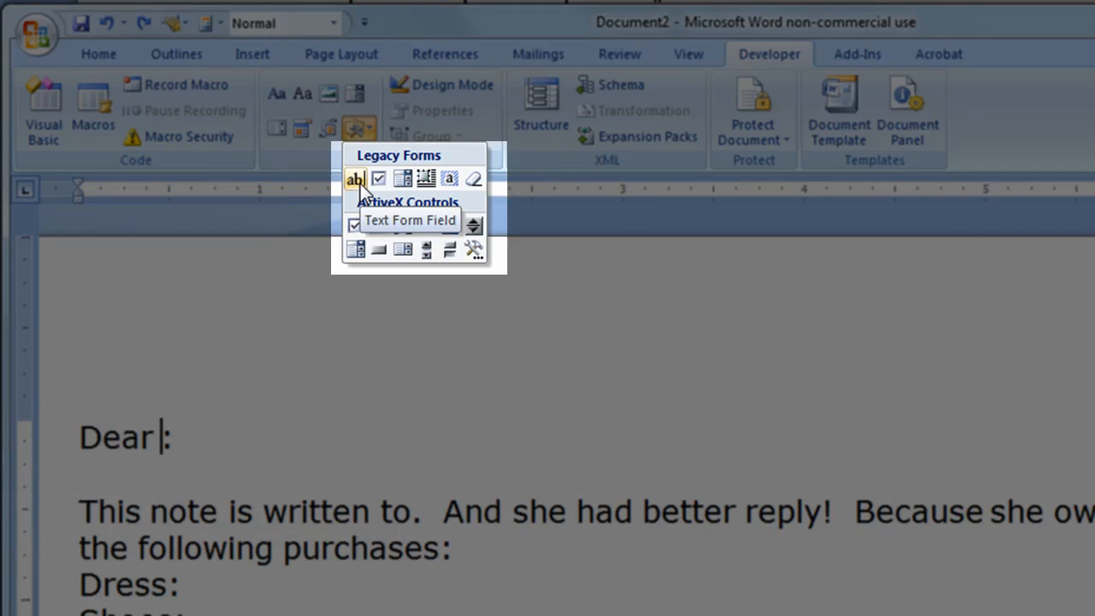
click(354, 180)
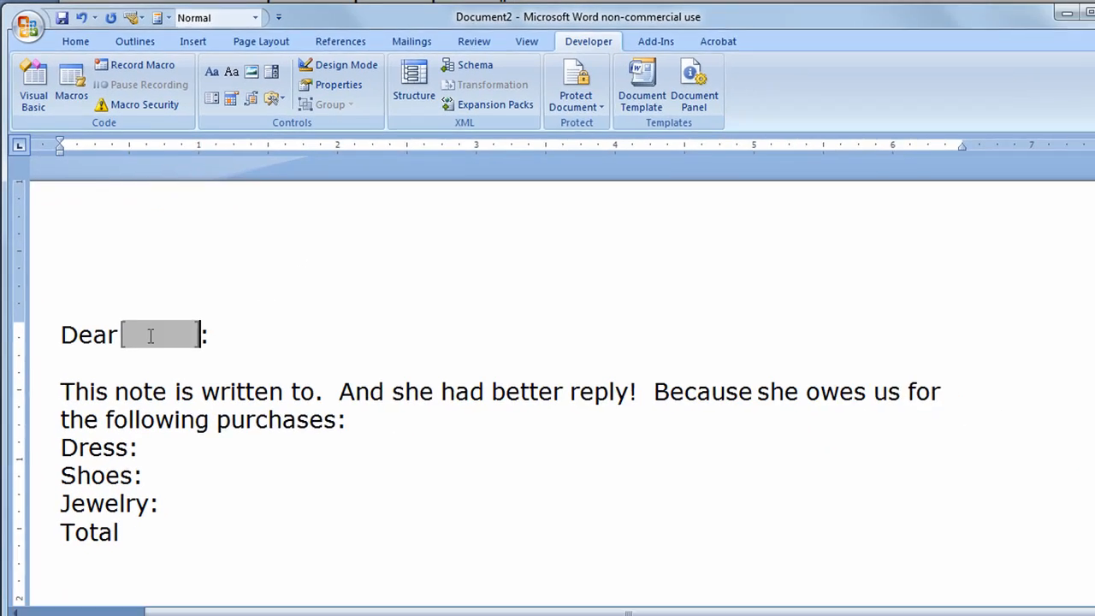
Bookmark the greeting field as ClientName with Calculate on exit enabled.
right_click(161, 333)
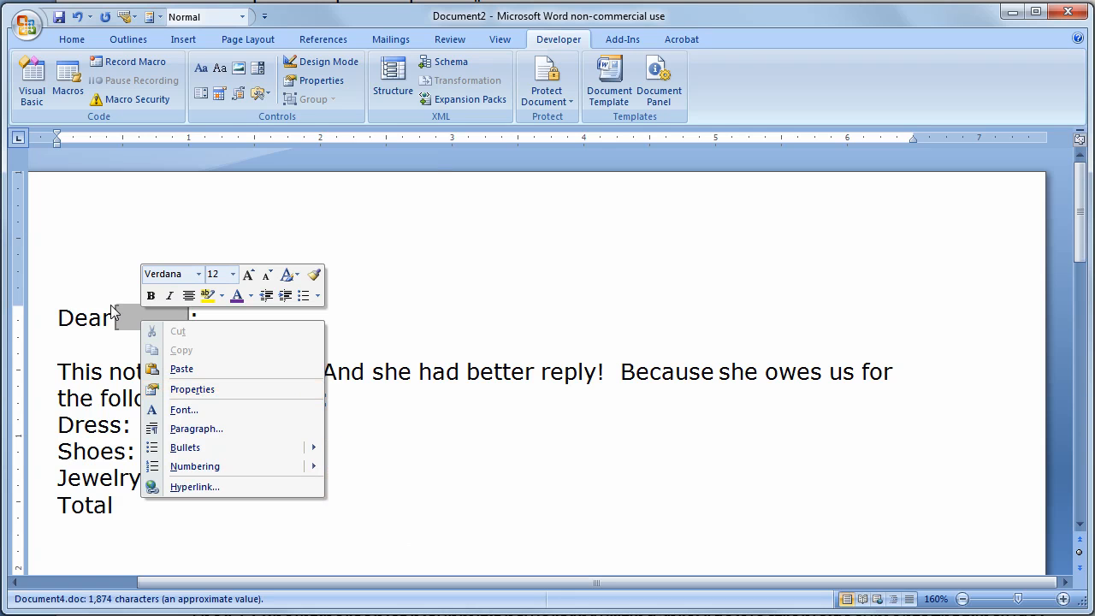
click(191, 390)
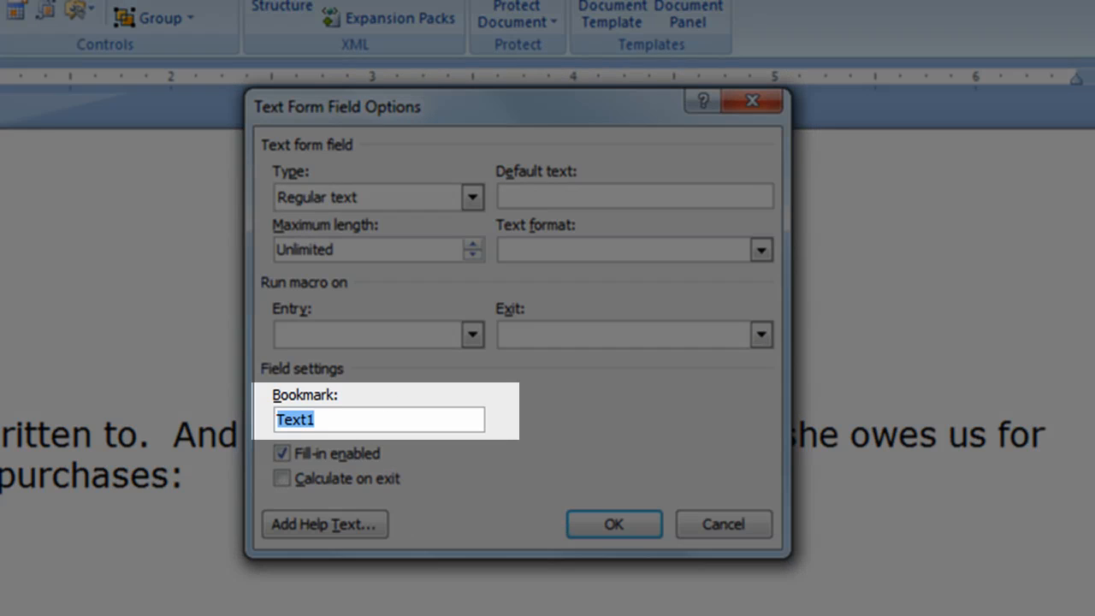
text(ClientName)
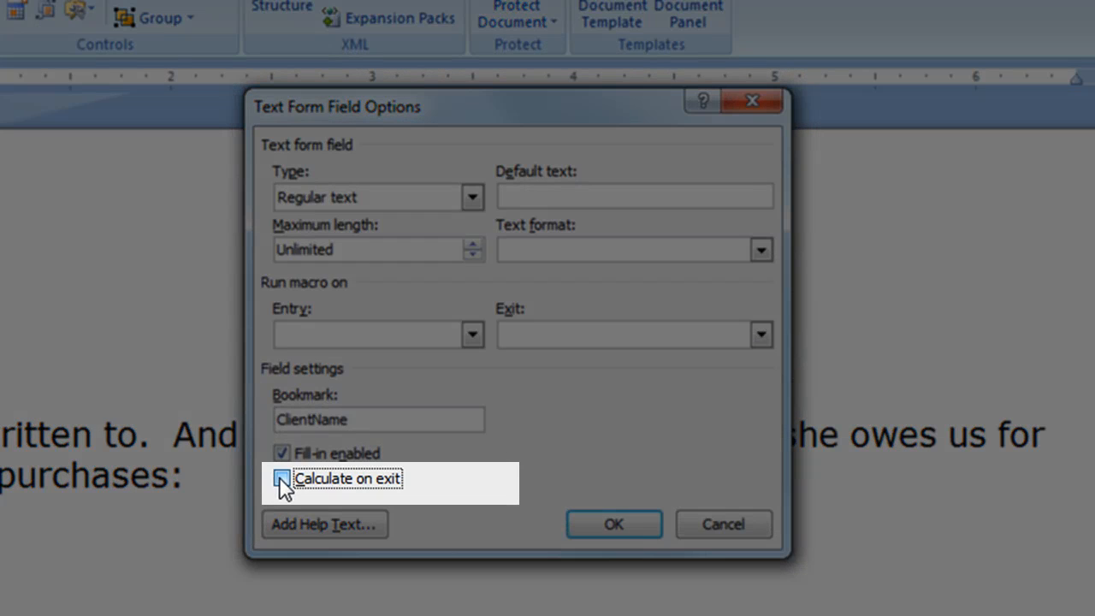
click(281, 480)
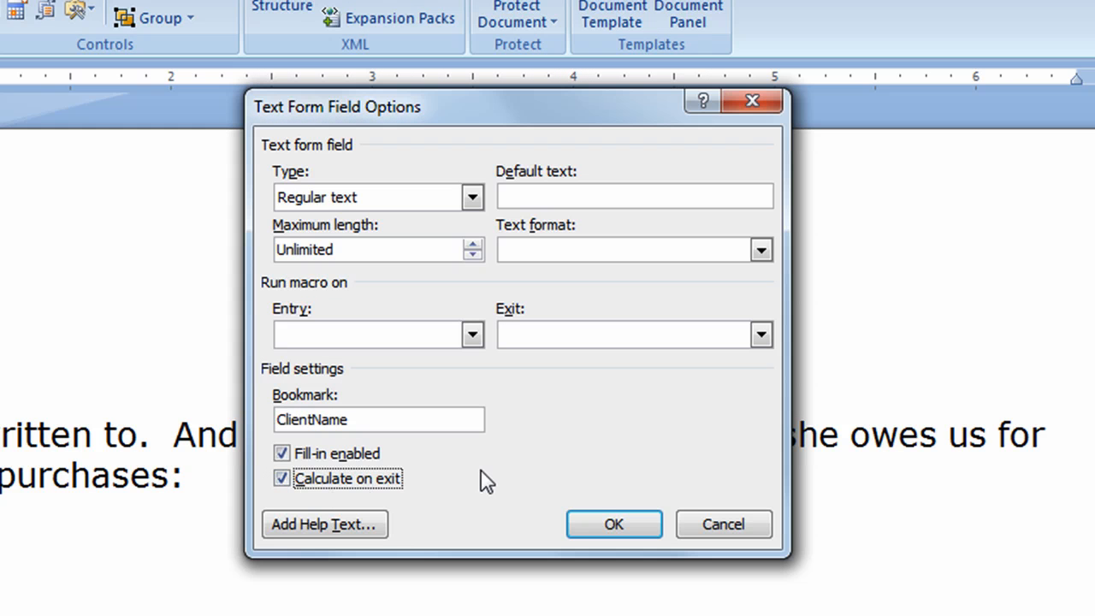
mouse_move(524, 425)
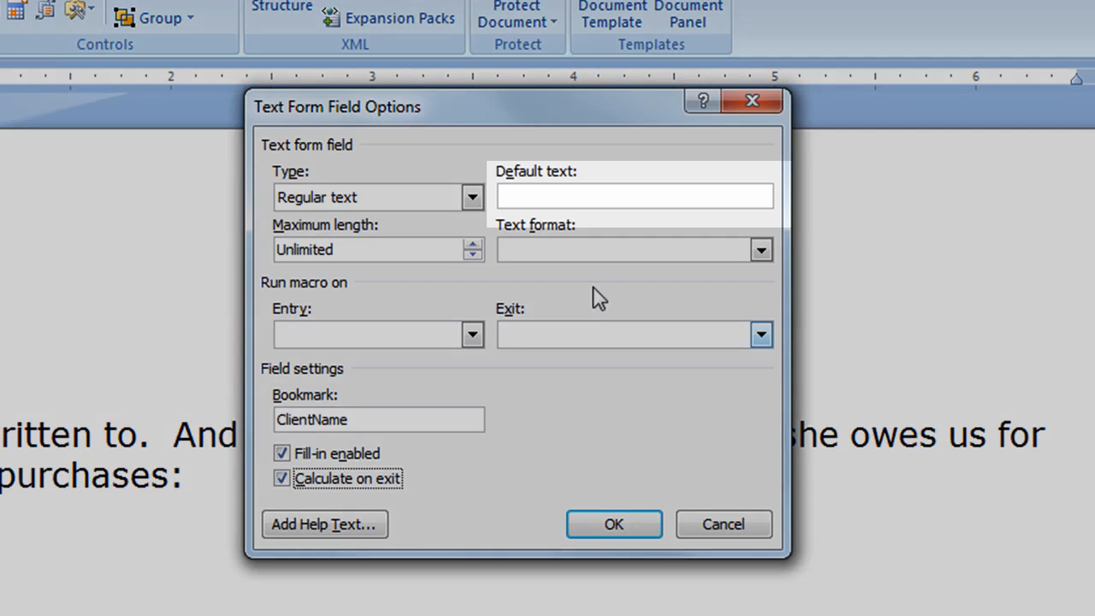
click(635, 195)
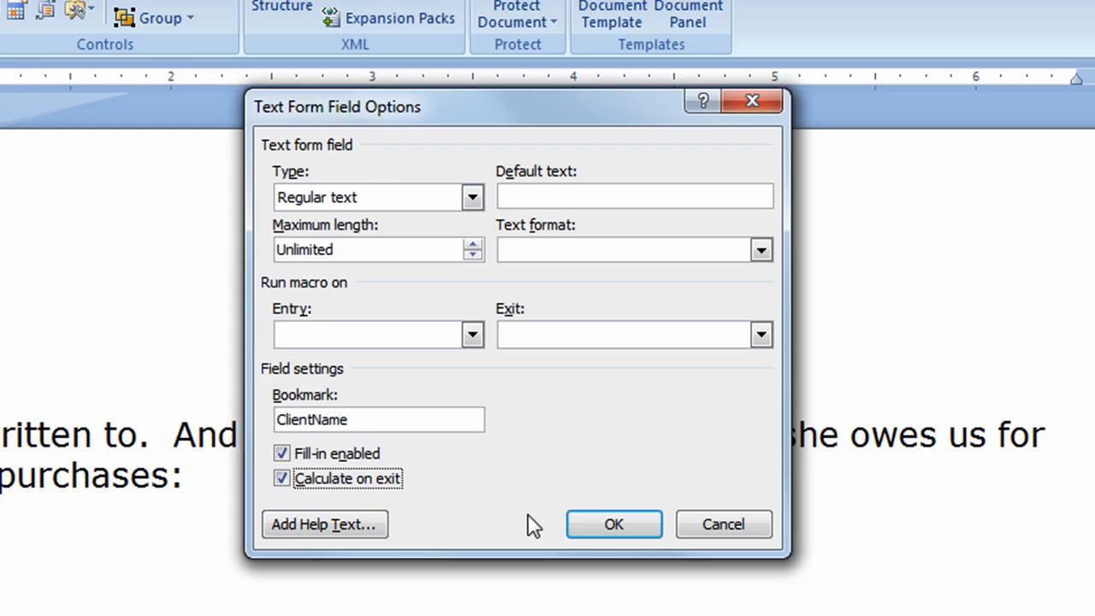
click(613, 524)
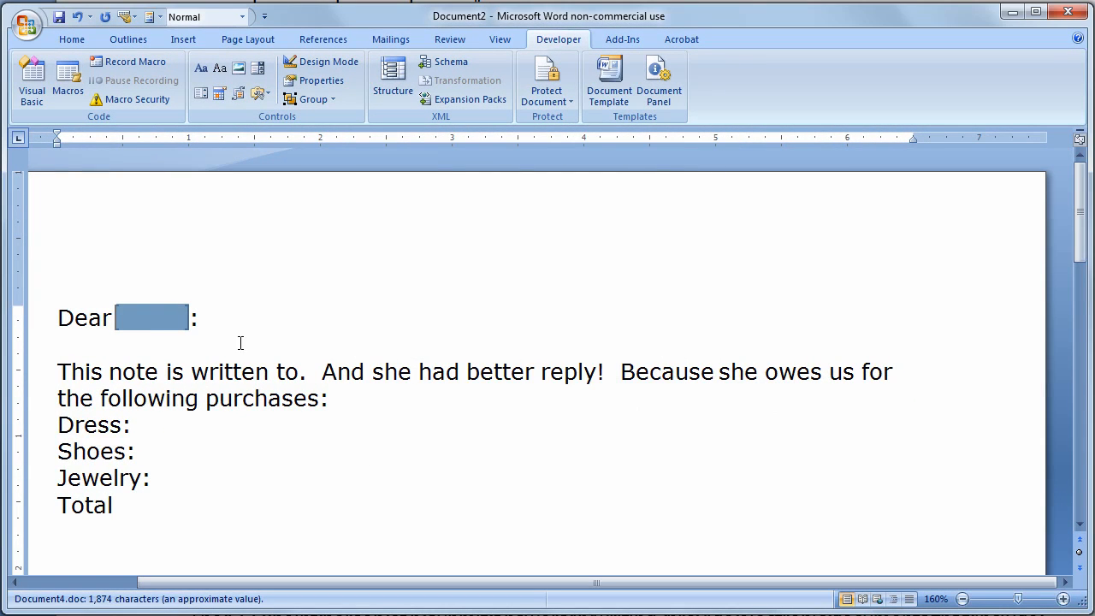
mouse_move(151, 428)
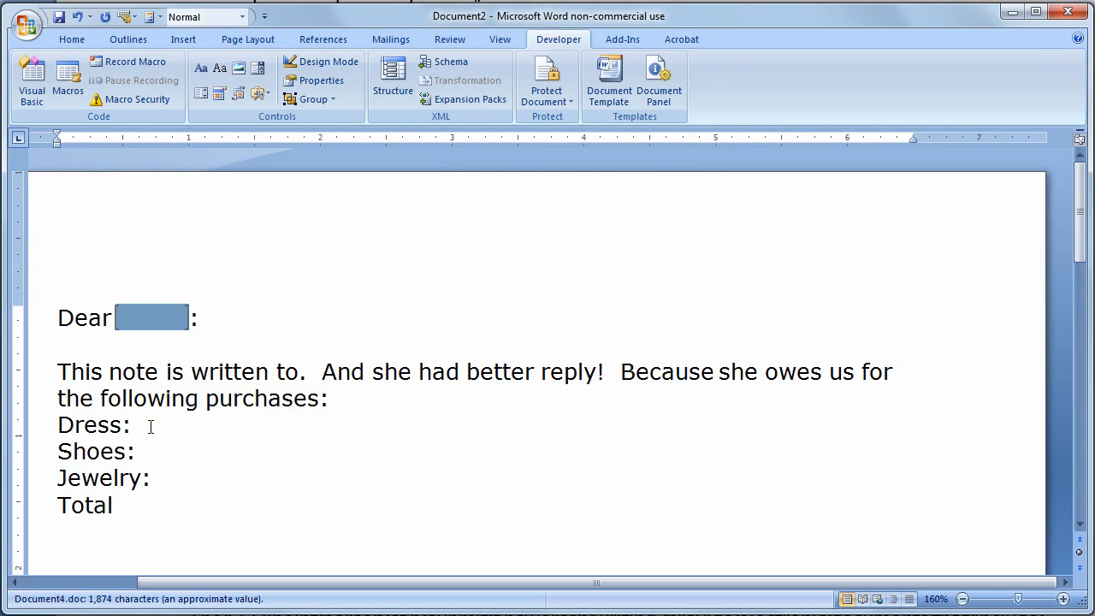
Set a left tab stop on the ruler for the Dress through Total lines.
click(134, 424)
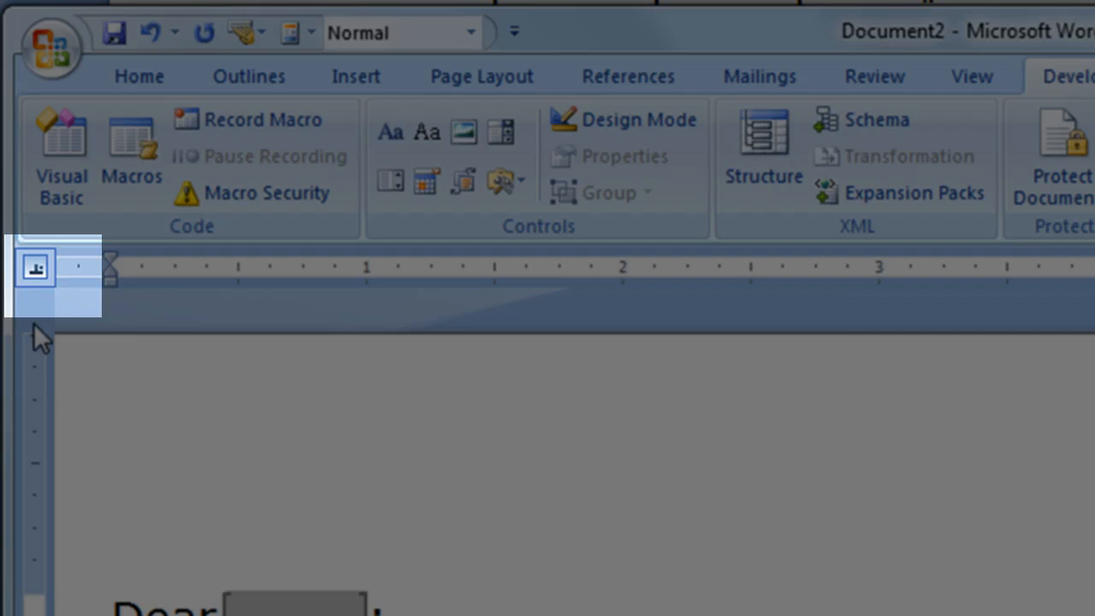
mouse_move(36, 267)
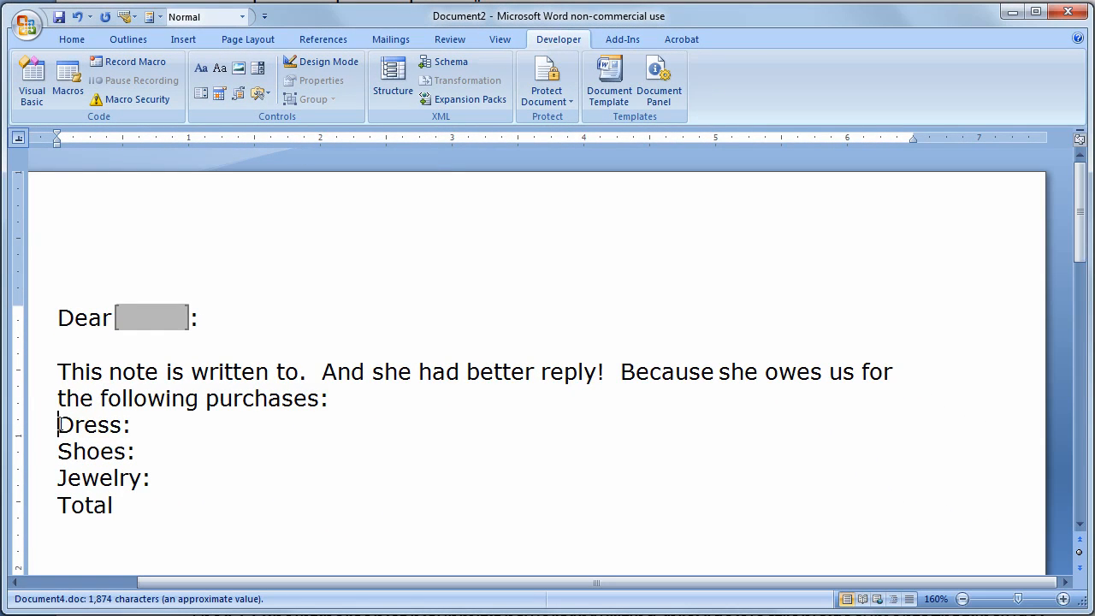
drag(58, 424, 123, 507)
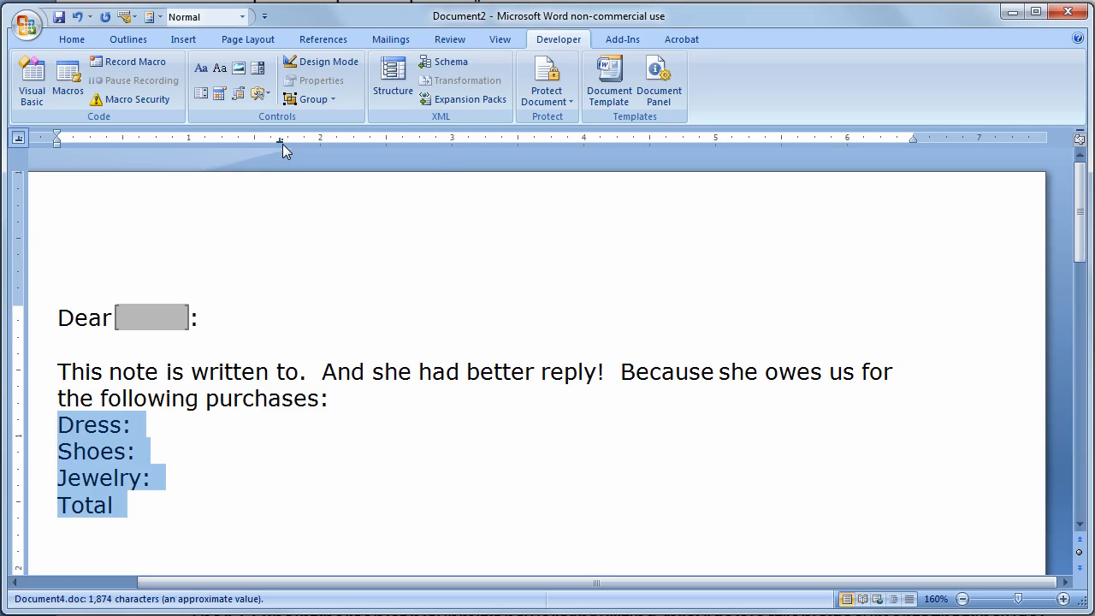
click(171, 425)
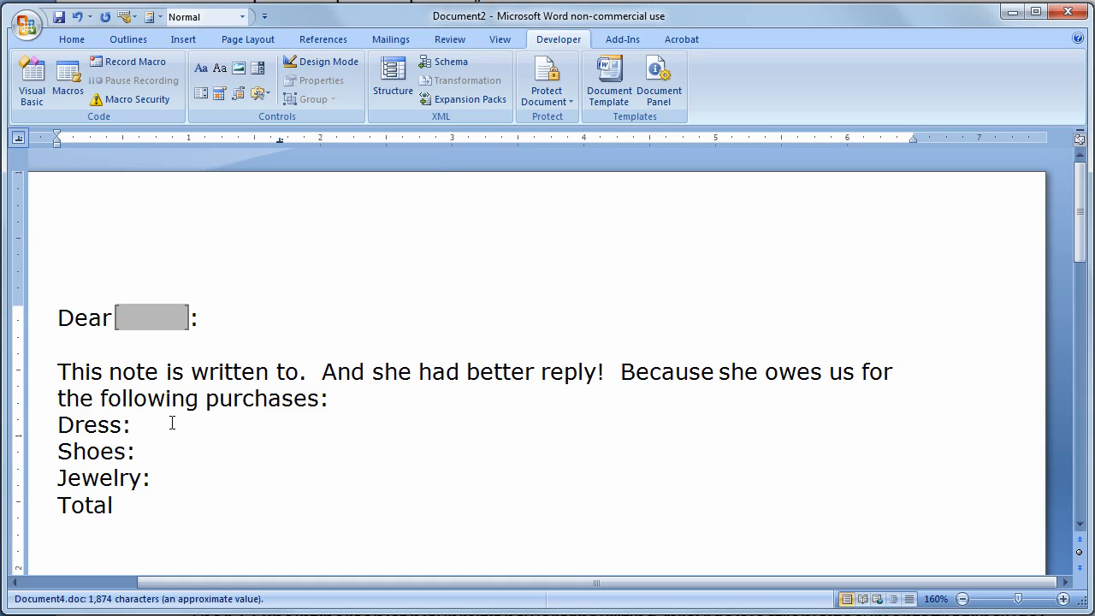
mouse_move(278, 444)
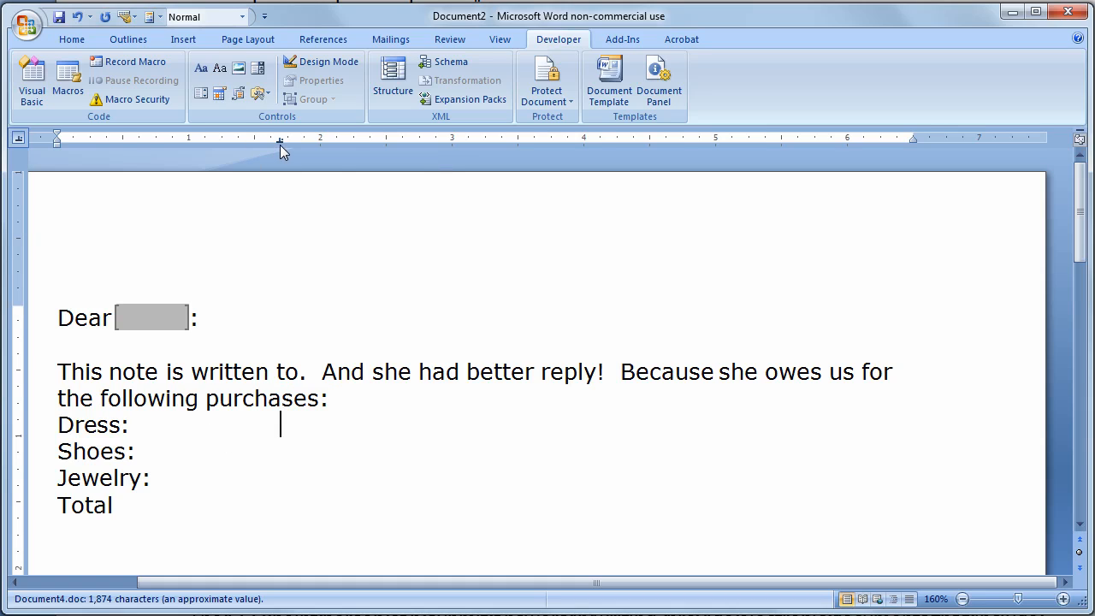
mouse_move(493, 150)
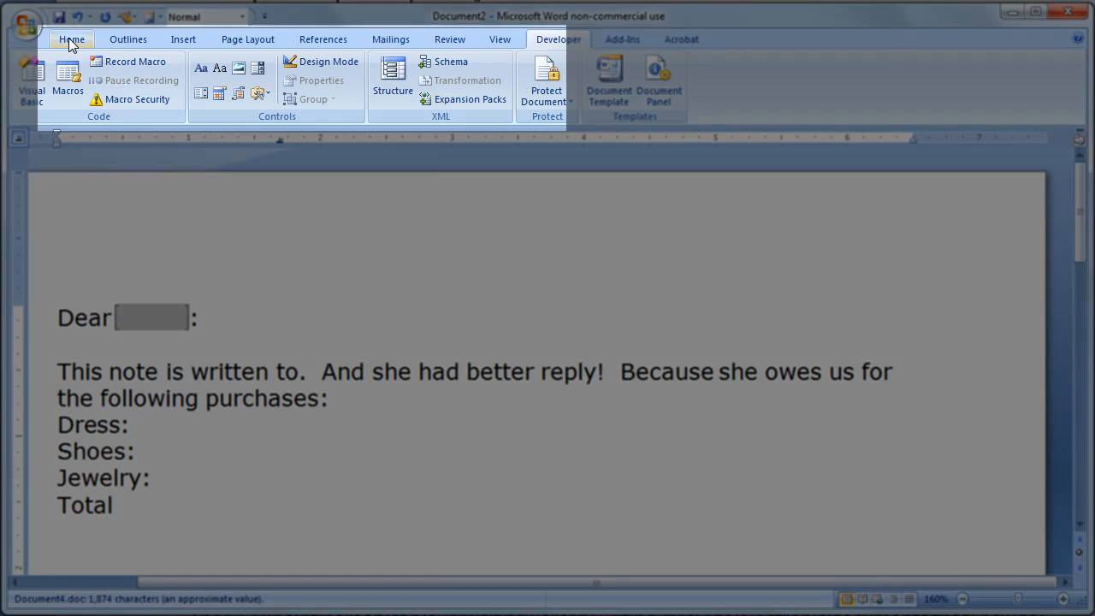
Show paragraph marks and tab symbols in the letter.
click(72, 39)
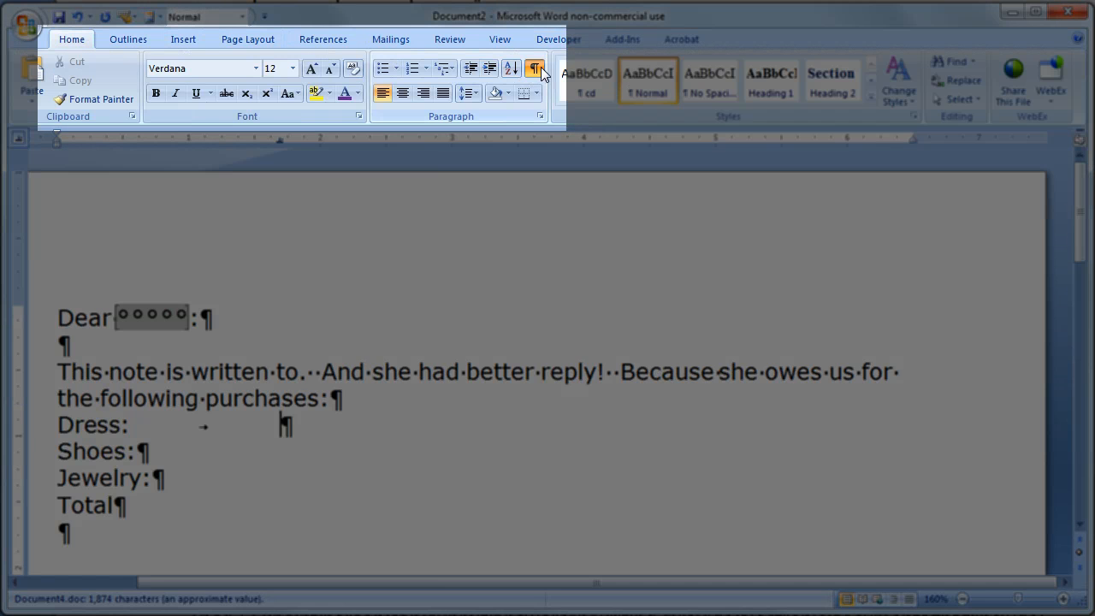
click(534, 69)
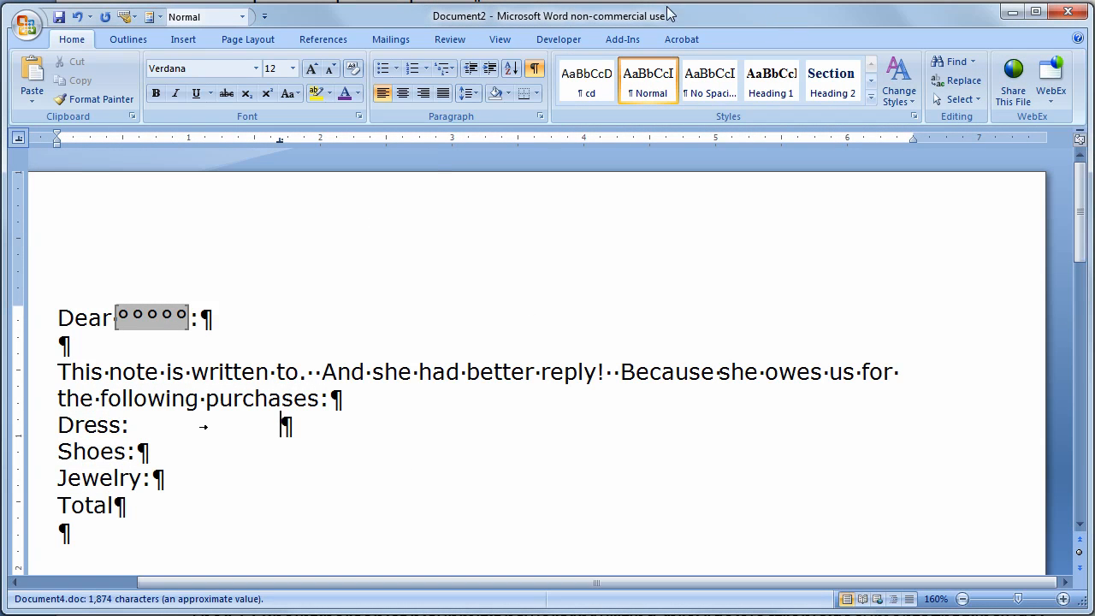
click(558, 37)
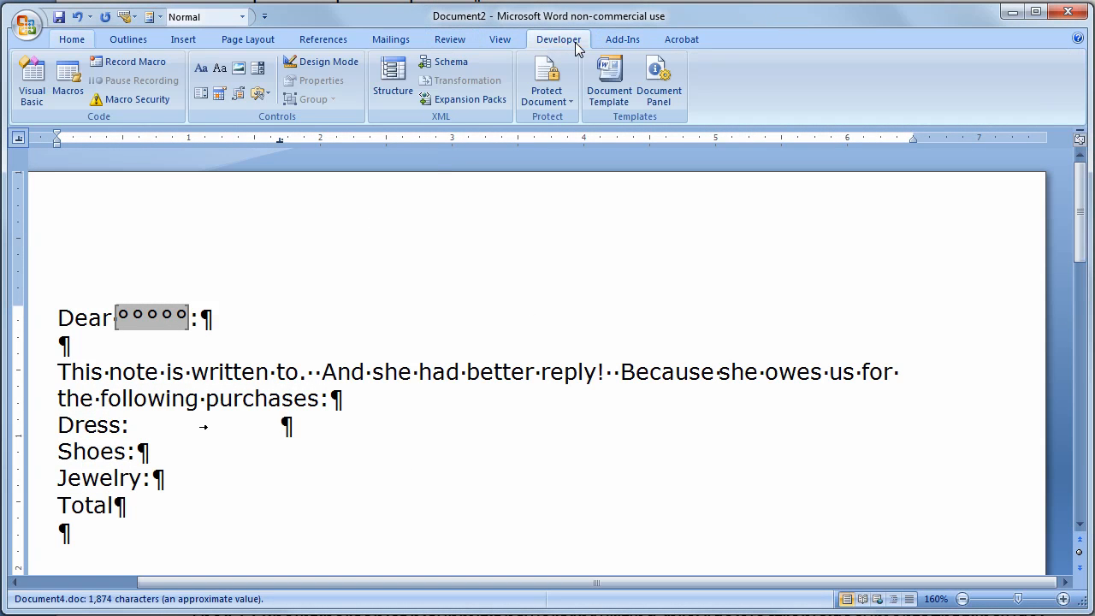
Insert text form fields after the tab on the Dress and Shoes lines.
click(261, 93)
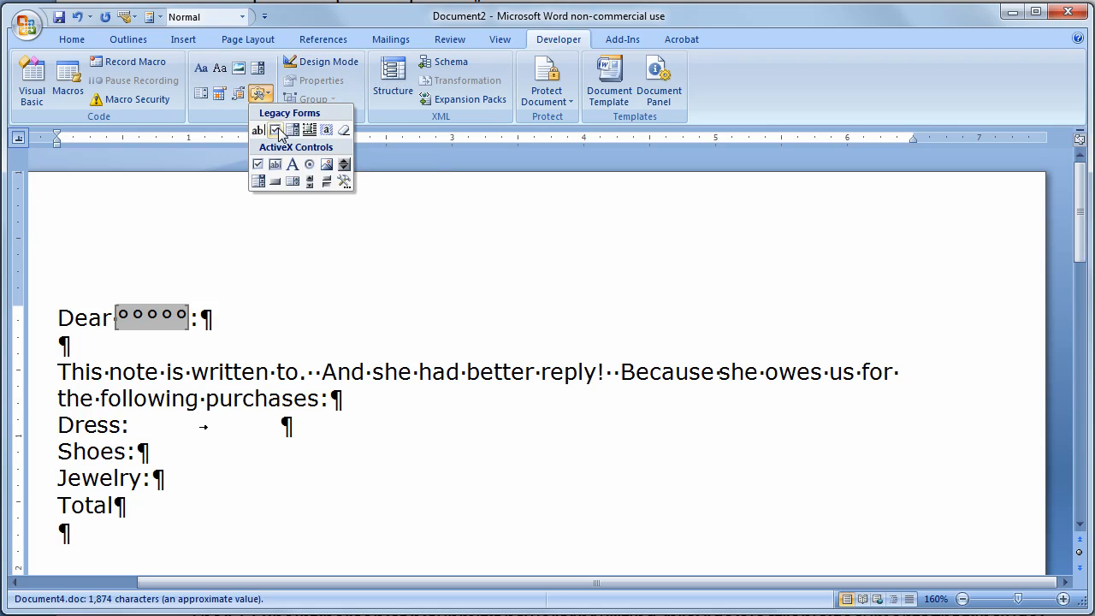
mouse_move(256, 130)
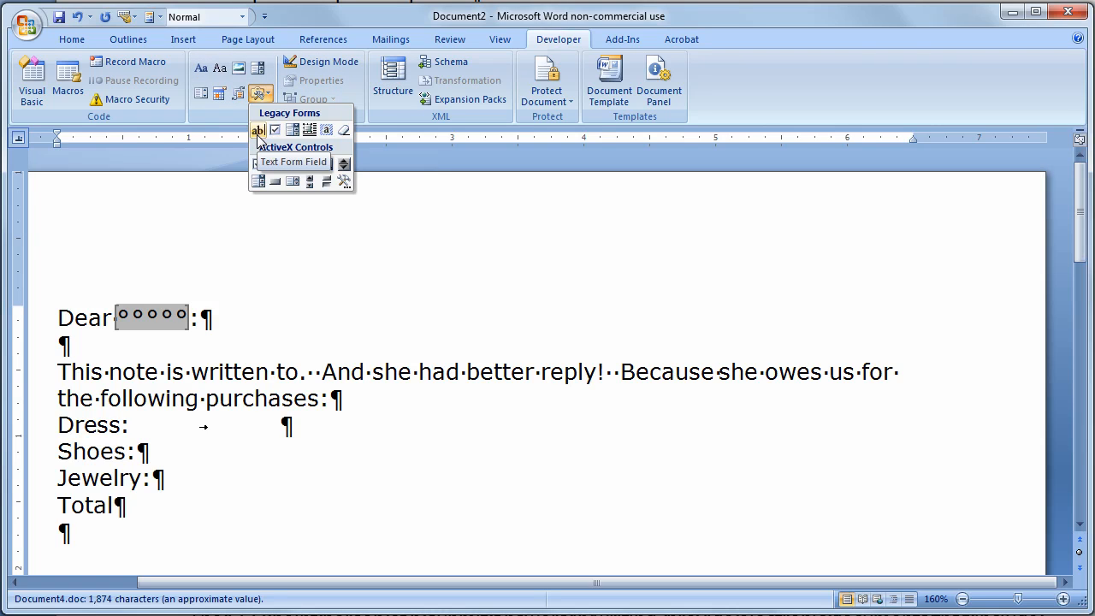
click(257, 130)
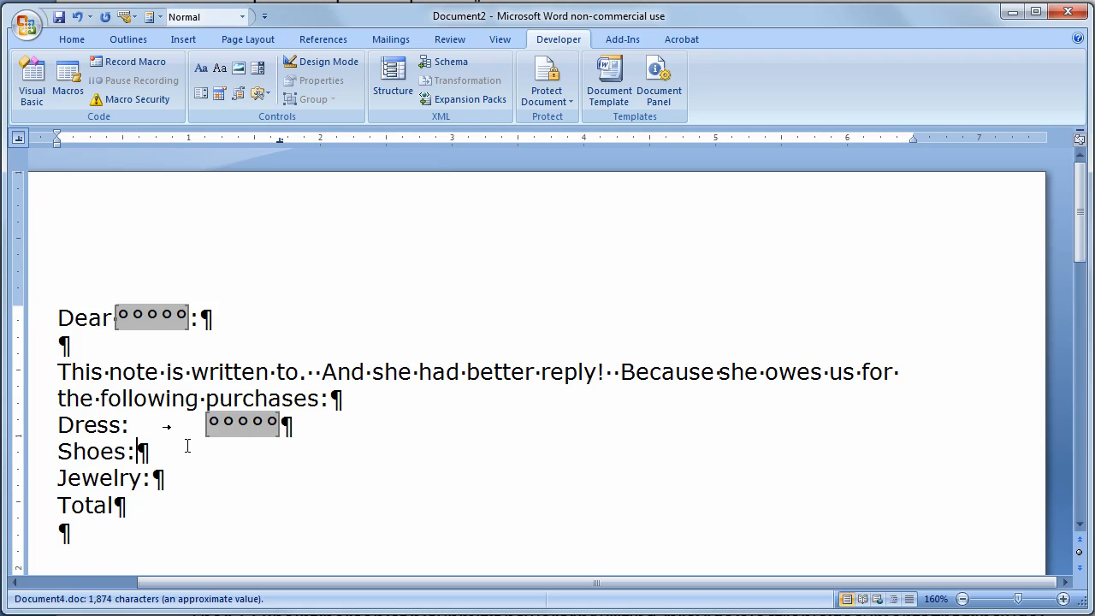
click(259, 92)
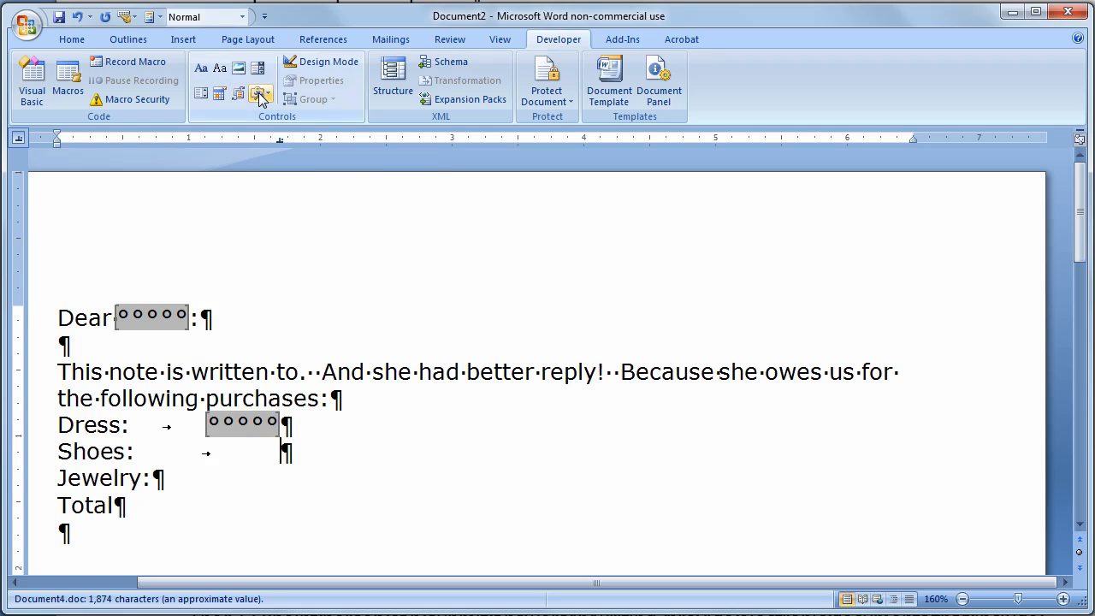
click(260, 92)
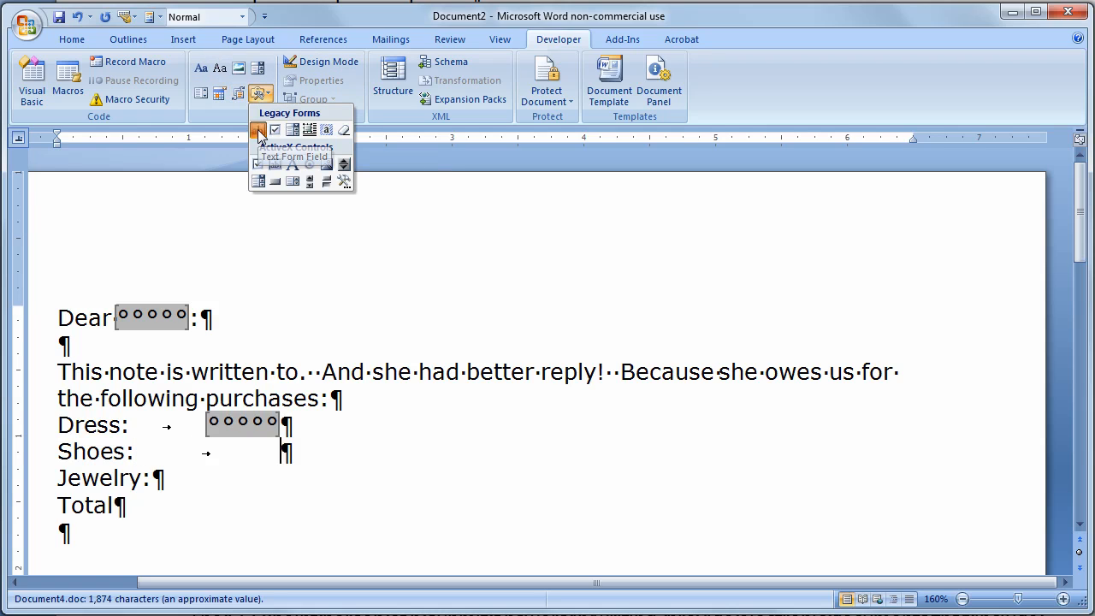
click(258, 130)
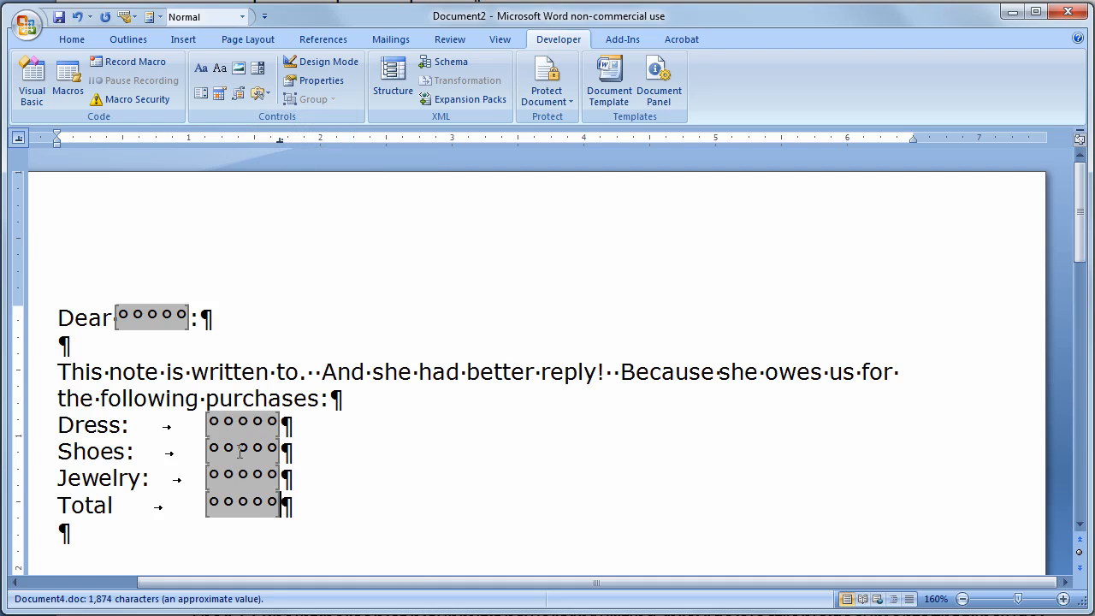
mouse_move(229, 445)
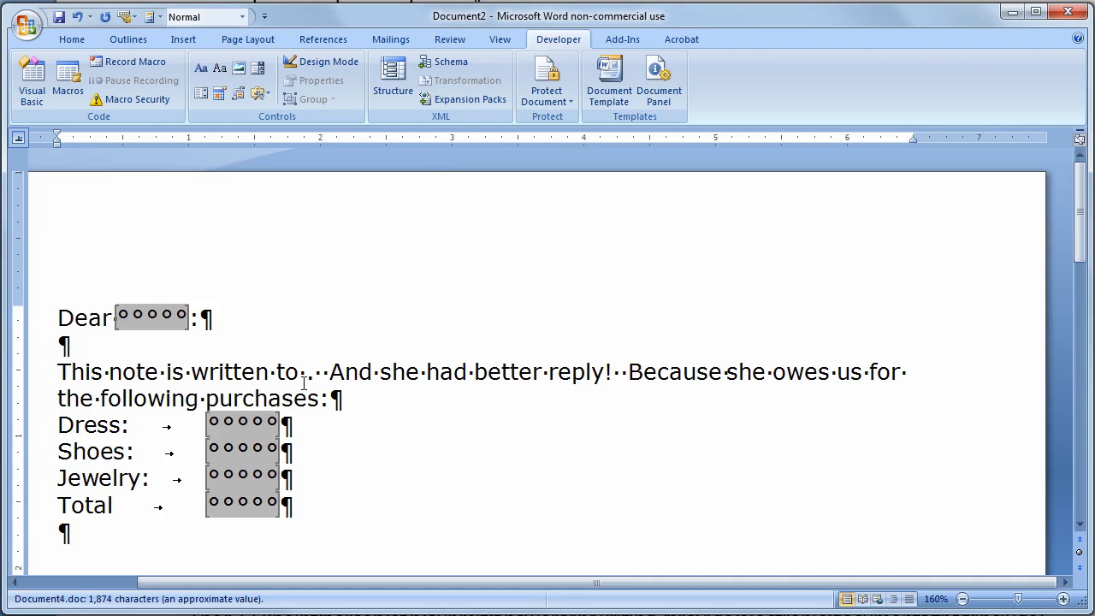
mouse_move(475, 261)
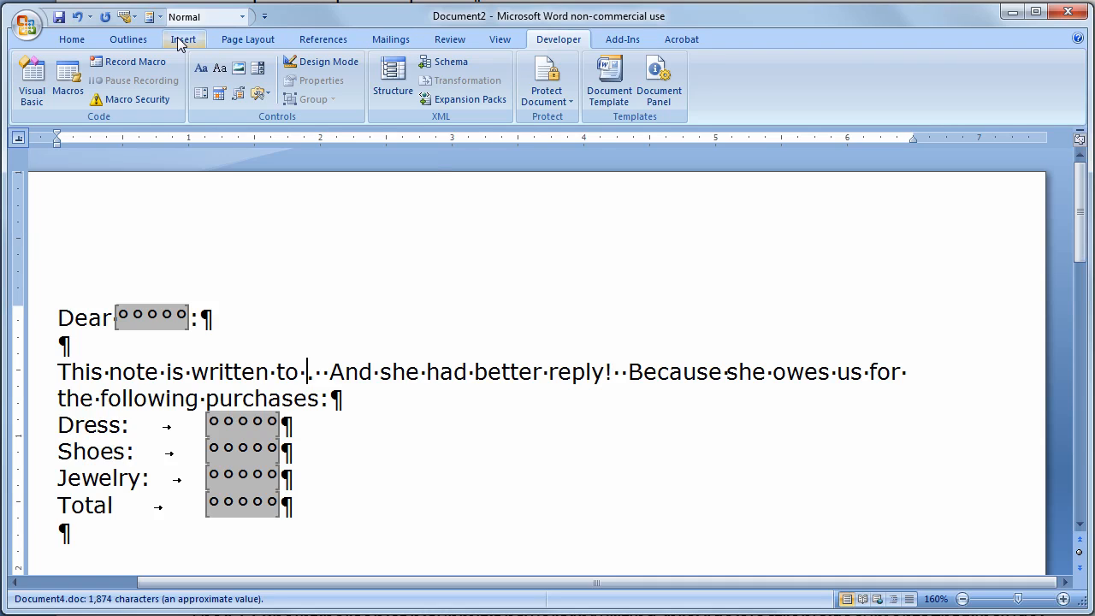
Bring up the Field dialog from Insert > Quick Parts.
click(183, 37)
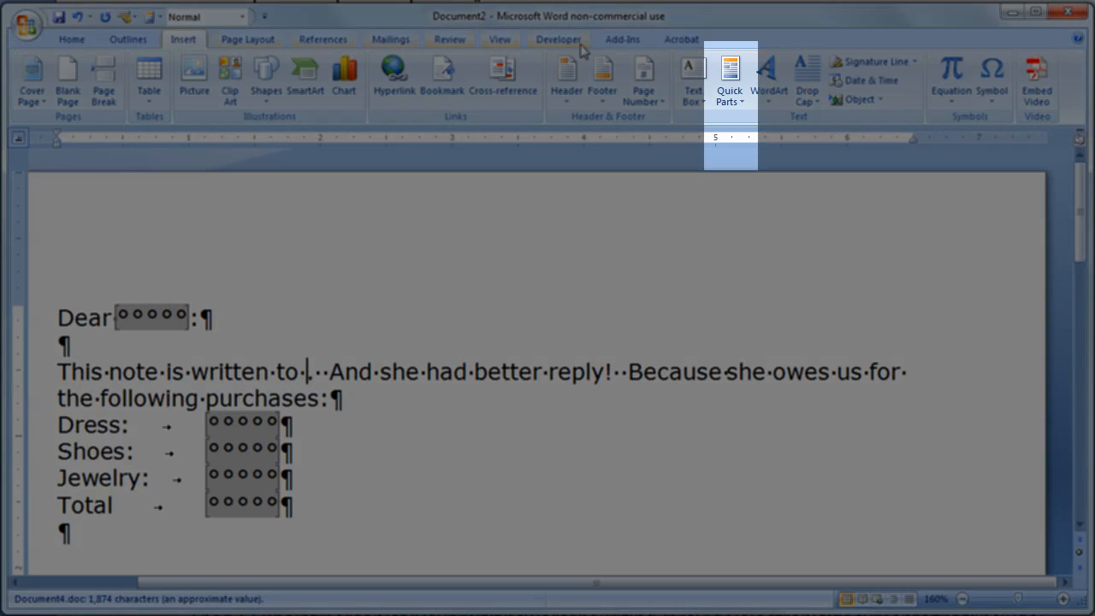
click(729, 77)
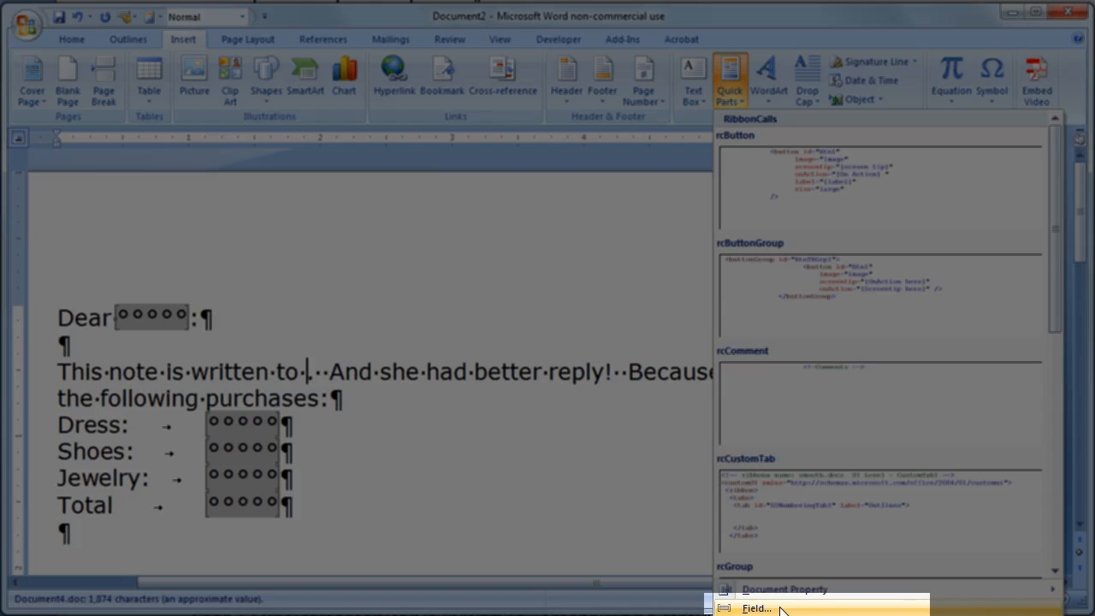
click(757, 609)
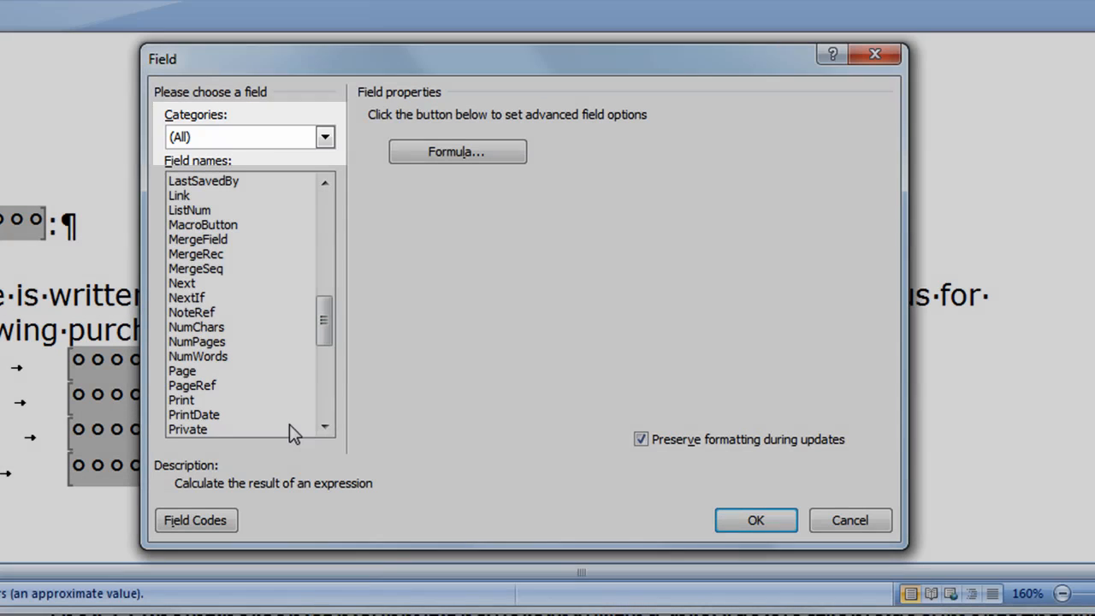
scroll(down, 3)
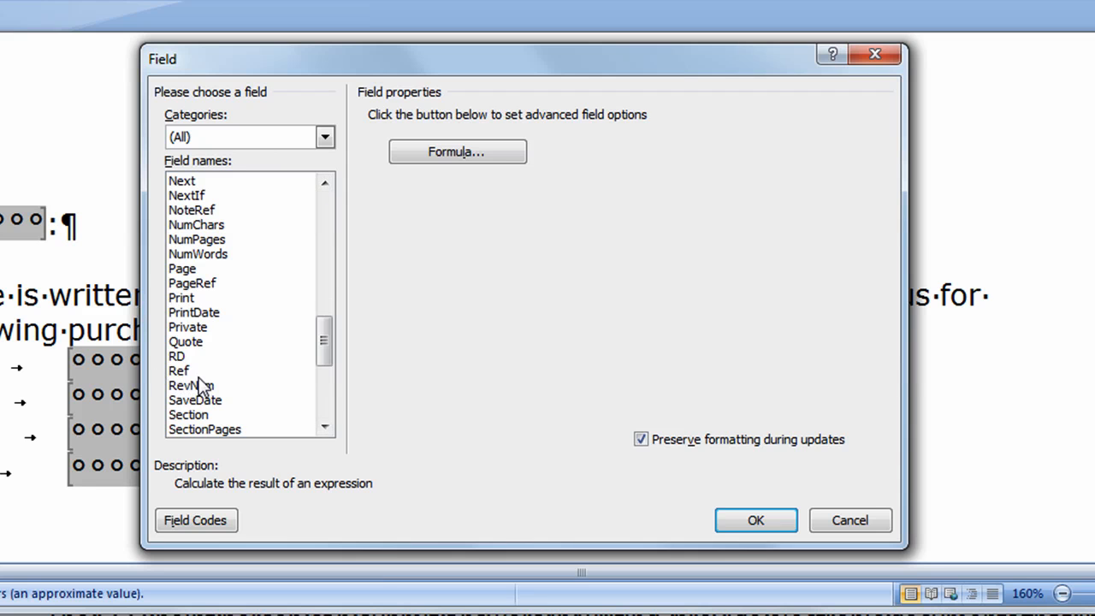
Insert a Ref field to the ClientName bookmark after 'written to'.
click(178, 369)
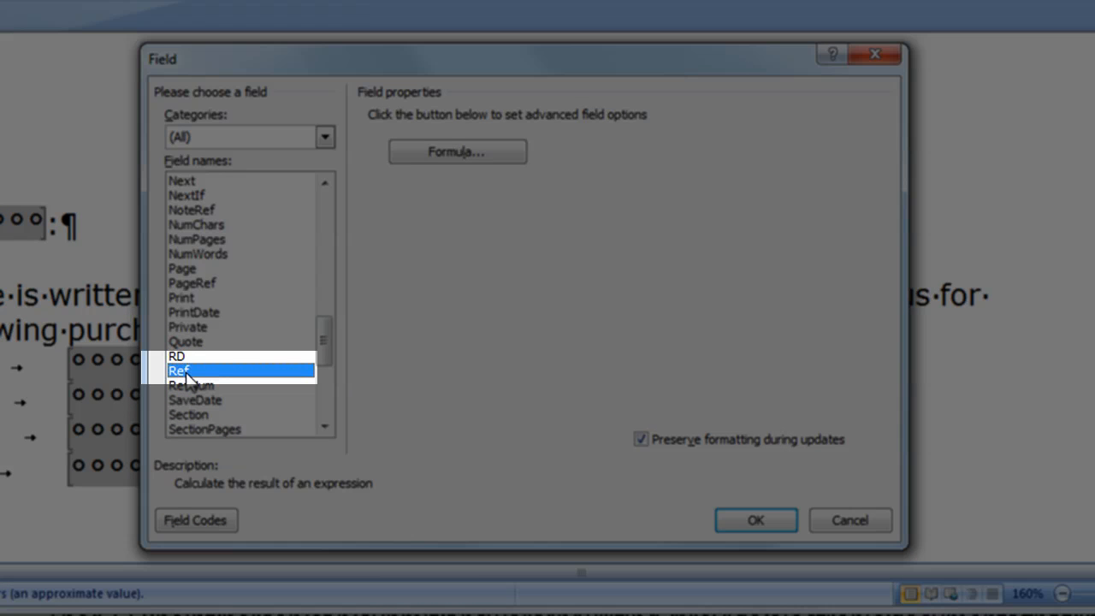
click(180, 369)
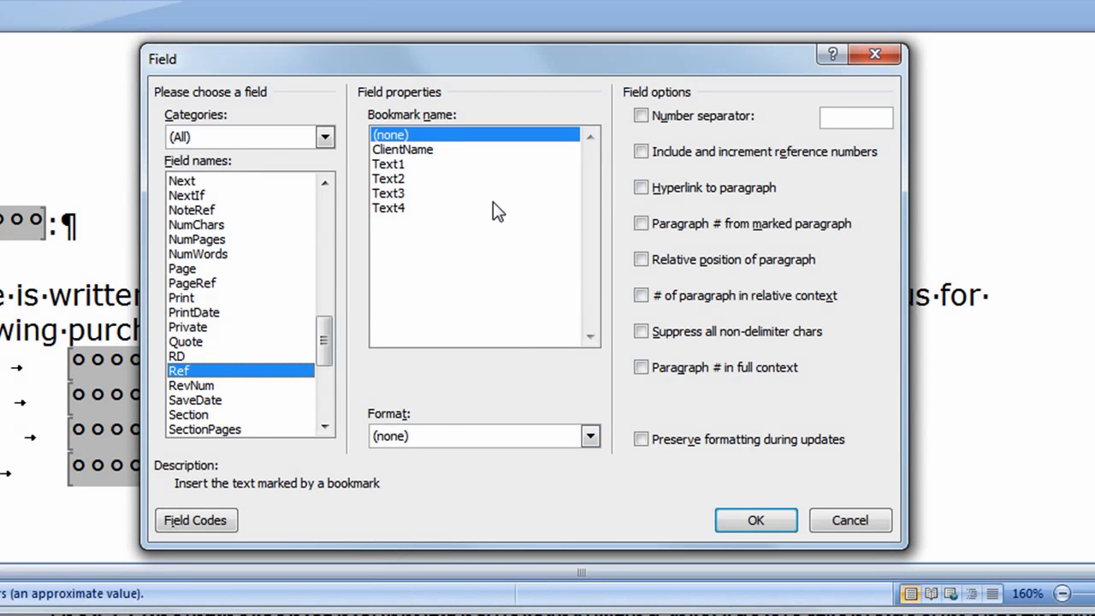
click(402, 149)
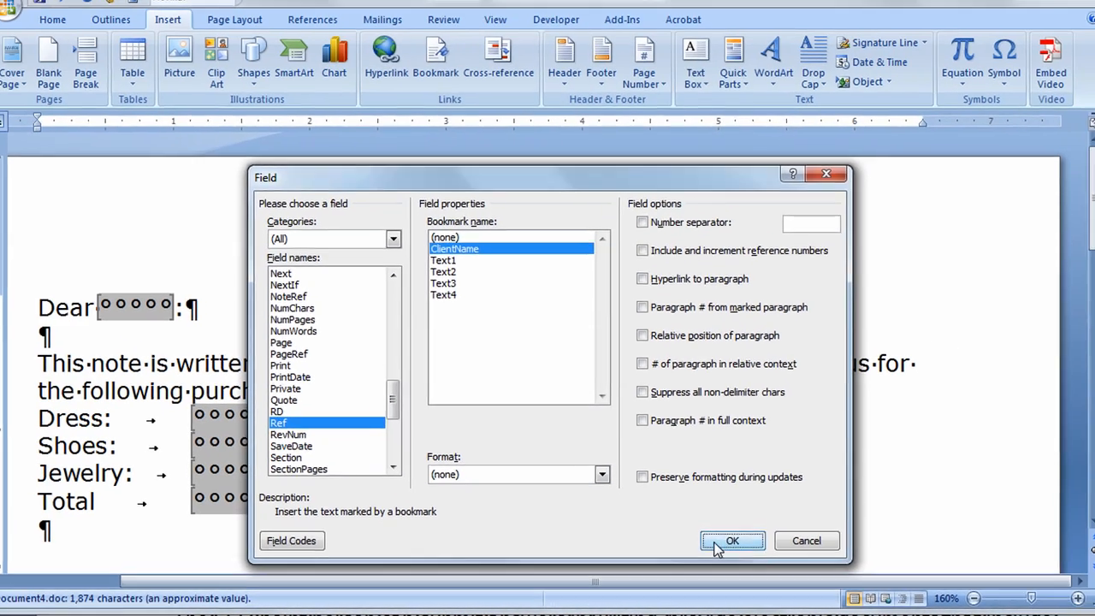
click(732, 541)
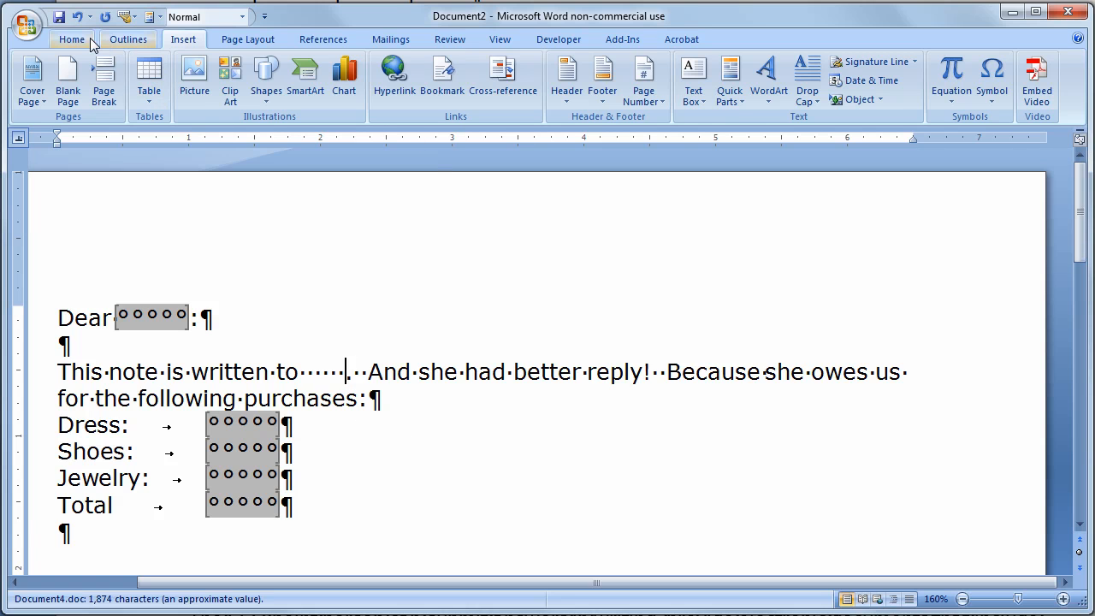
Hide the formatting marks, toggle field codes with Alt+F9 and reopen the ClientName field's settings.
click(72, 39)
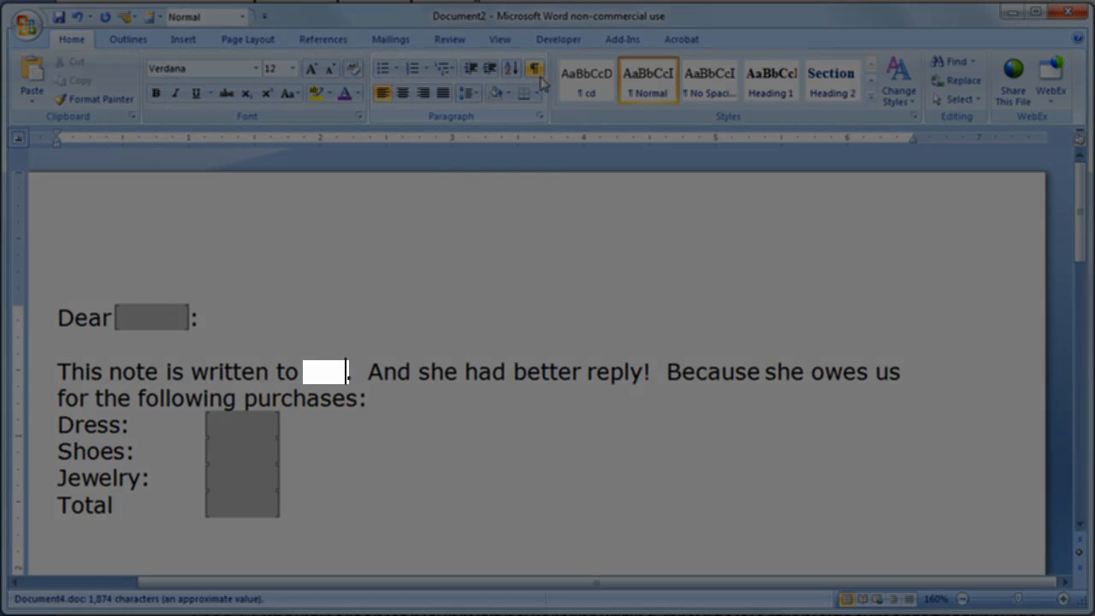
click(534, 68)
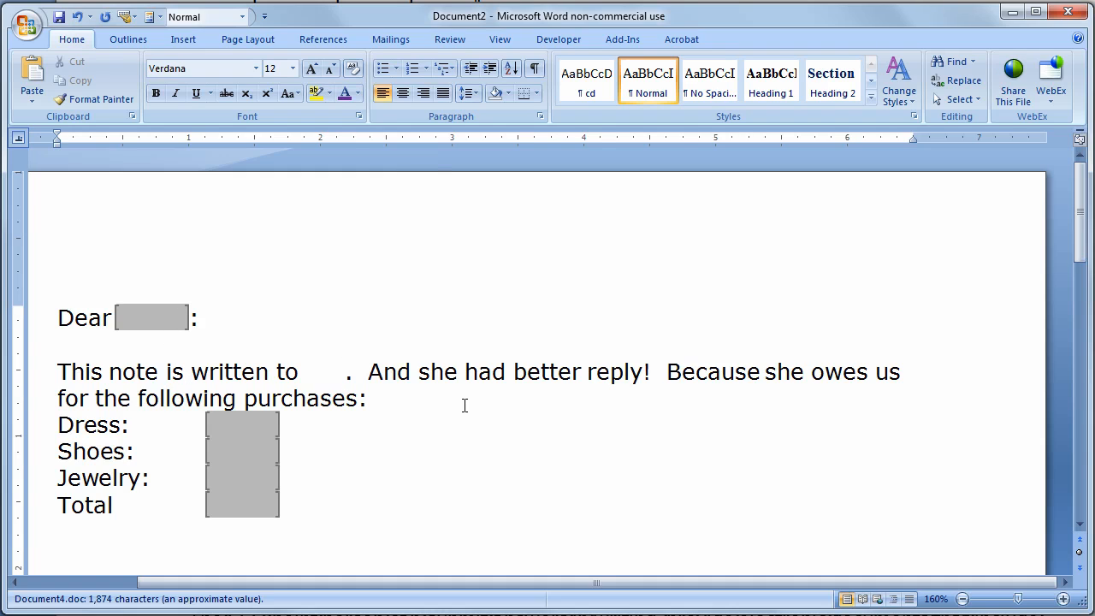
key(alt+F9)
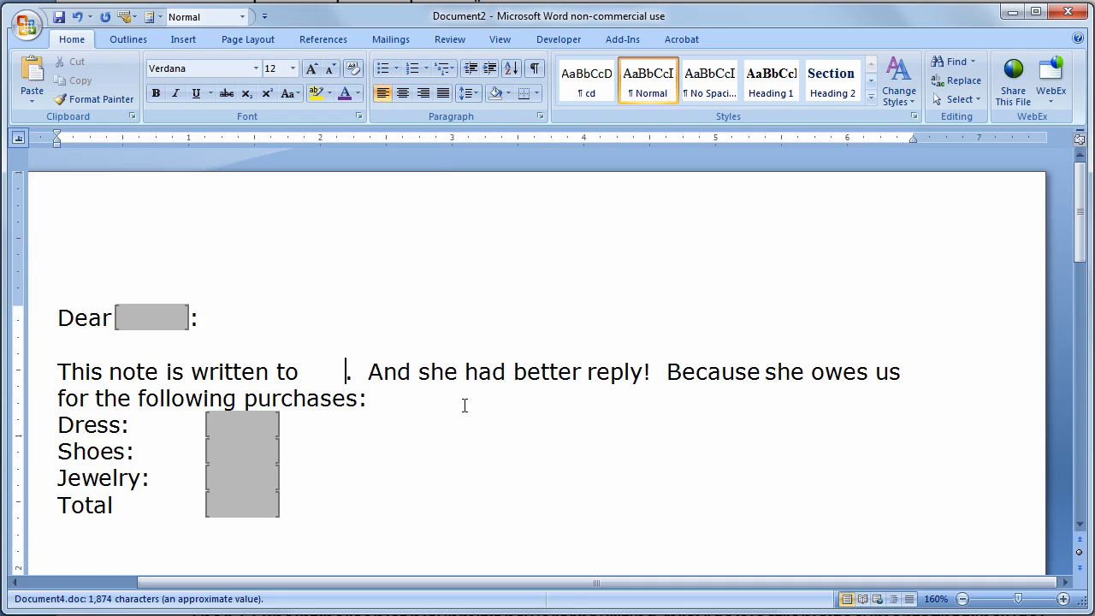
double_click(325, 371)
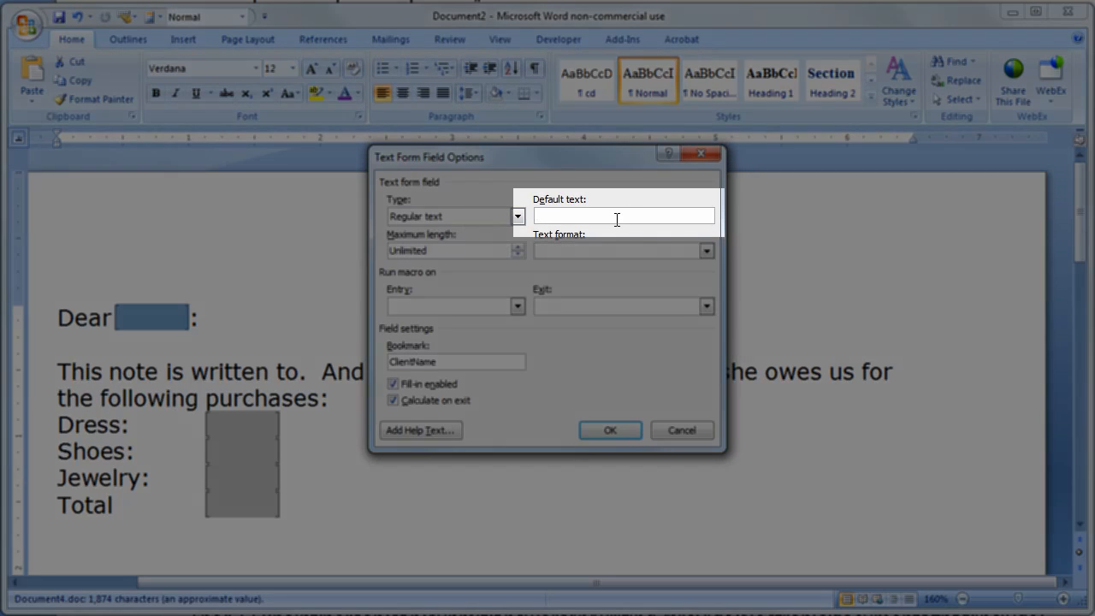
Give the ClientName field the default text 'Type name here'.
click(623, 215)
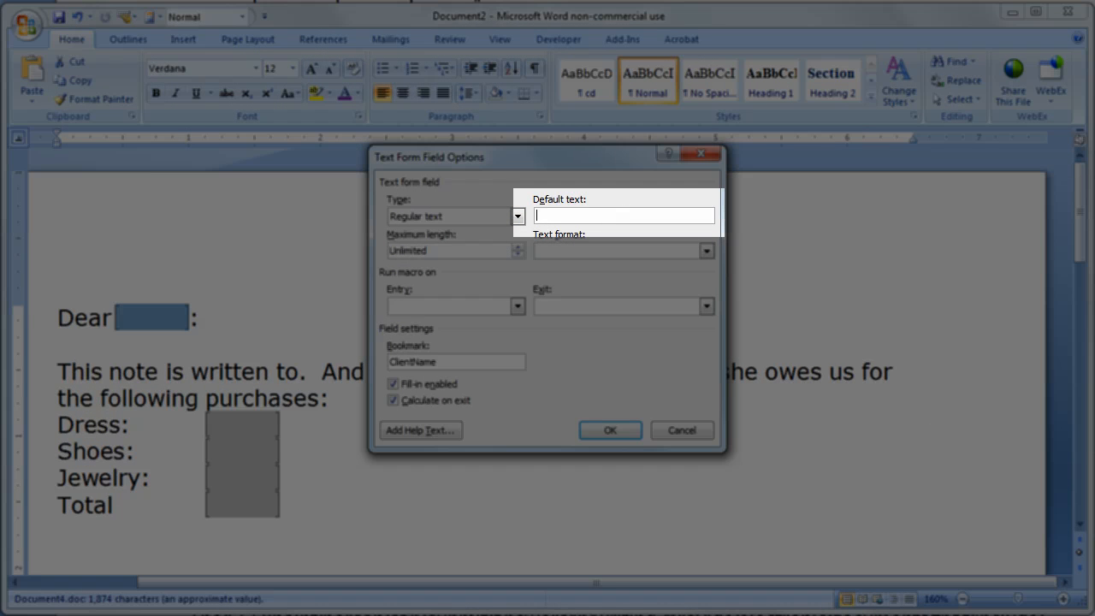
mouse_move(613, 217)
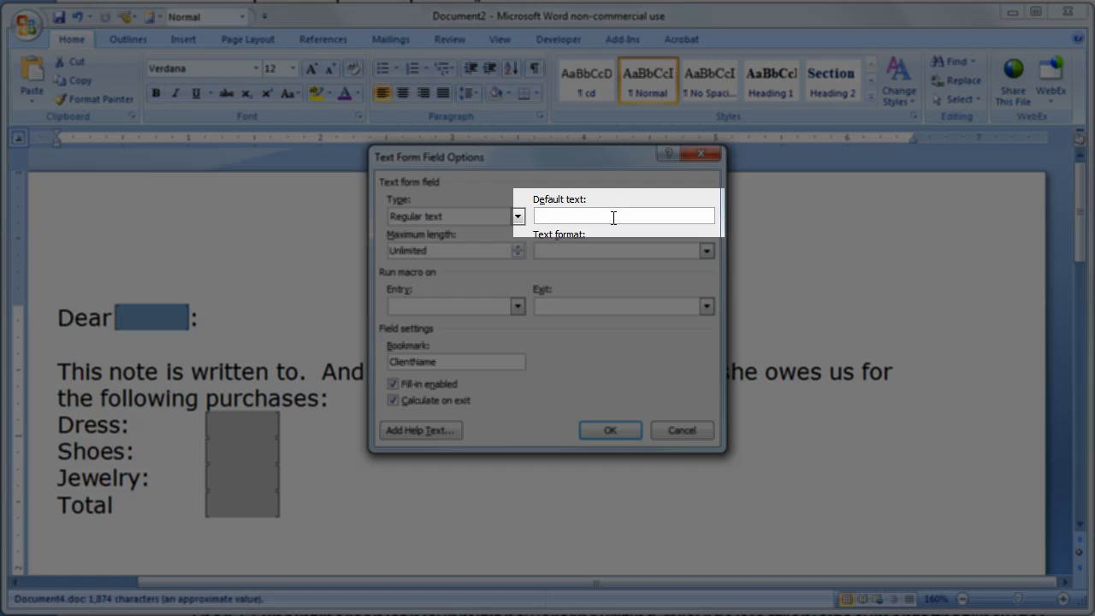
text(Type name here)
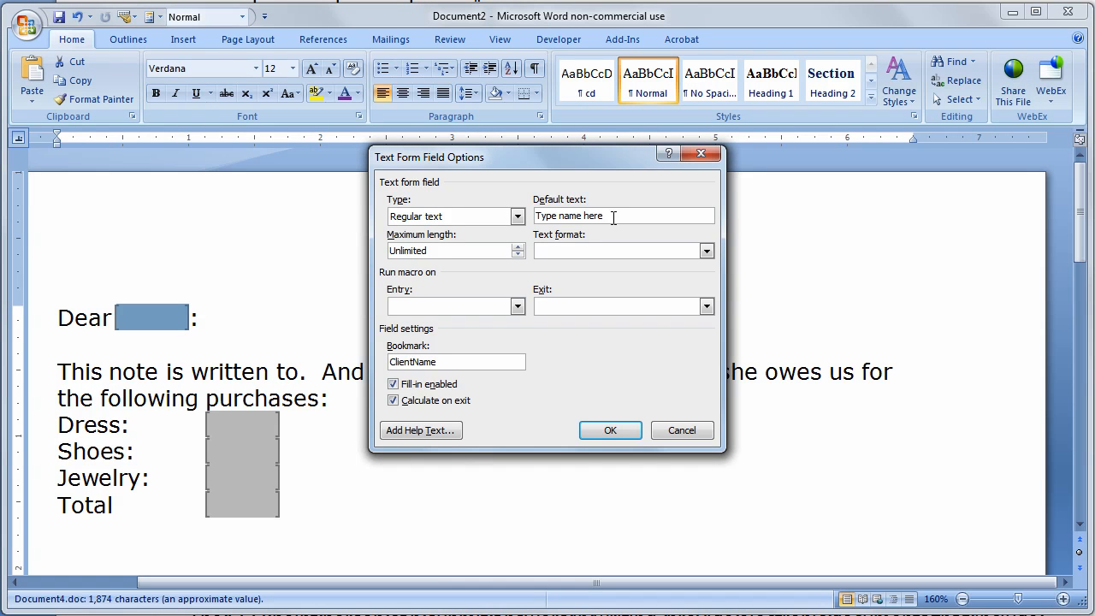
click(610, 429)
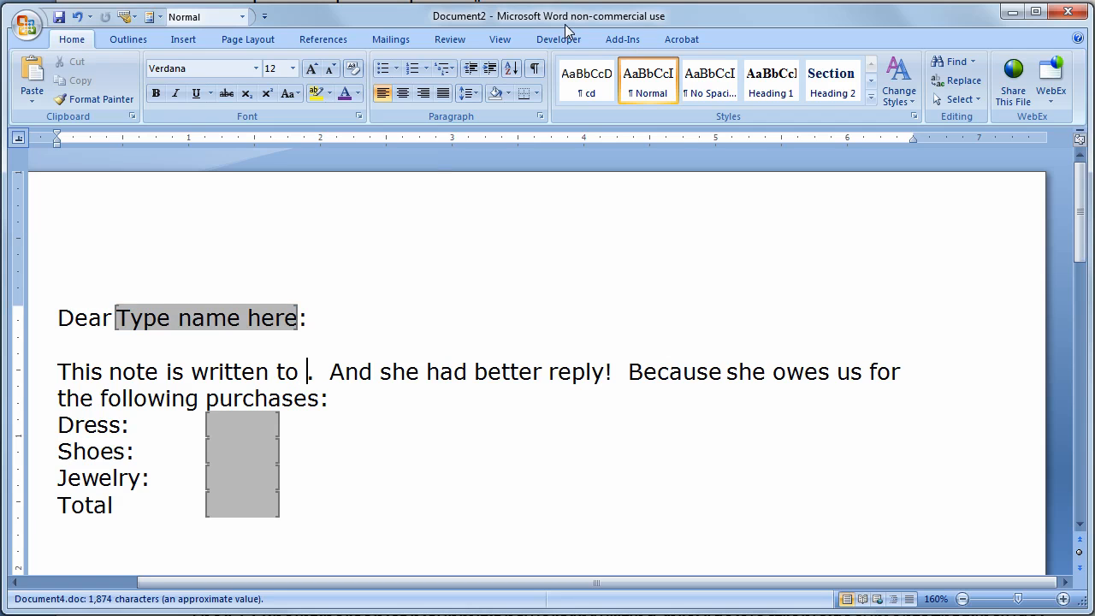
Reinsert the Ref field to ClientName so the sentence shows 'Type name here'.
click(183, 38)
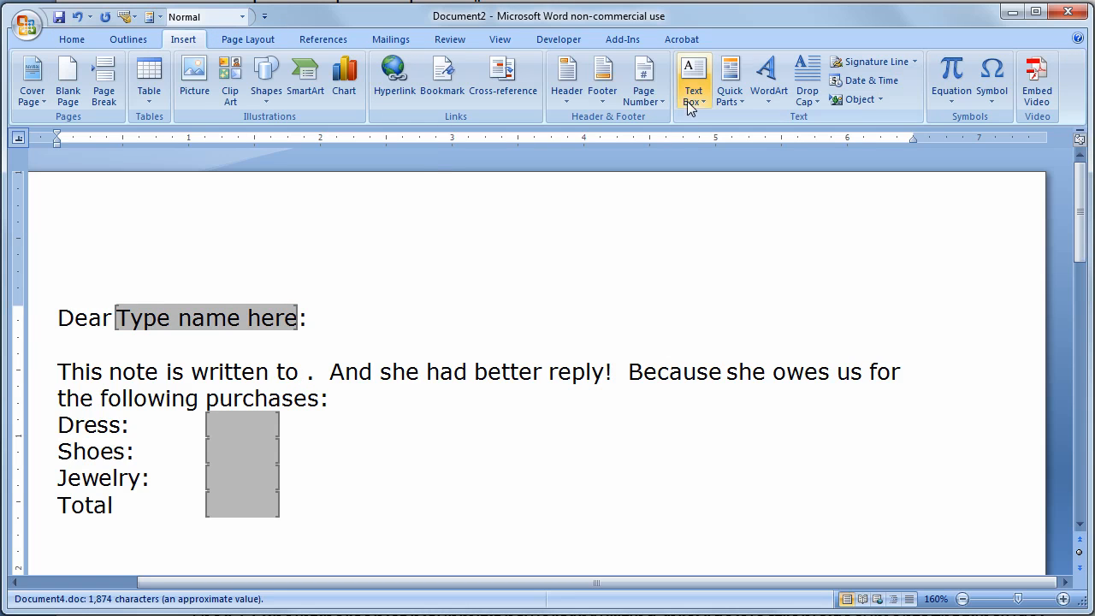
click(729, 77)
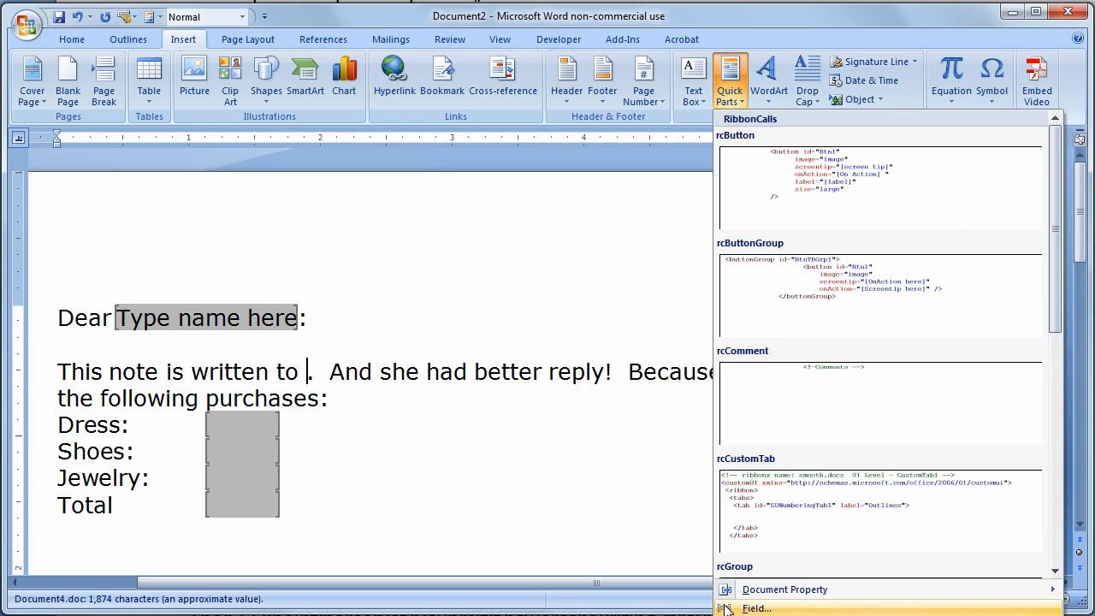
click(757, 608)
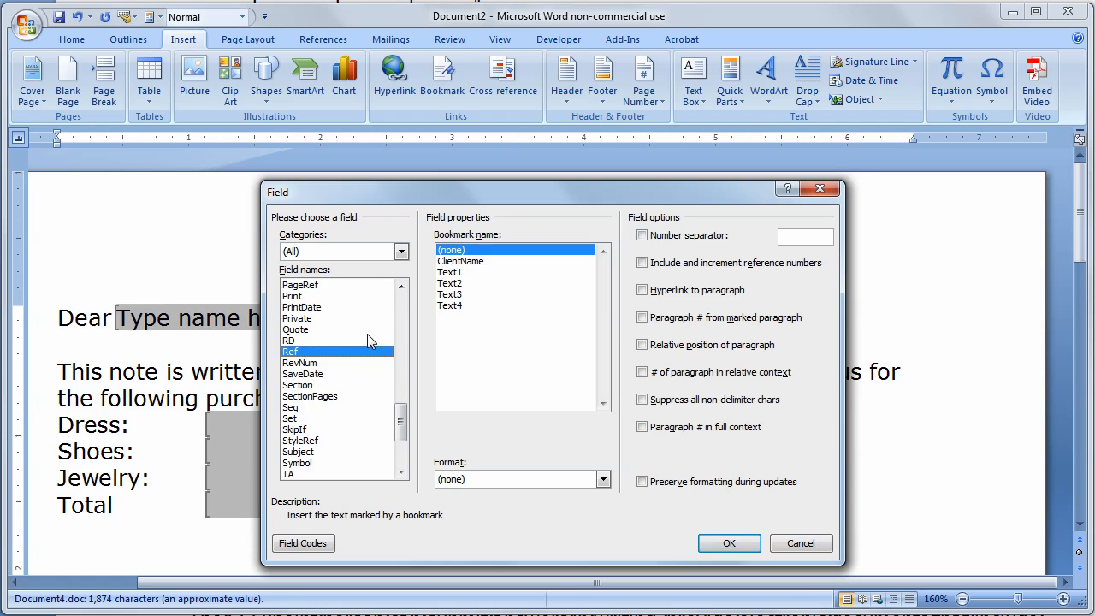
click(461, 260)
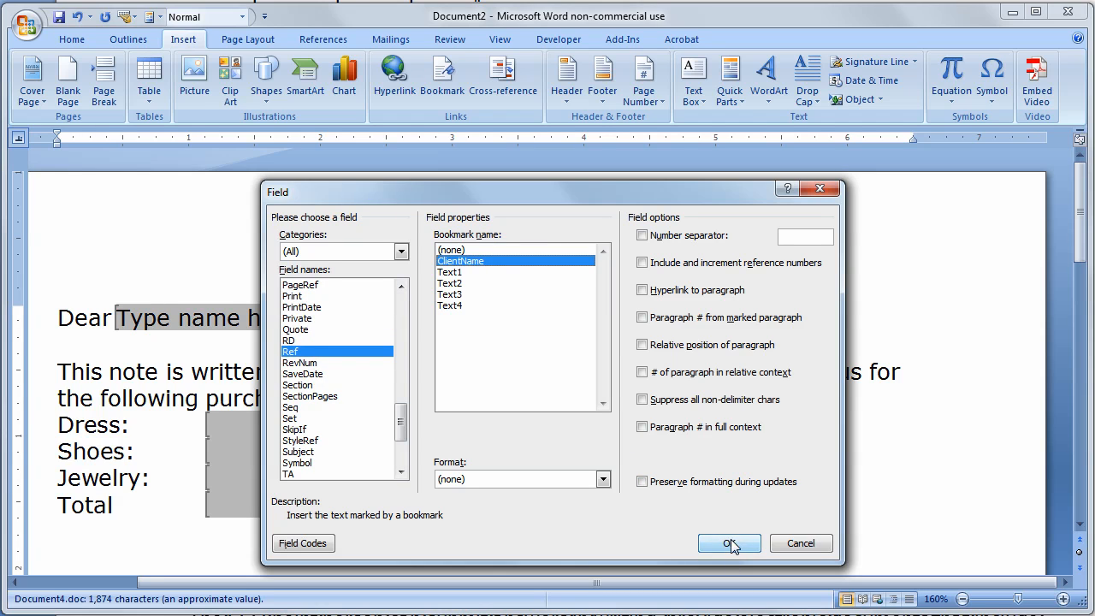
click(729, 544)
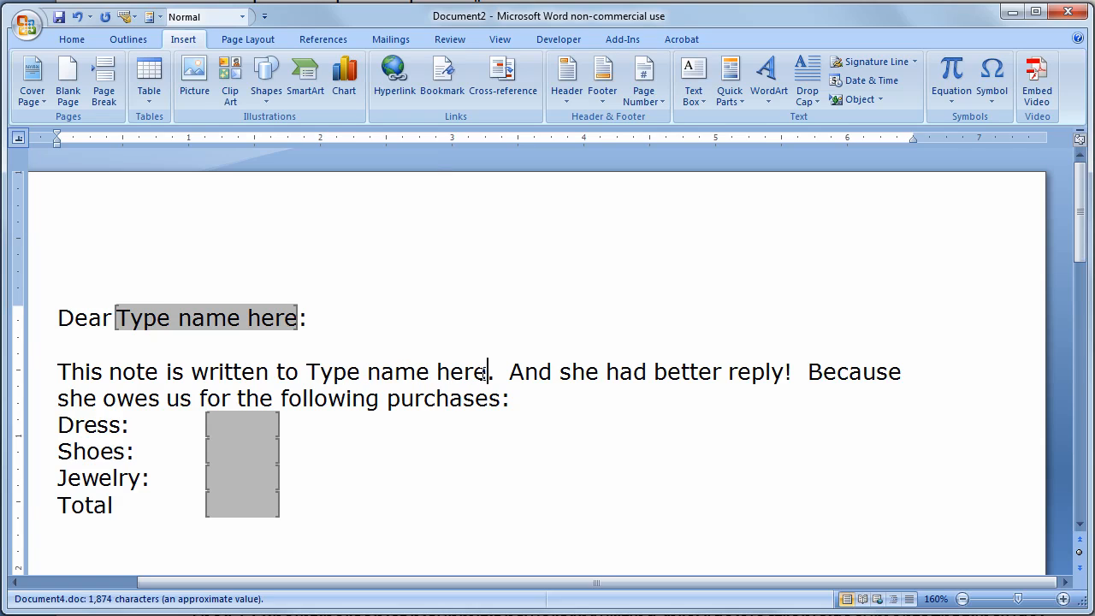
mouse_move(527, 403)
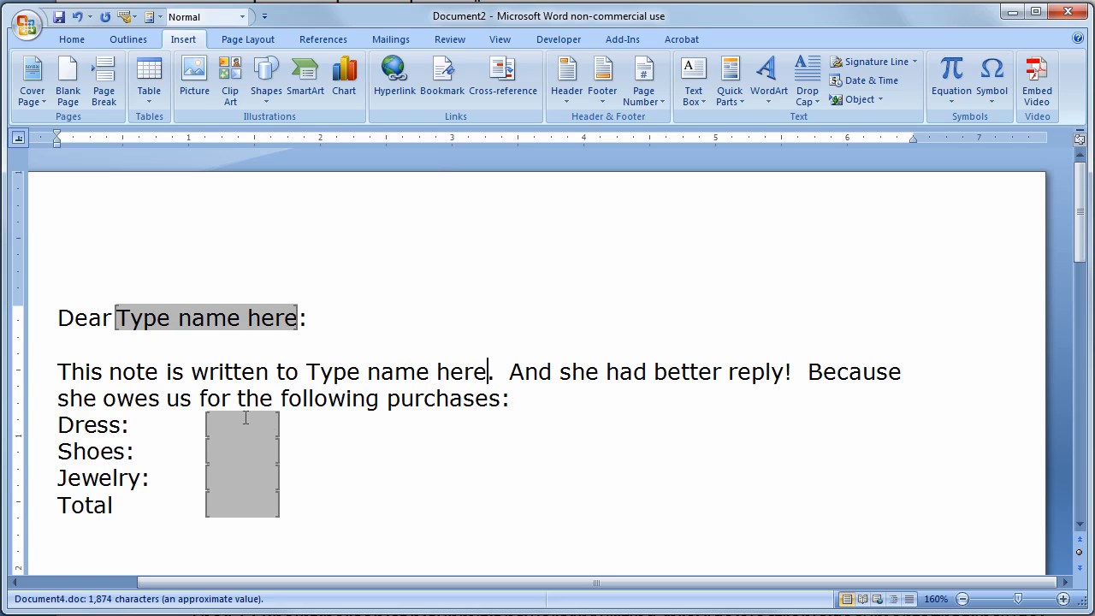
mouse_move(94, 503)
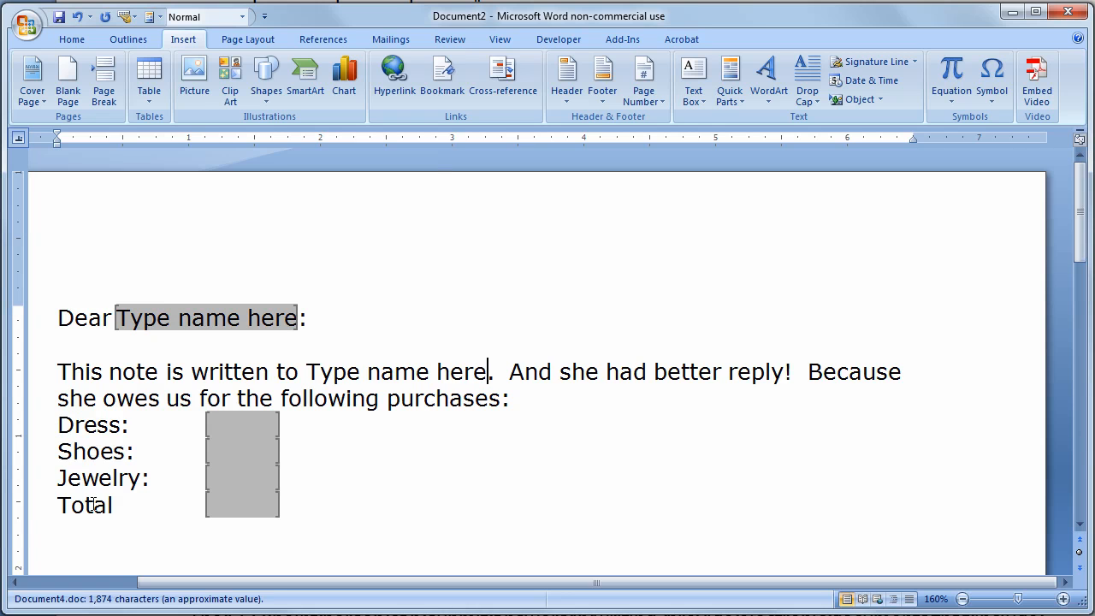
Bookmark the Dress amount field as Dress with Calculate on exit enabled.
click(243, 425)
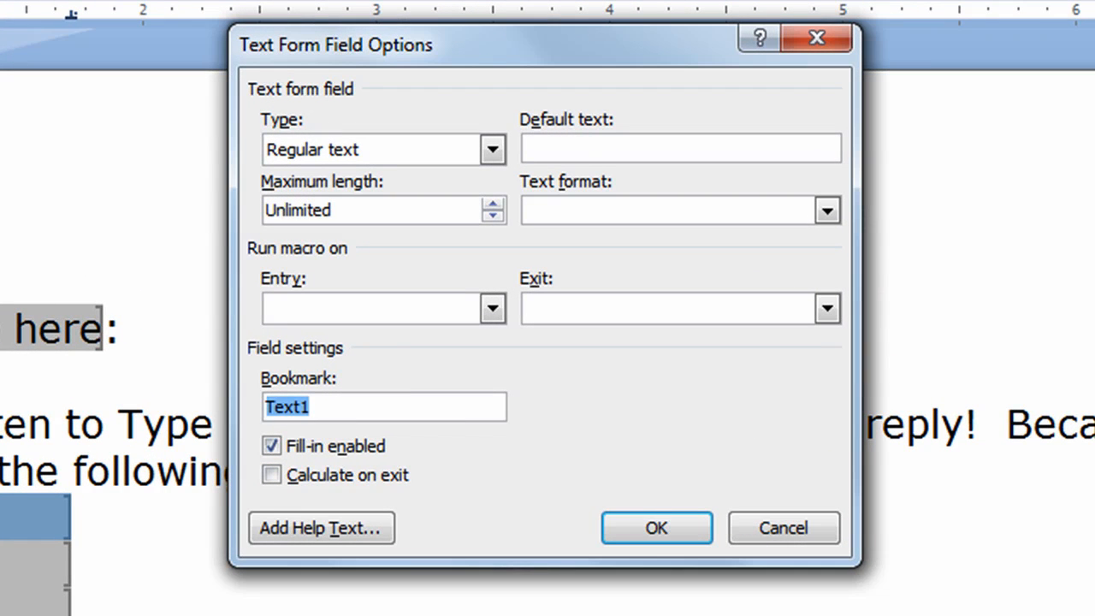
text(Dress)
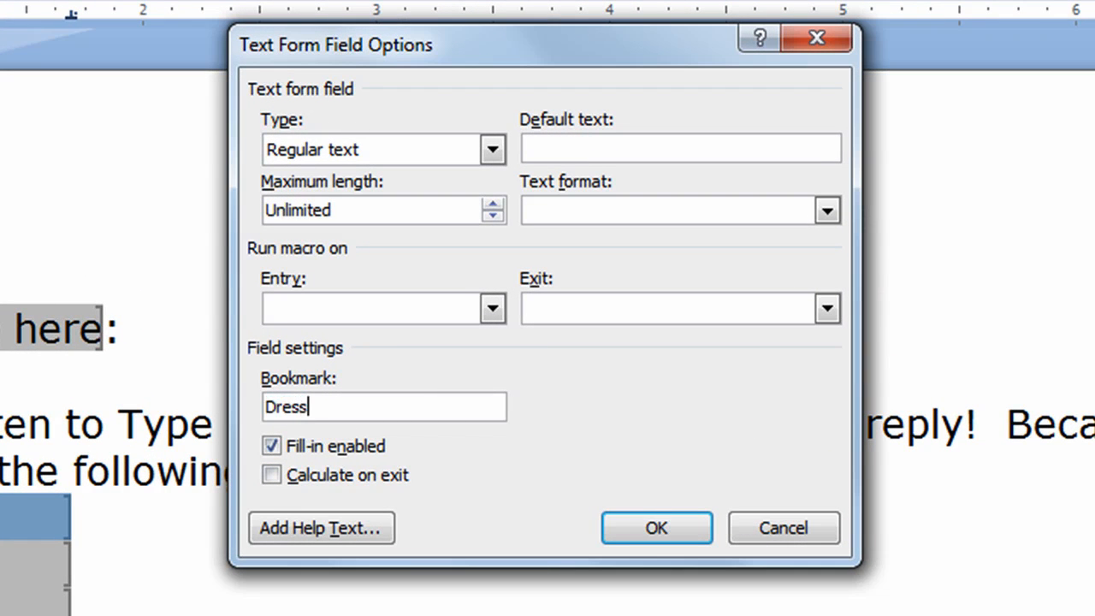
click(272, 475)
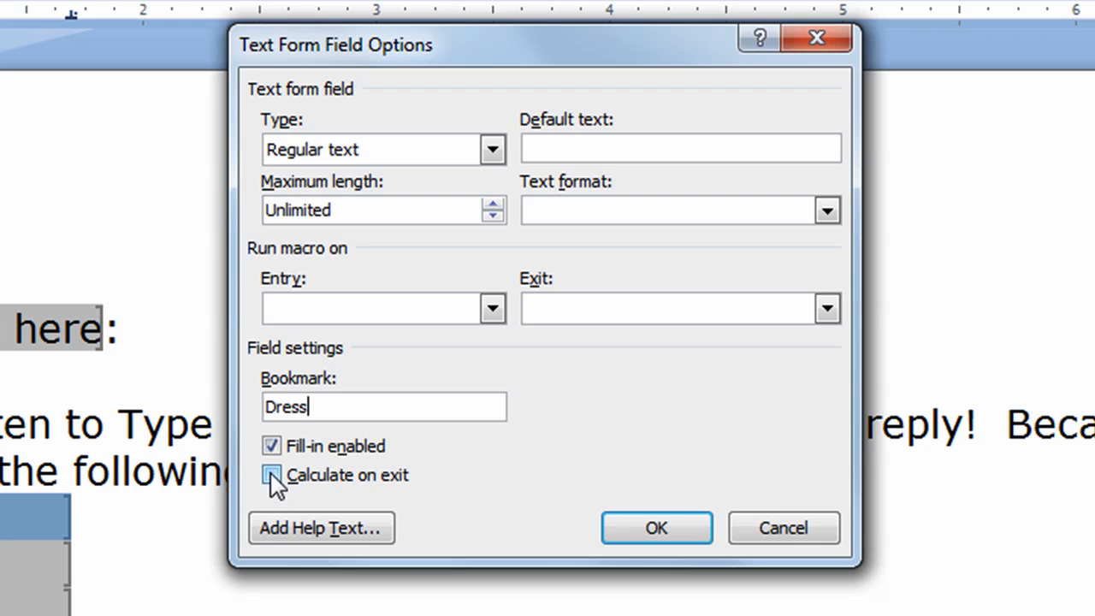
click(270, 476)
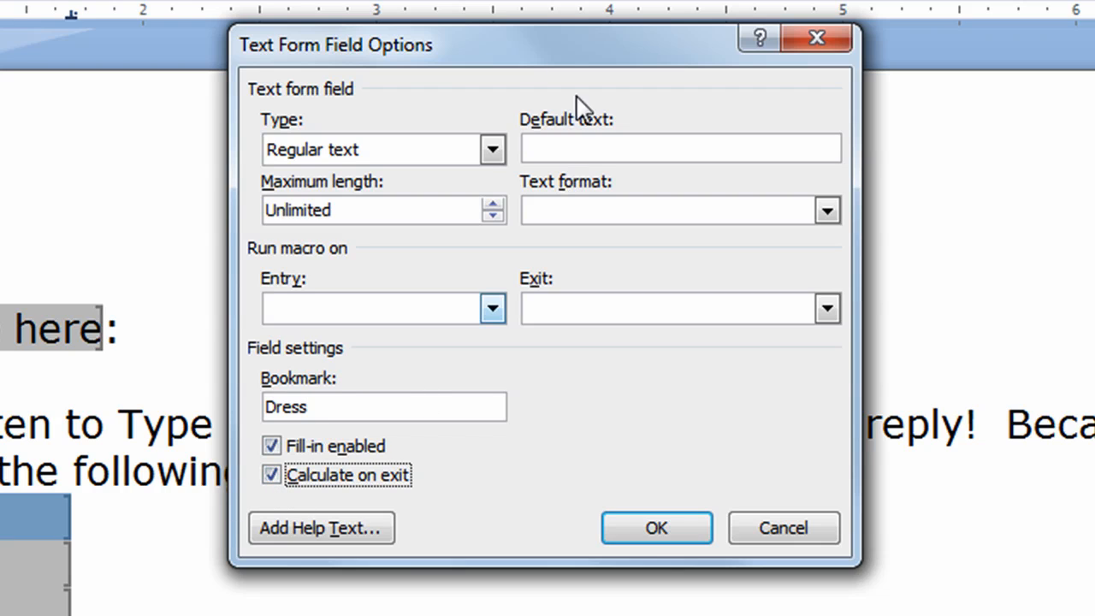
Make the Dress field a Number type formatted as $#,##0.00 and confirm.
click(493, 149)
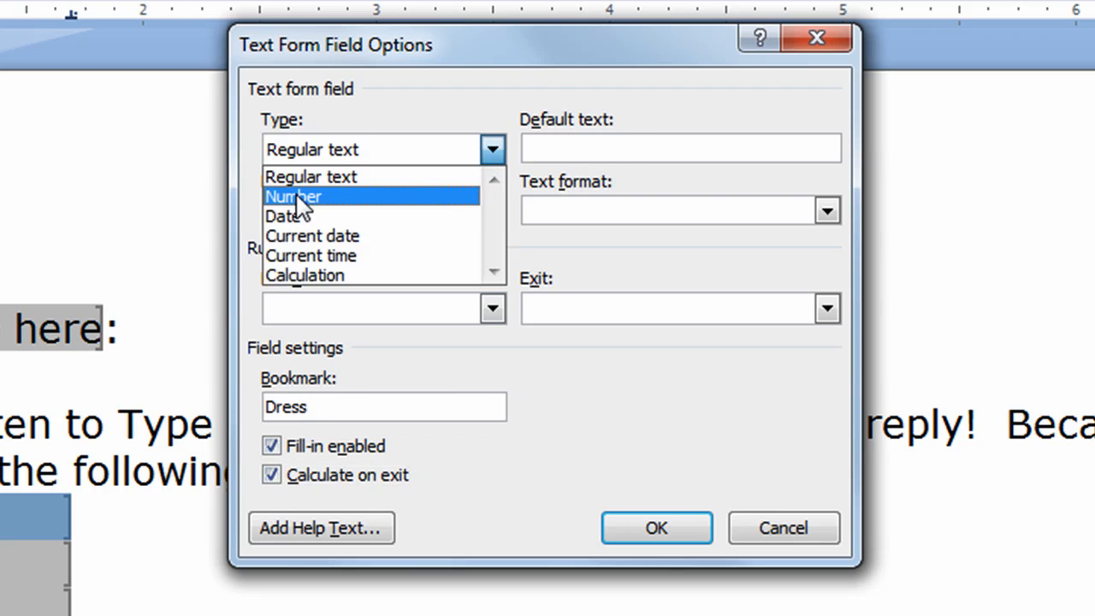
click(294, 195)
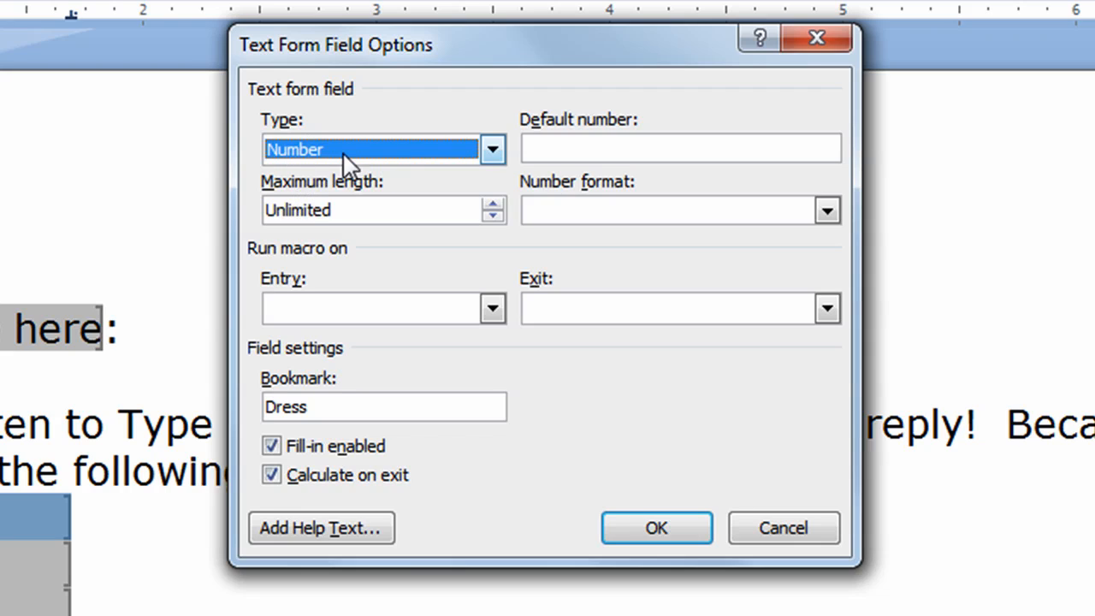
mouse_move(333, 162)
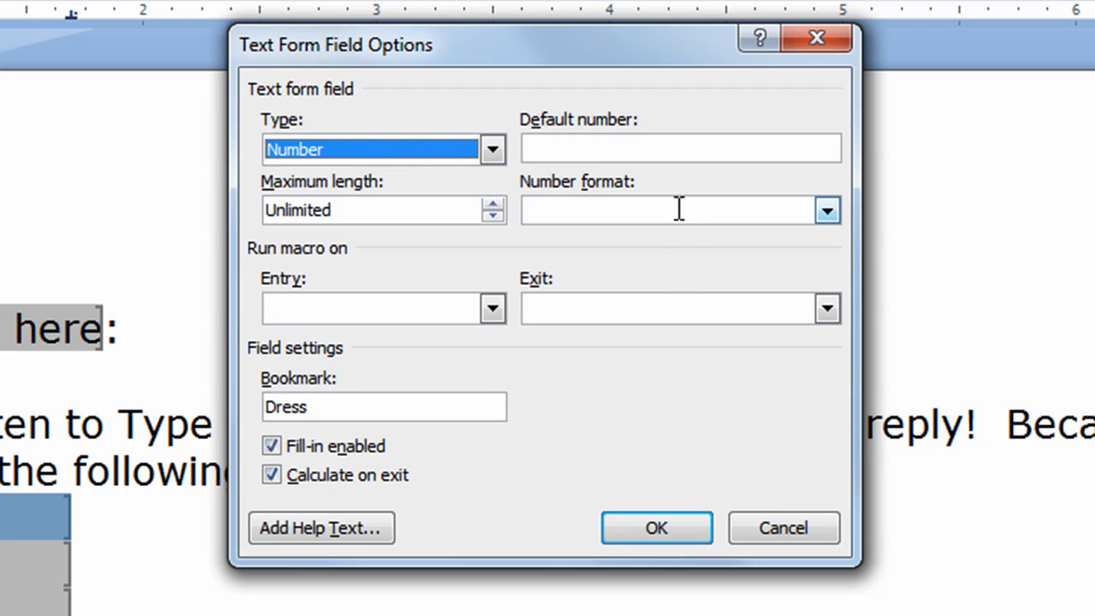
click(826, 208)
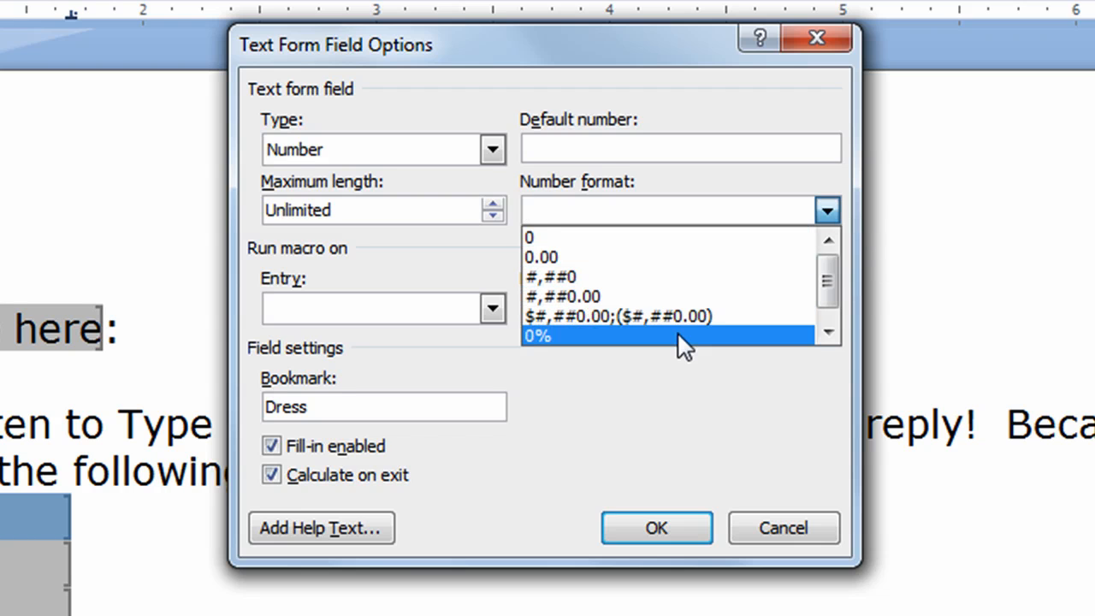
click(616, 315)
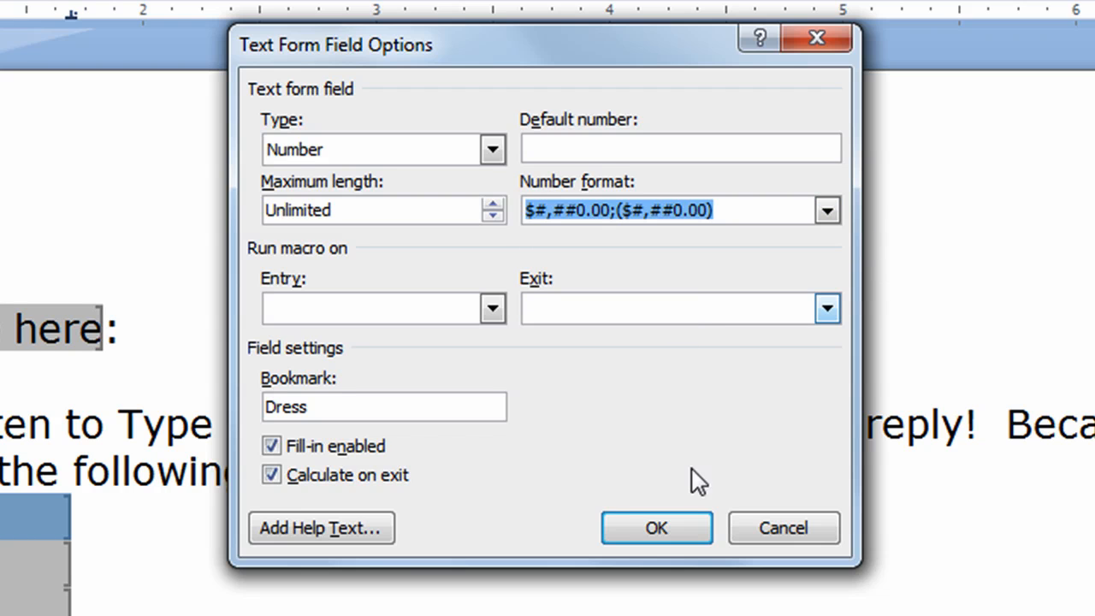
click(658, 527)
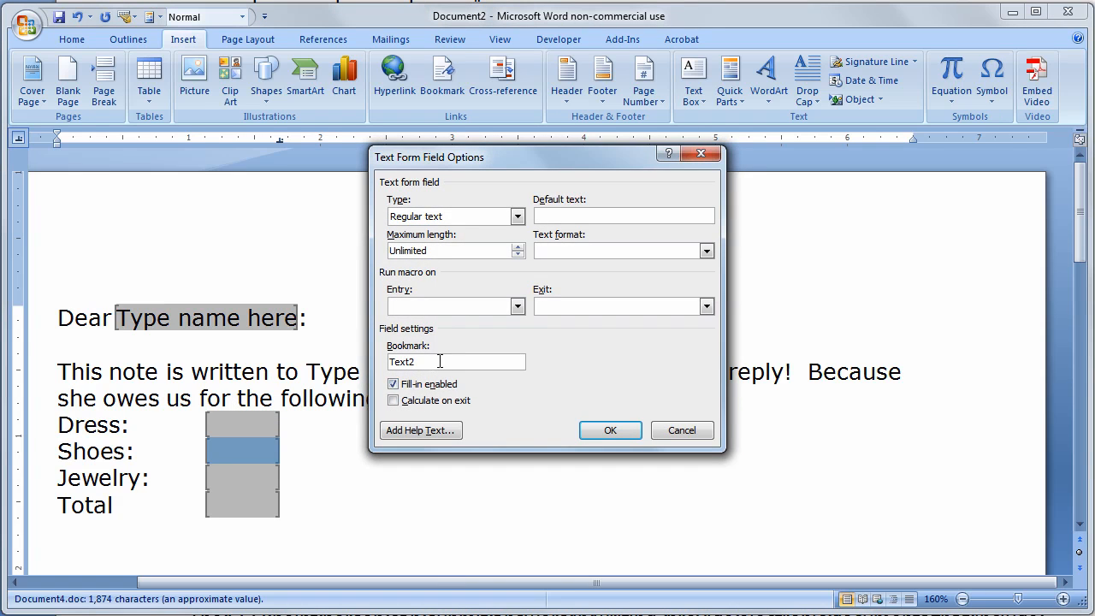
Confirm the Shoes field, then make Jewelry a $#,##0.00 number bookmarked Jewelry with Calculate on exit.
click(610, 431)
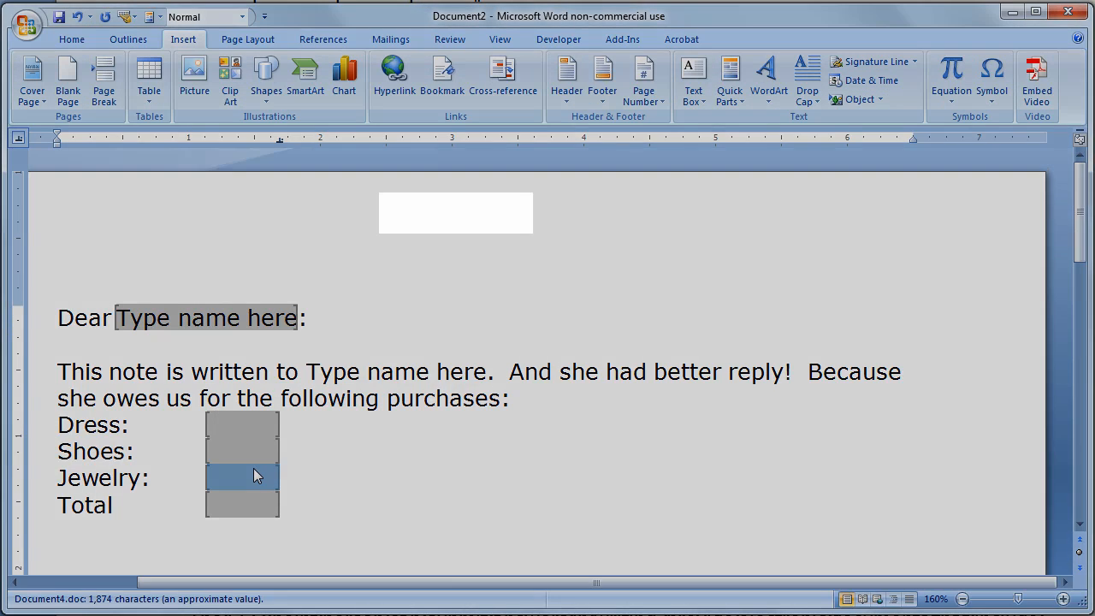
double_click(243, 478)
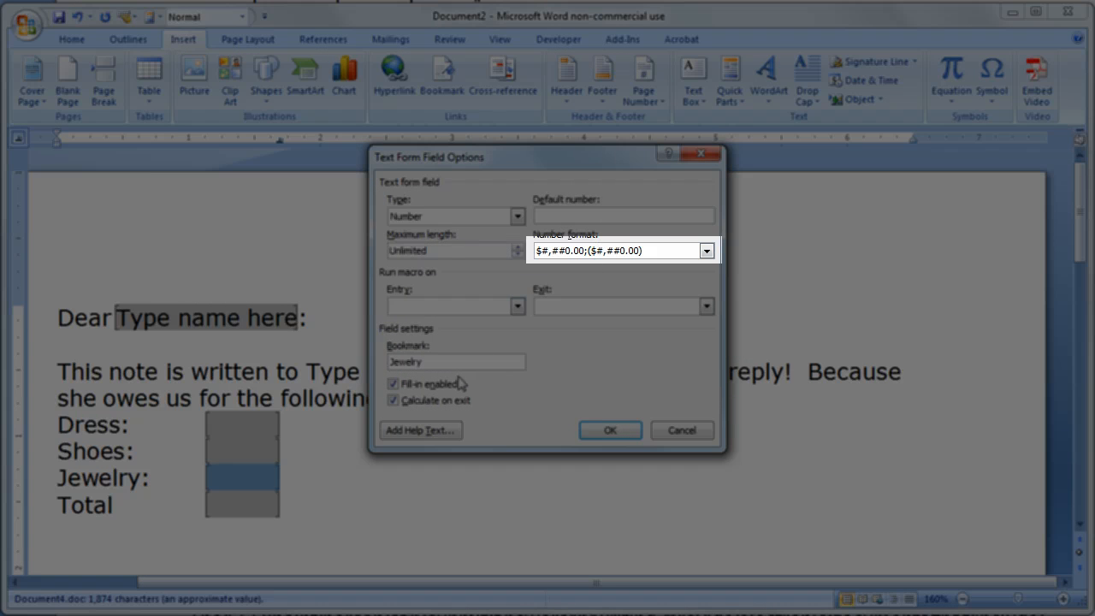
click(454, 361)
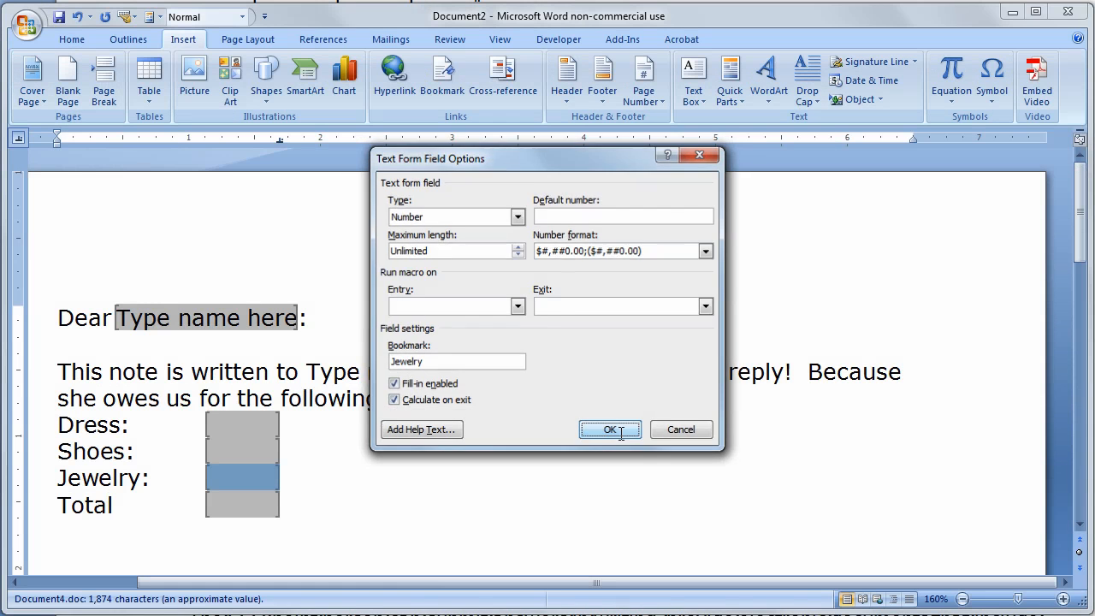
Make the Total field a Calculation with expression =Dress+Shoes+Jewelry.
click(609, 428)
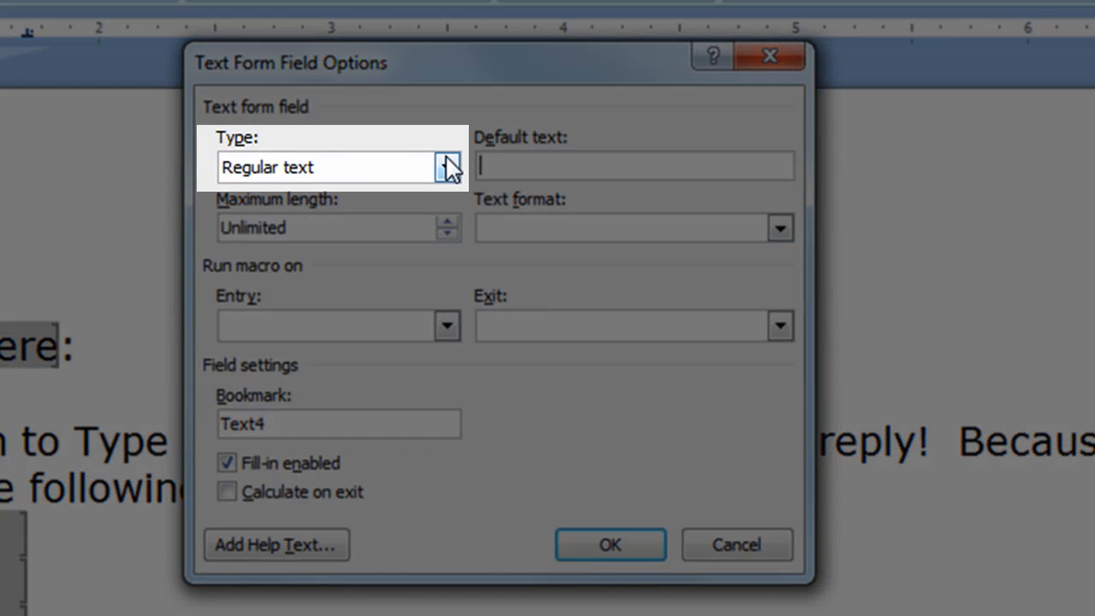
click(447, 168)
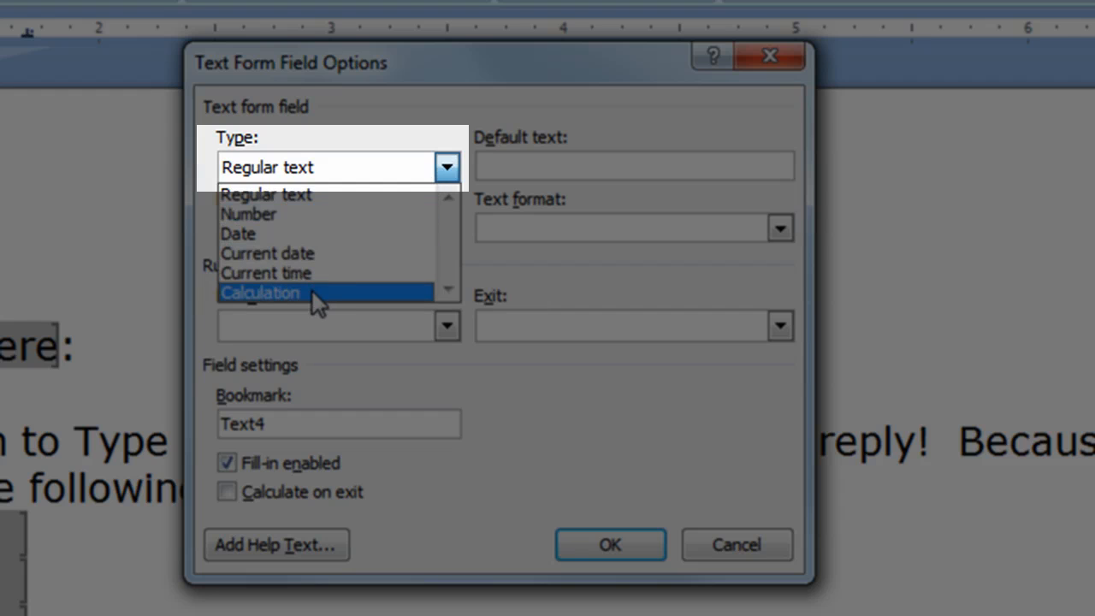
click(260, 293)
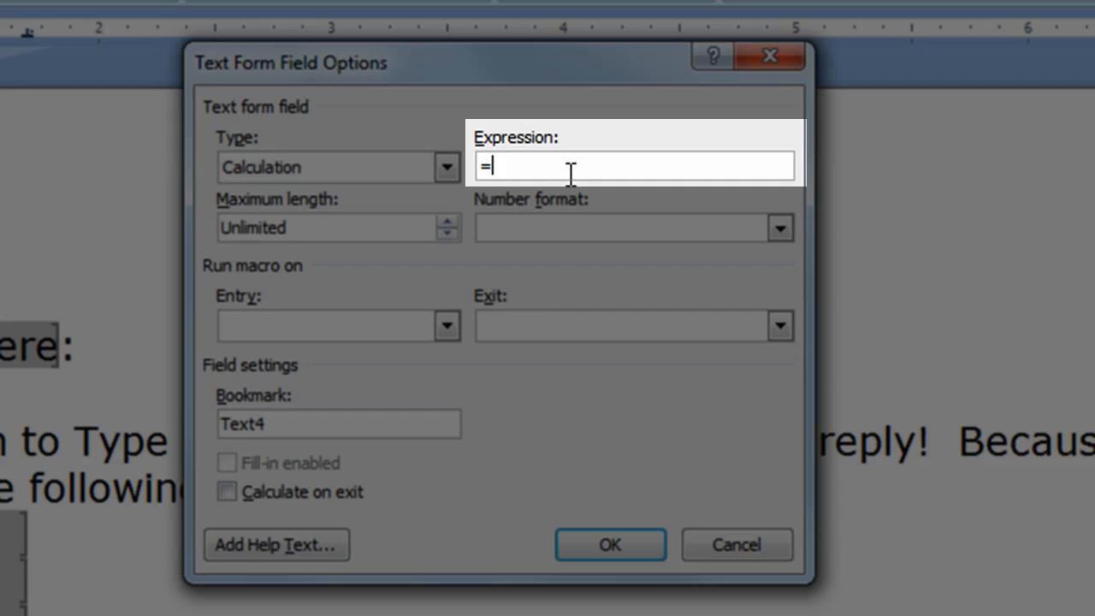
text(Dress)
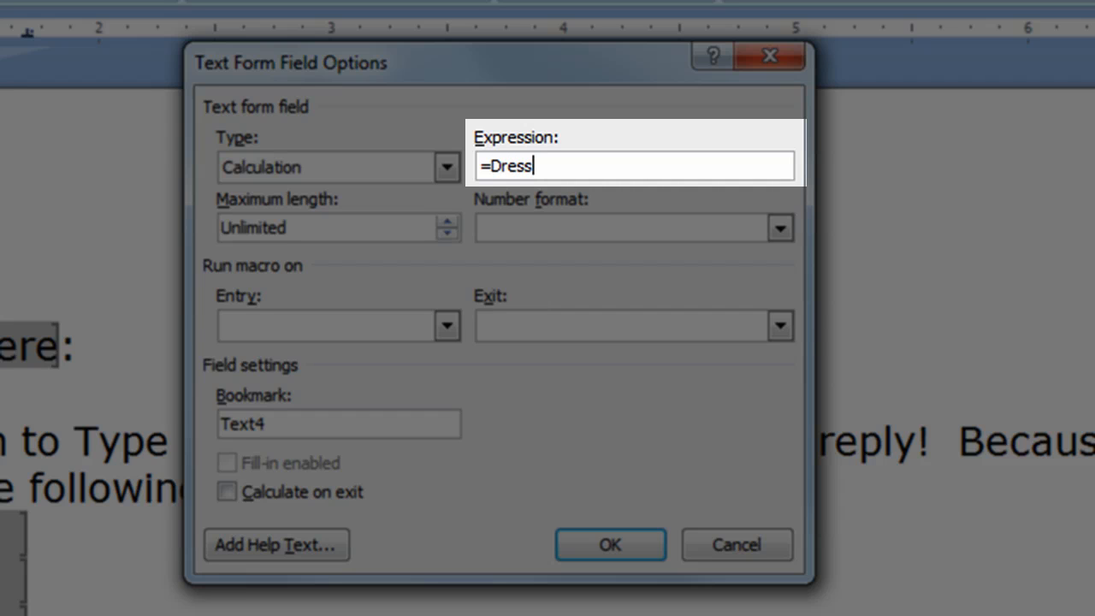
text(+Shoe)
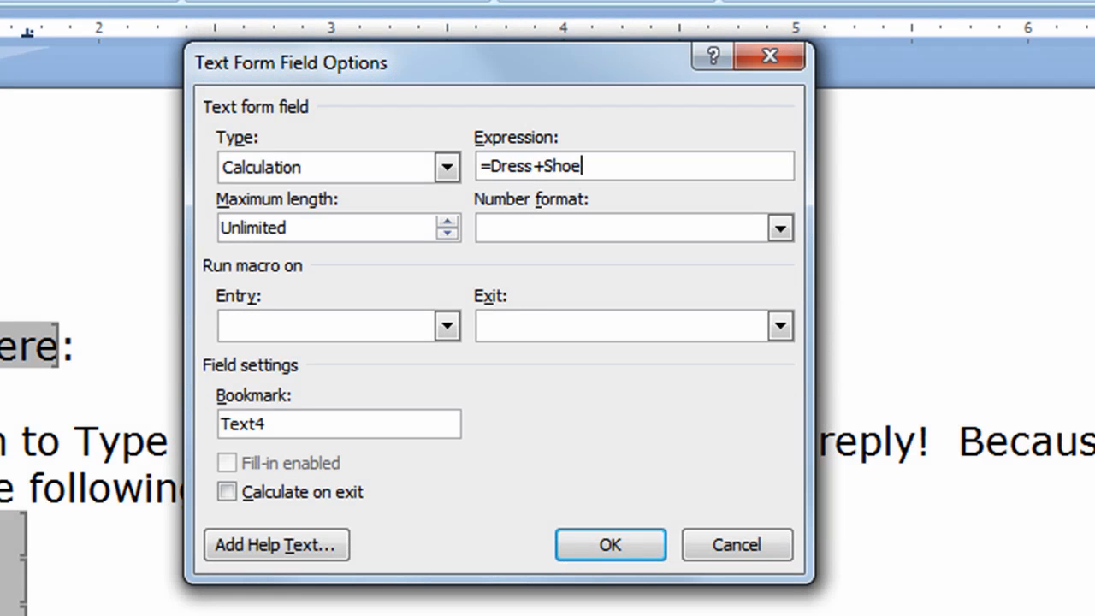
text(s+)
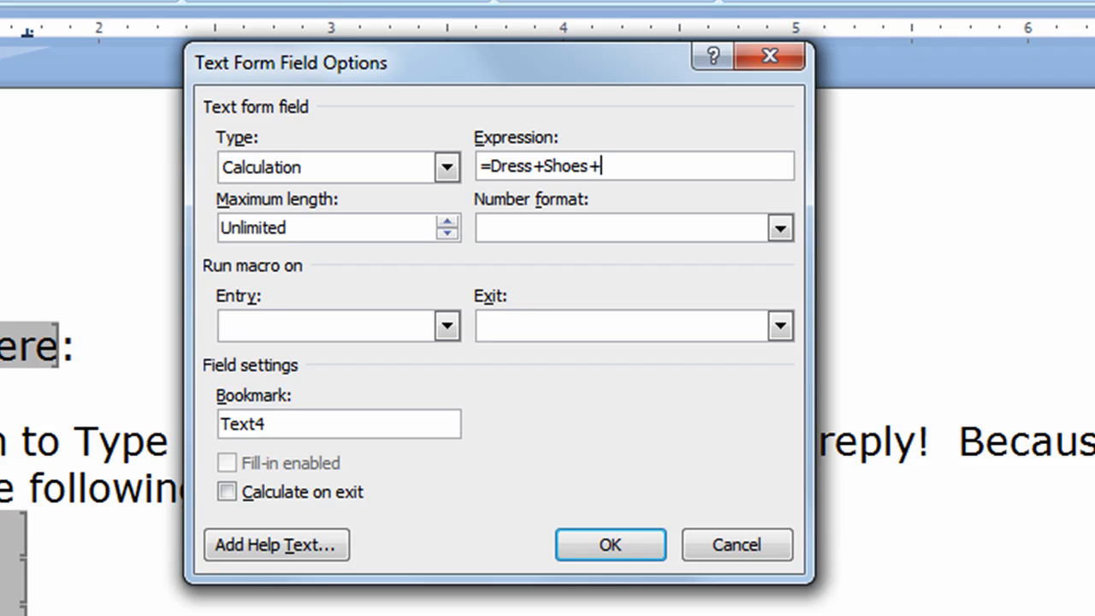
text(Jewelry)
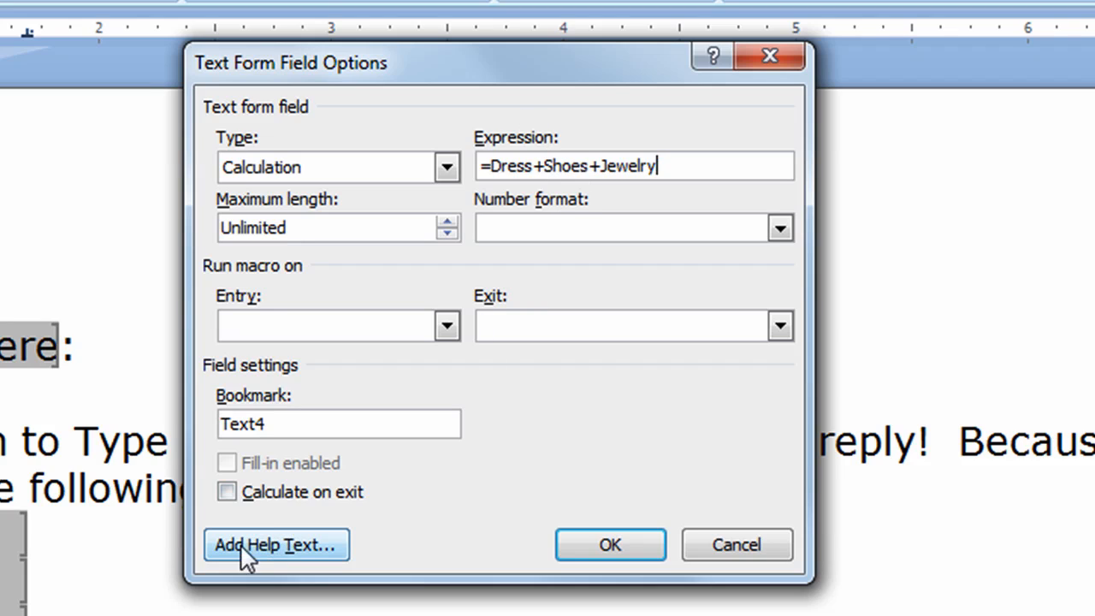
mouse_move(20, 551)
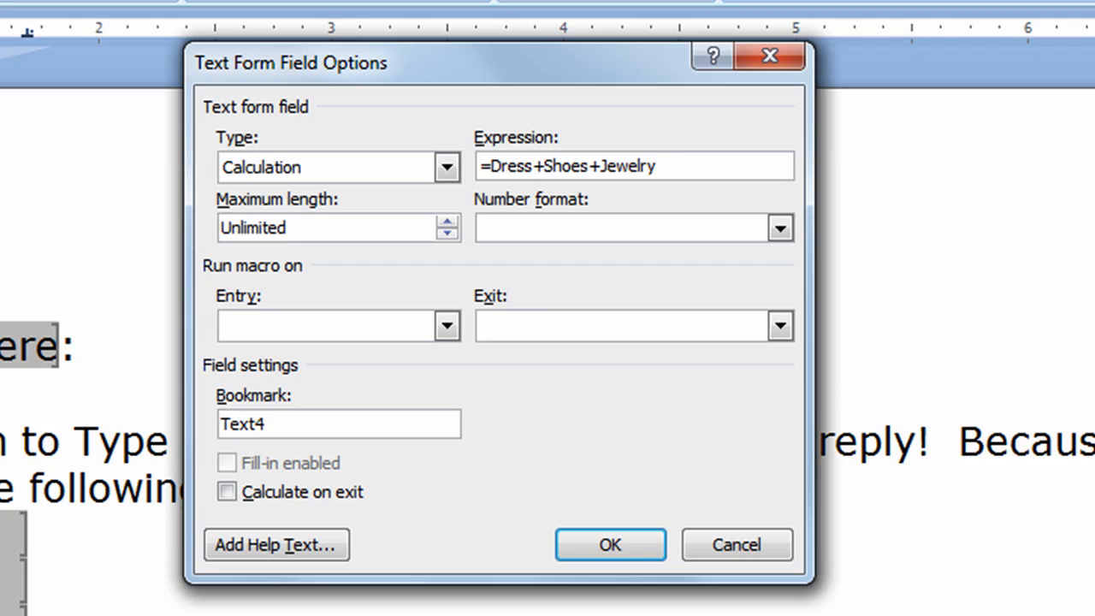
click(635, 166)
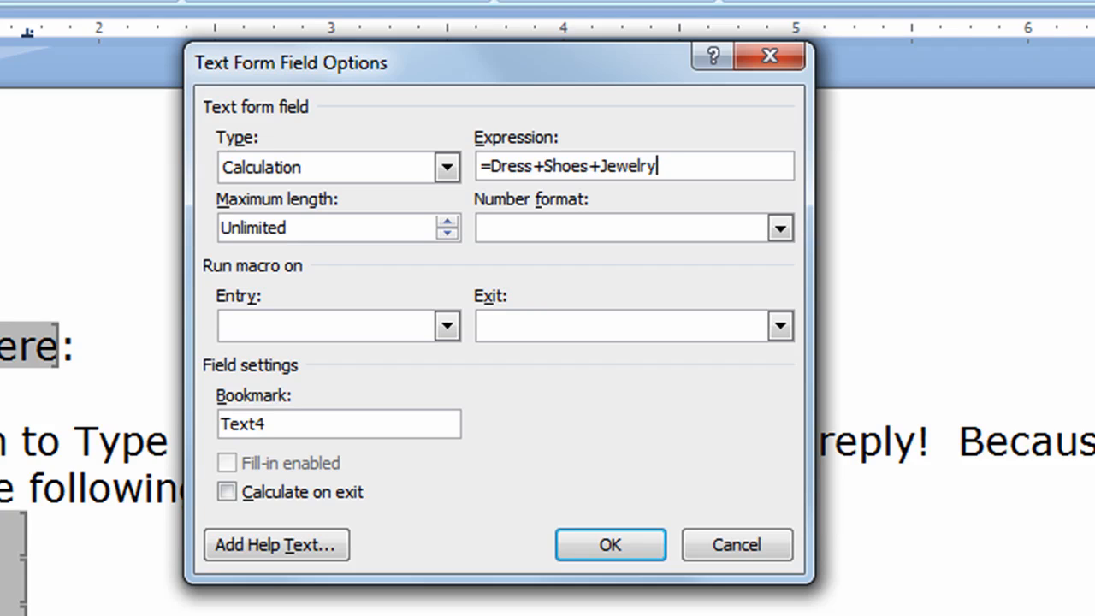
mouse_move(380, 475)
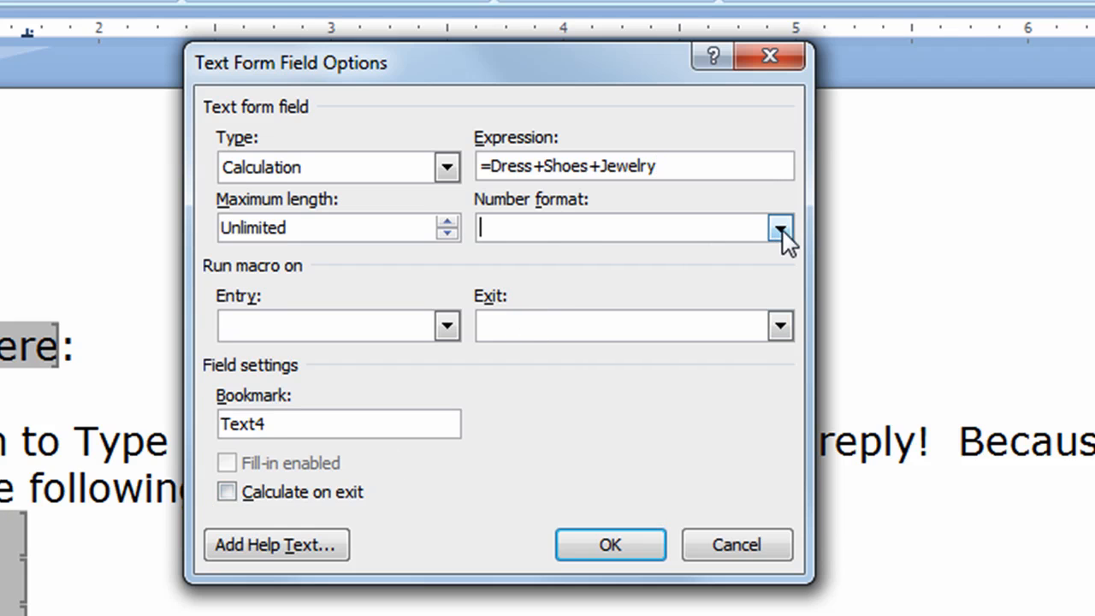
Give the total the $#,##0.00 currency format and bookmark name TotalDue, showing $0.00.
click(779, 227)
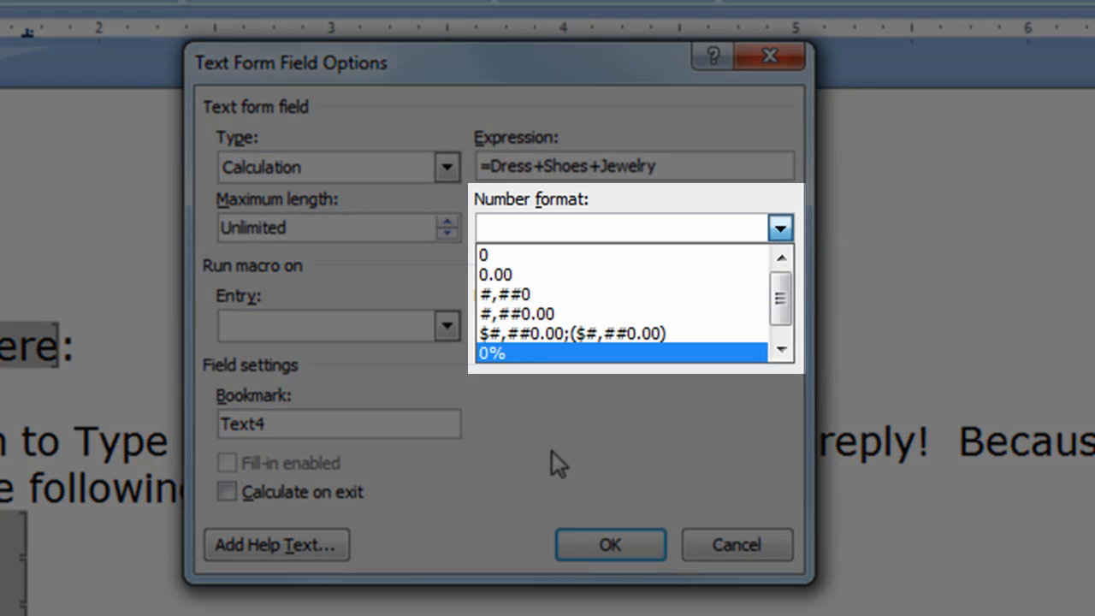
click(572, 332)
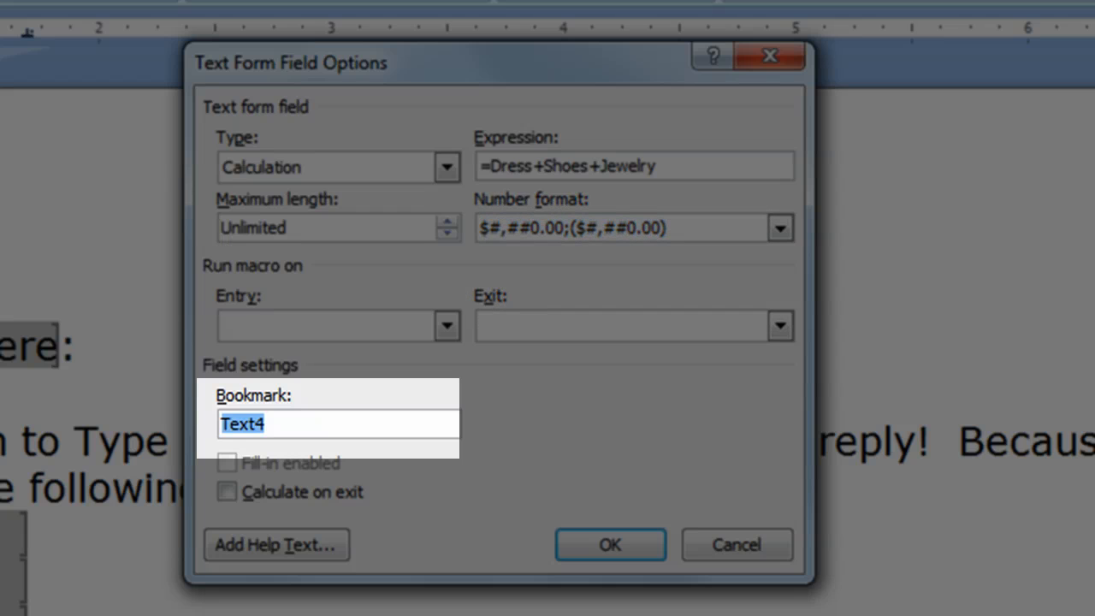
text(Total)
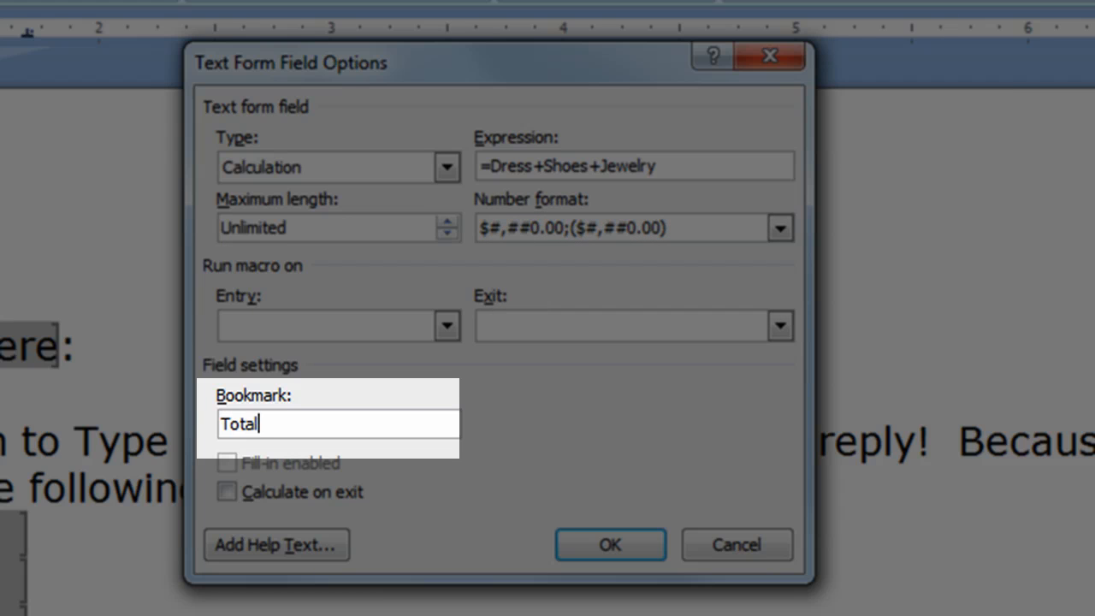
text(Due)
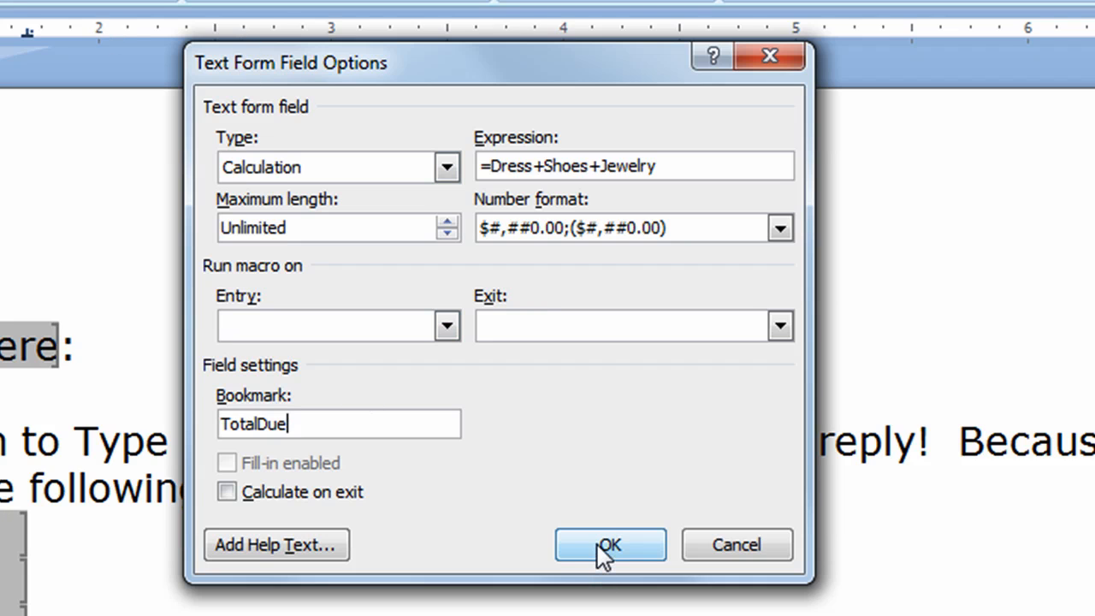
click(609, 544)
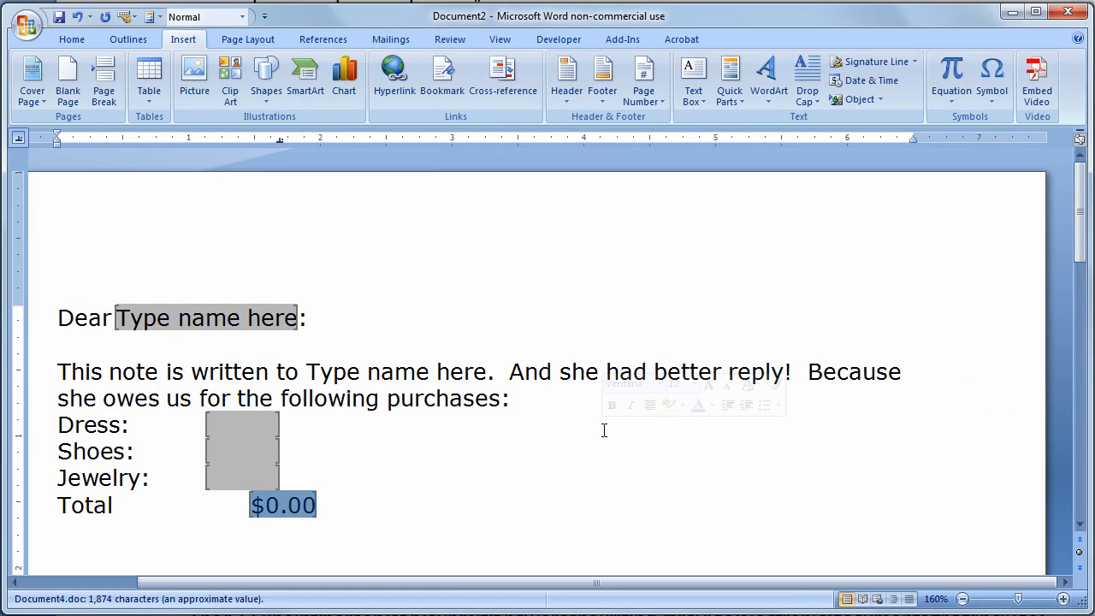
mouse_move(116, 524)
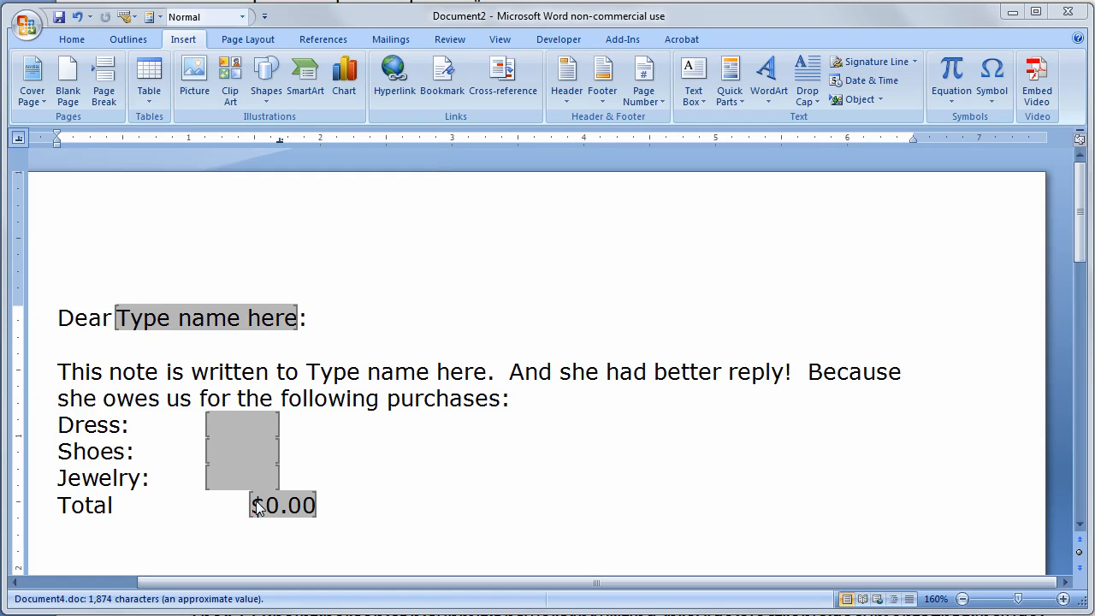
mouse_move(243, 499)
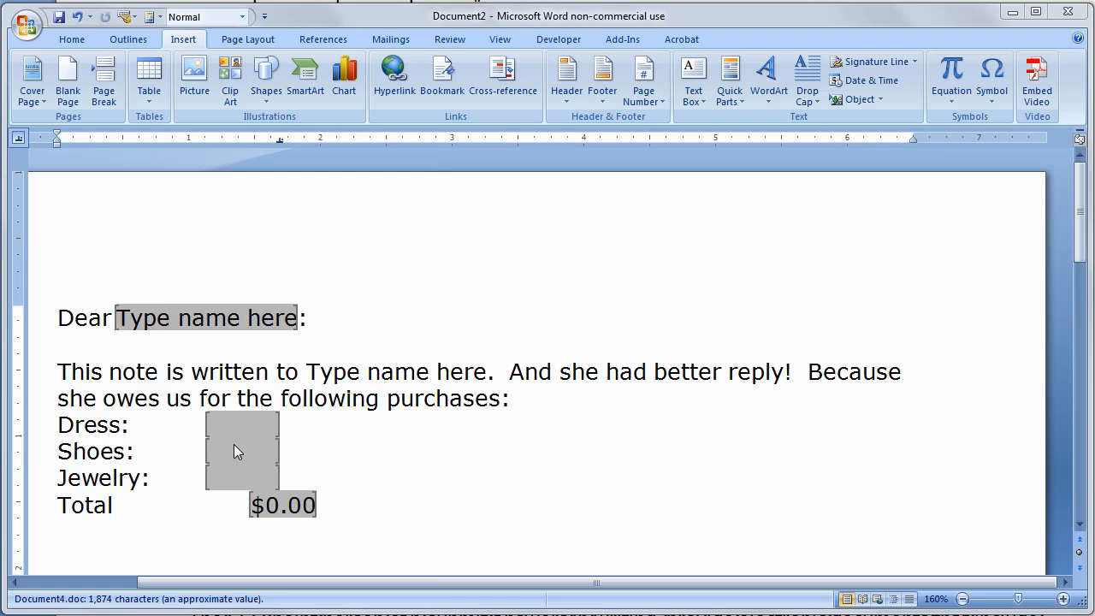
mouse_move(238, 435)
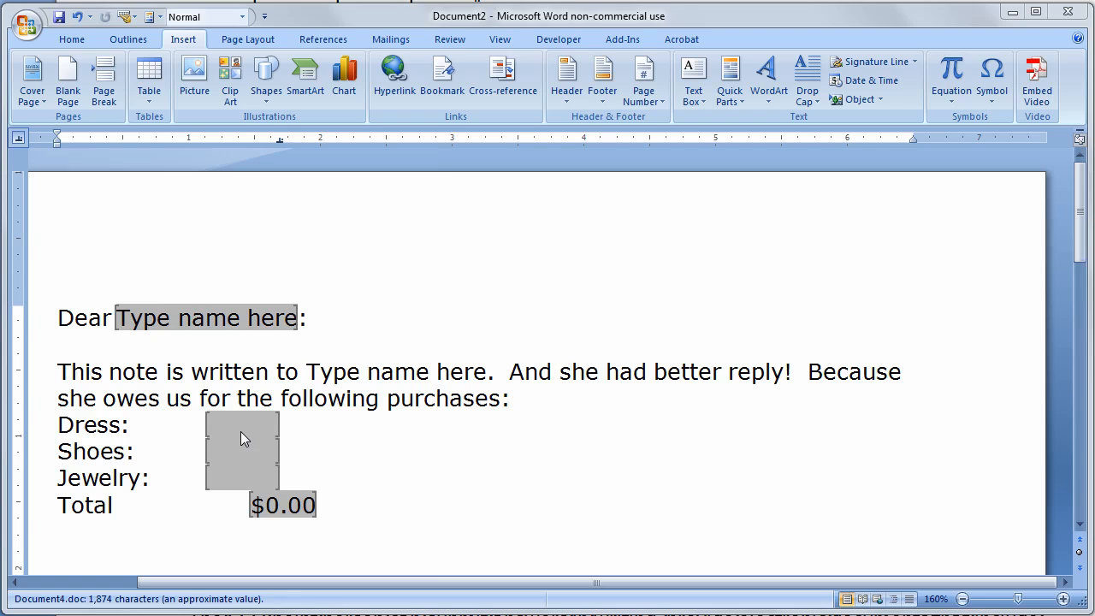
Review the Dress field as a dollar-formatted number named Dress with Calculate on exit and confirm it.
double_click(243, 424)
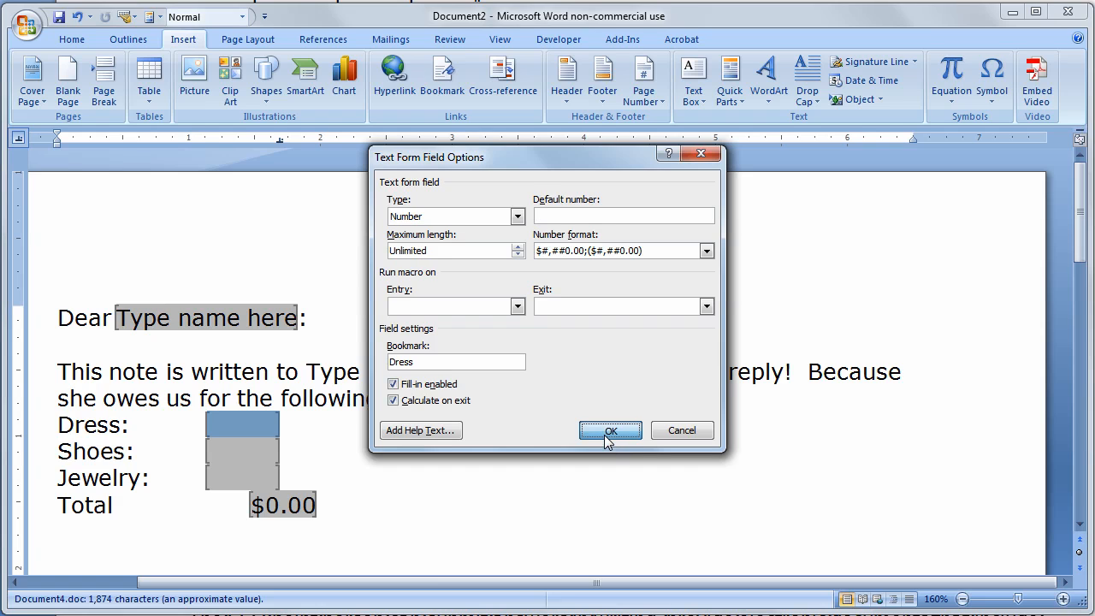
click(609, 430)
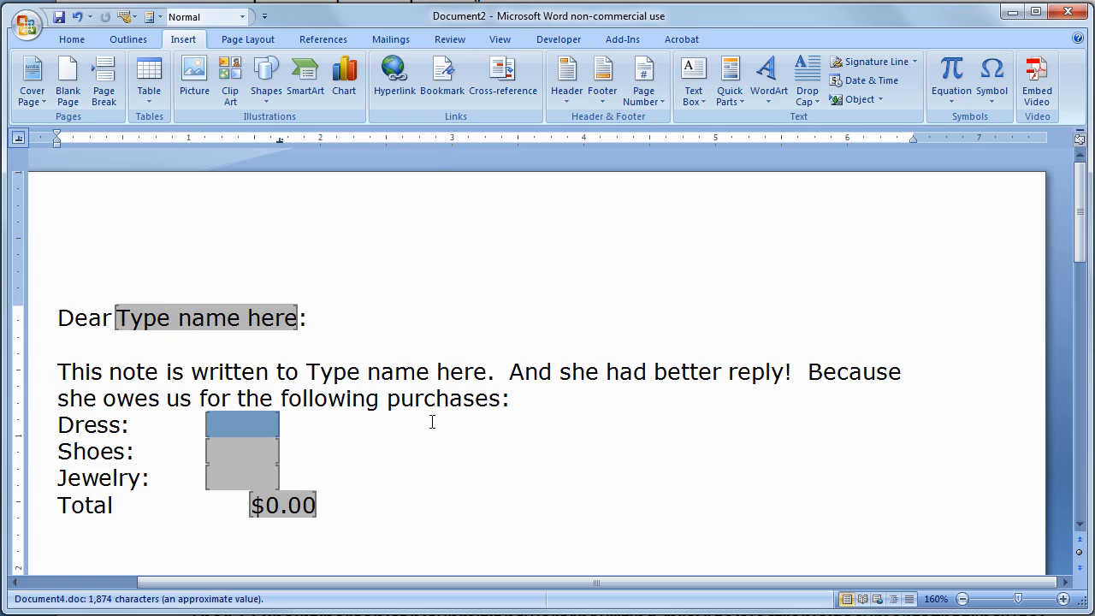
mouse_move(428, 421)
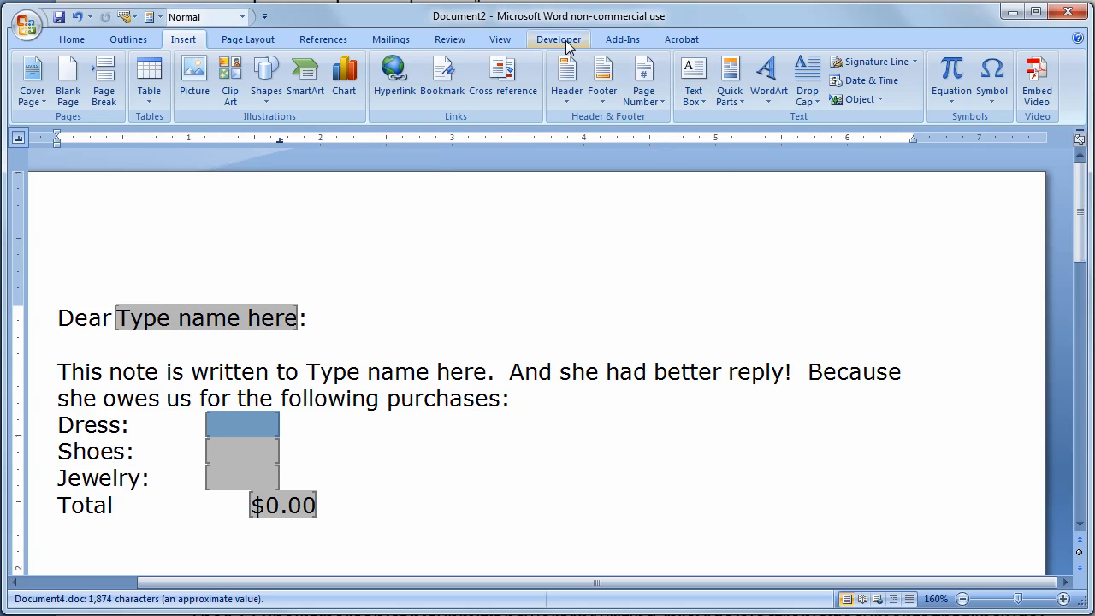
Restrict the letter's editing to Filling in forms only via Developer > Protect Document.
click(558, 37)
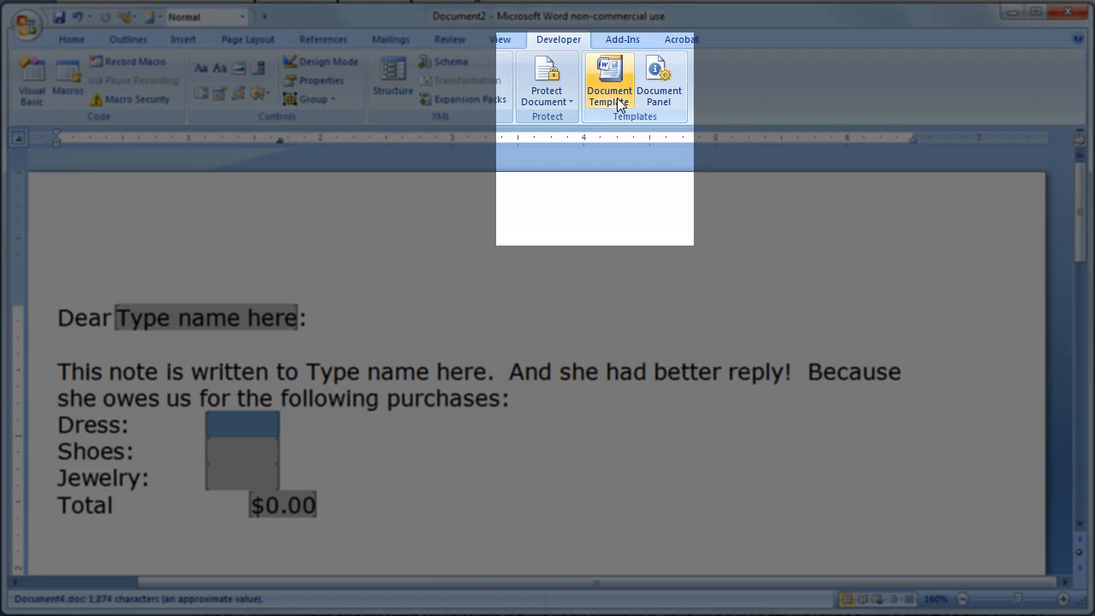
click(546, 82)
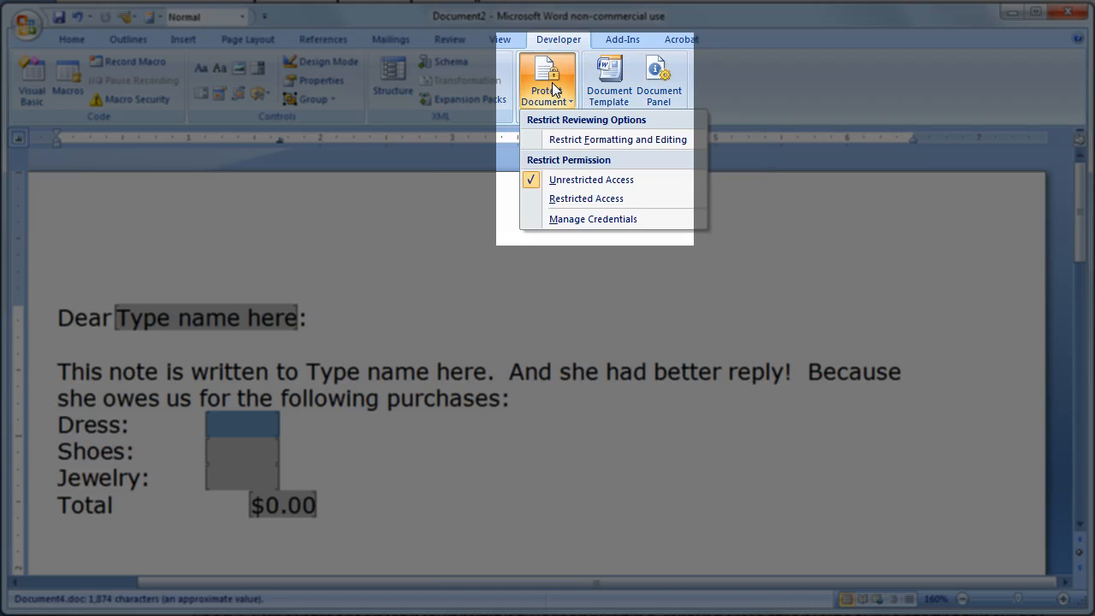
mouse_move(616, 140)
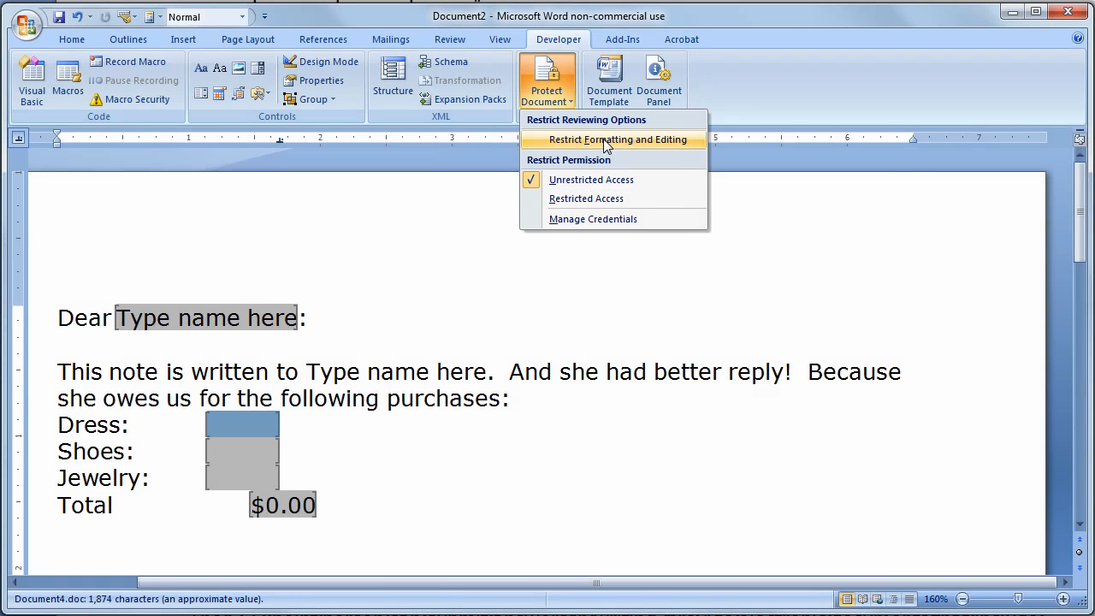
click(620, 140)
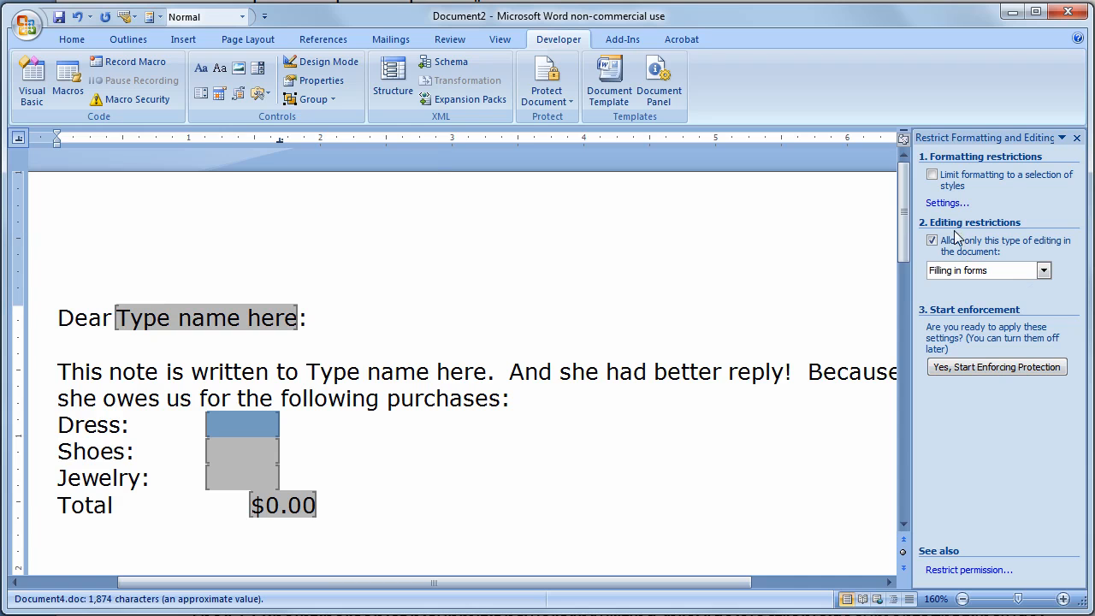
click(931, 240)
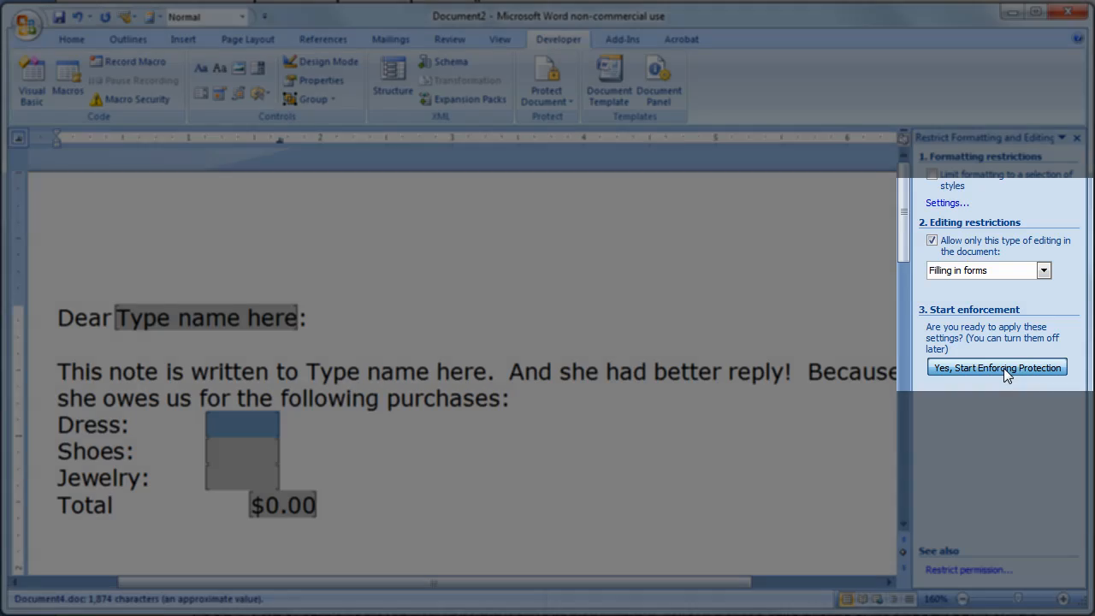
Start enforcing protection without a password, leaving the name field ready to fill in.
click(996, 367)
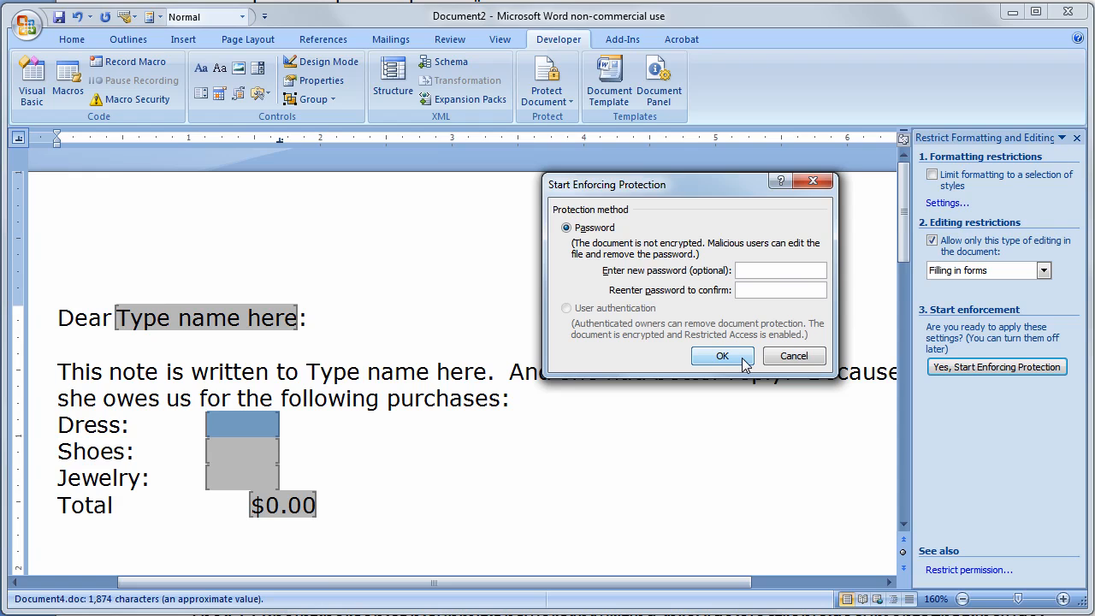
click(722, 356)
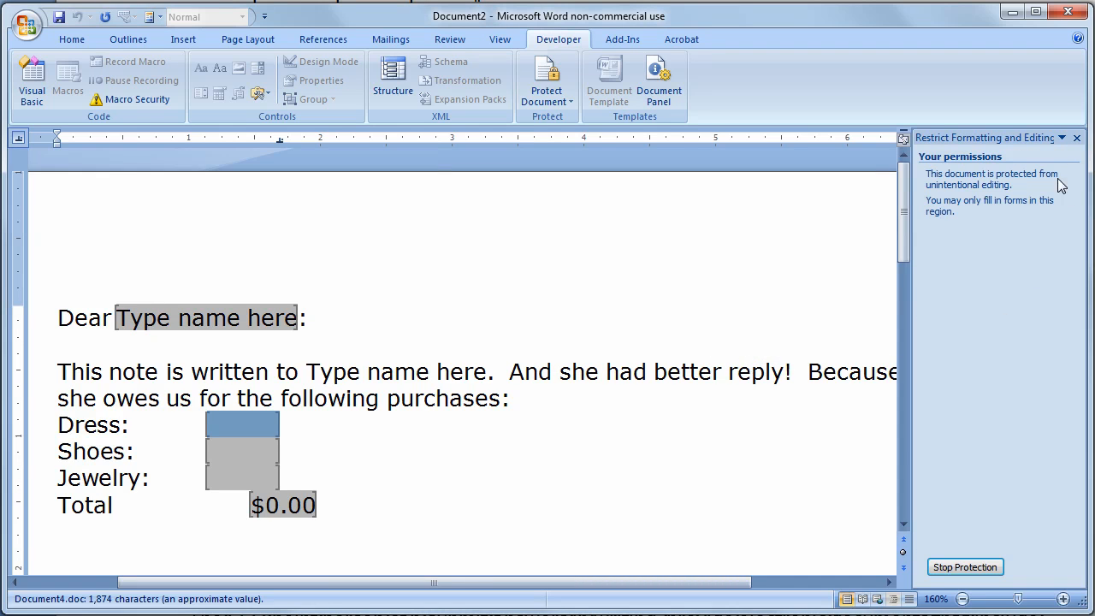
click(153, 317)
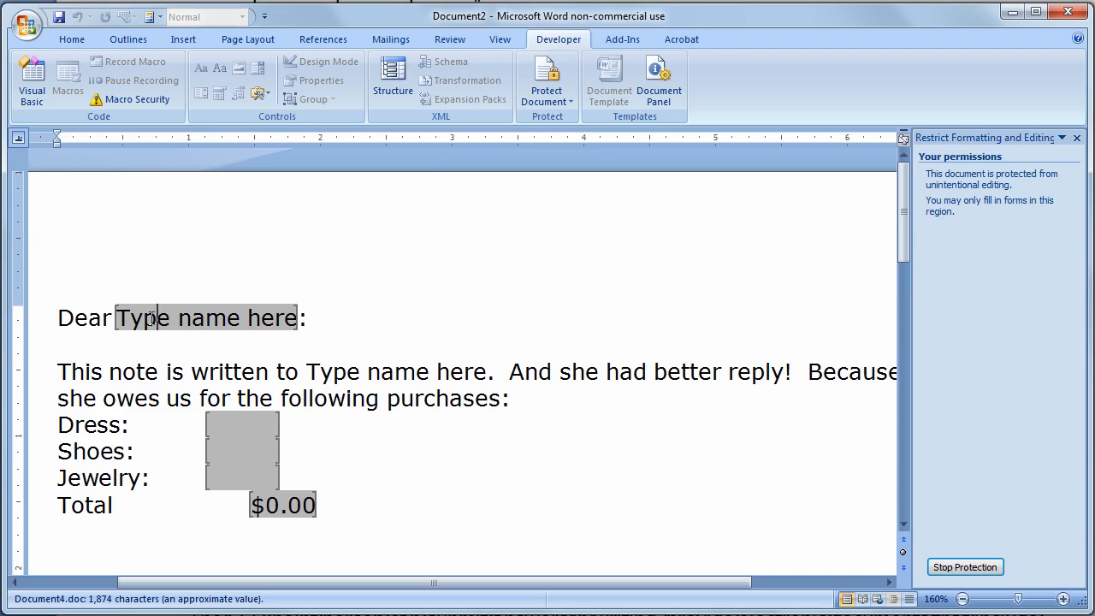
text(Jane Doe)
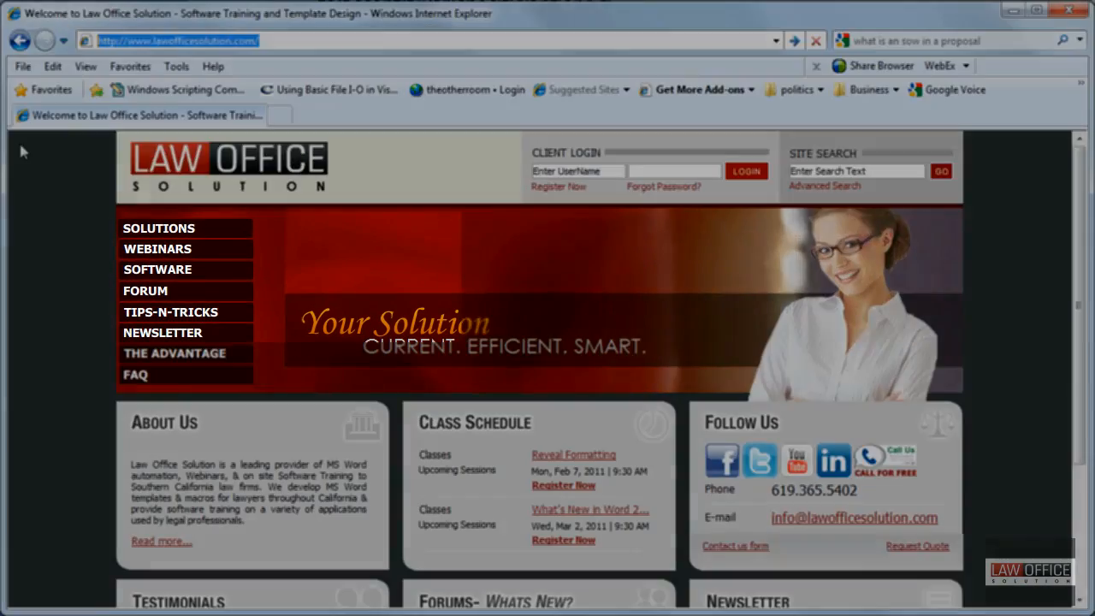
mouse_move(158, 228)
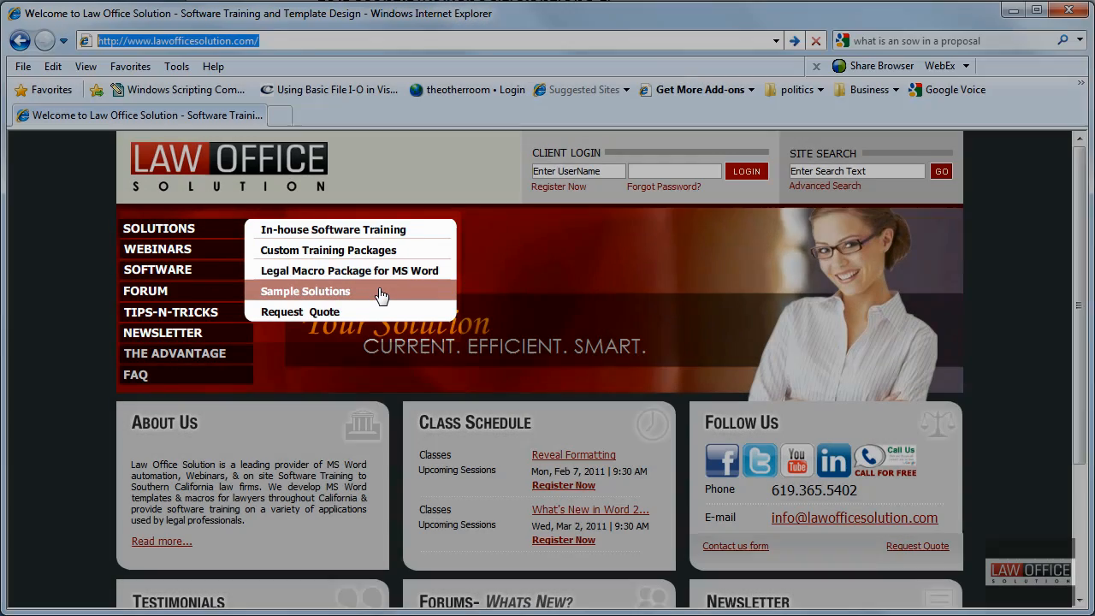
mouse_move(743, 140)
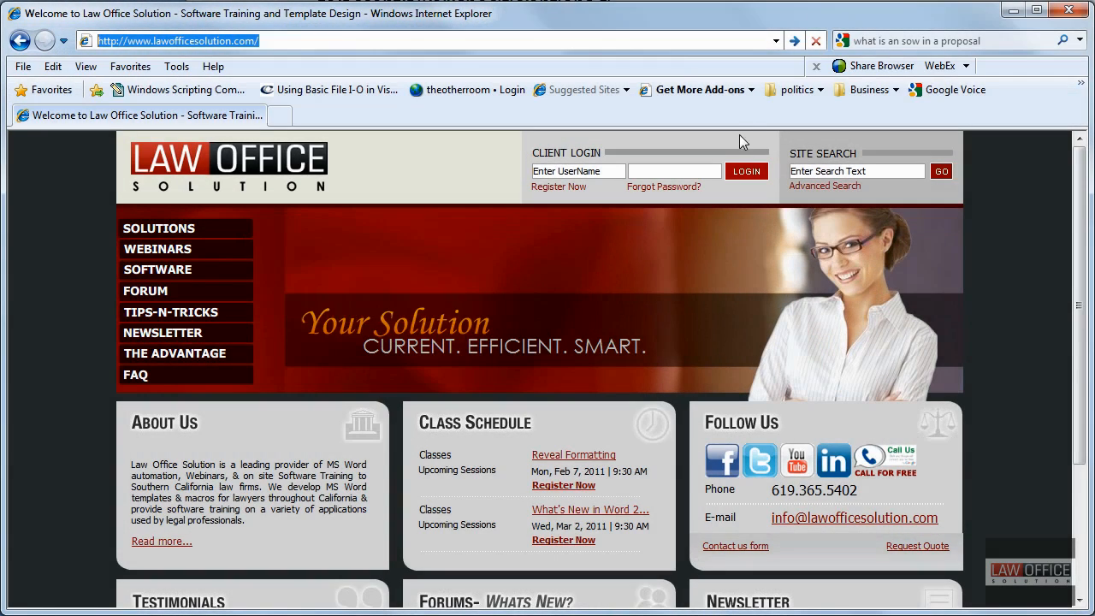
mouse_move(744, 120)
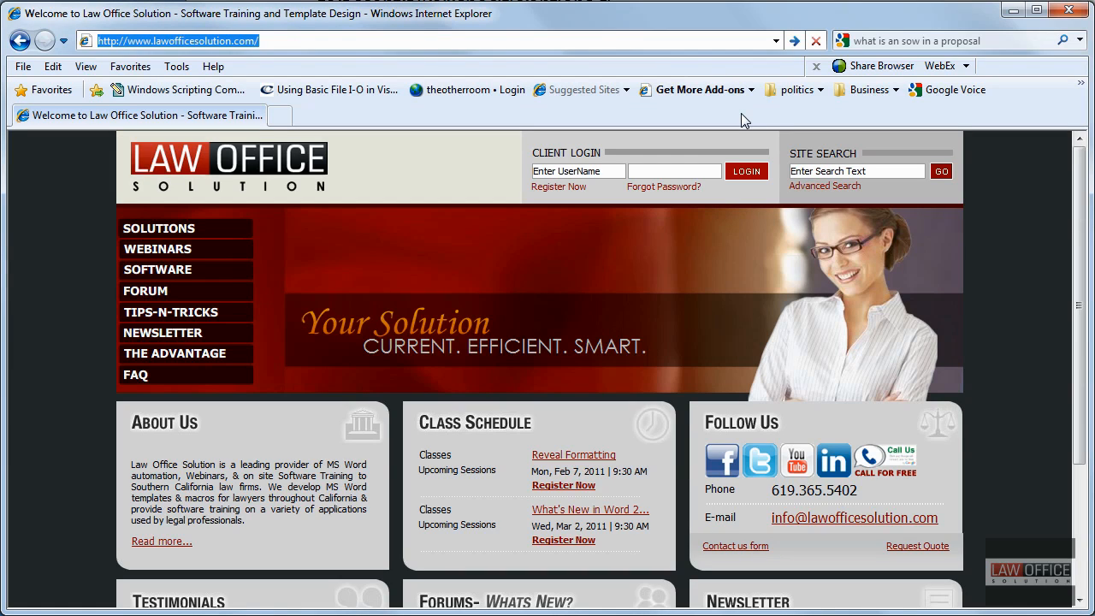
mouse_move(171, 311)
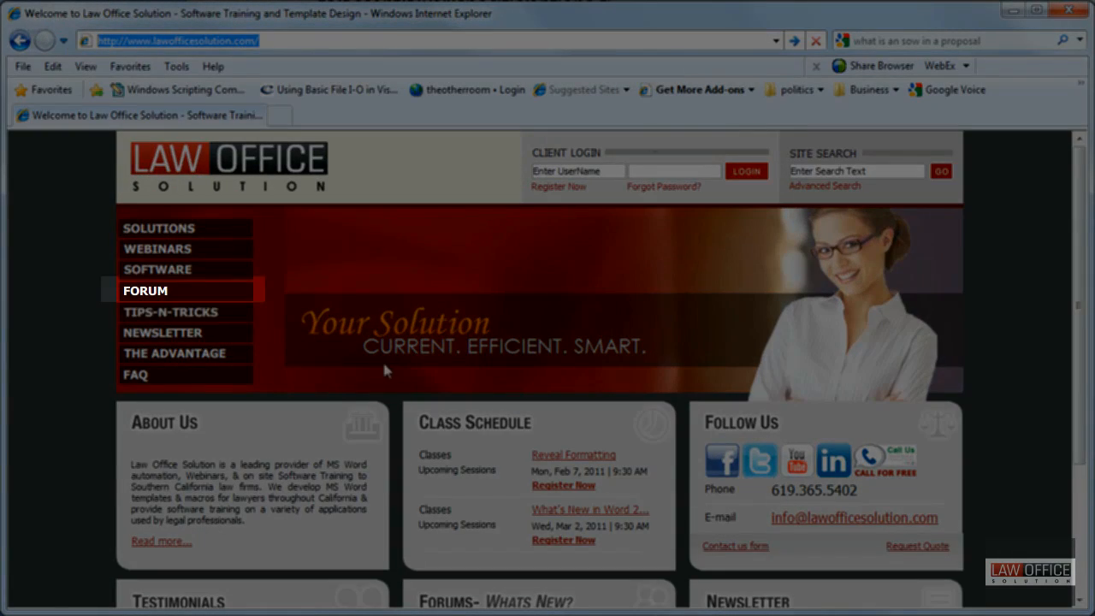
mouse_move(150, 319)
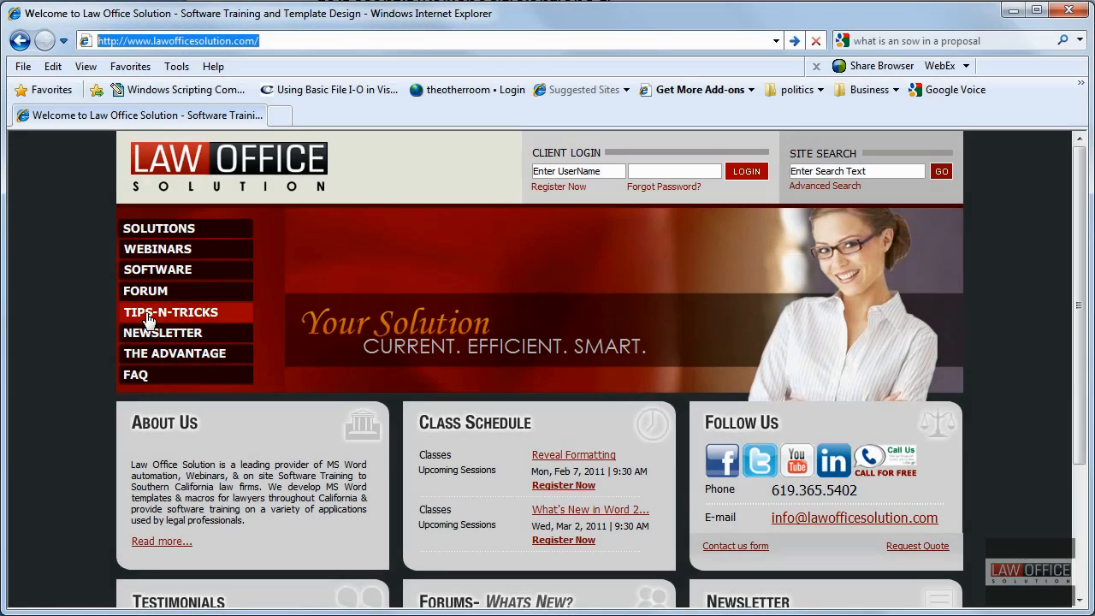